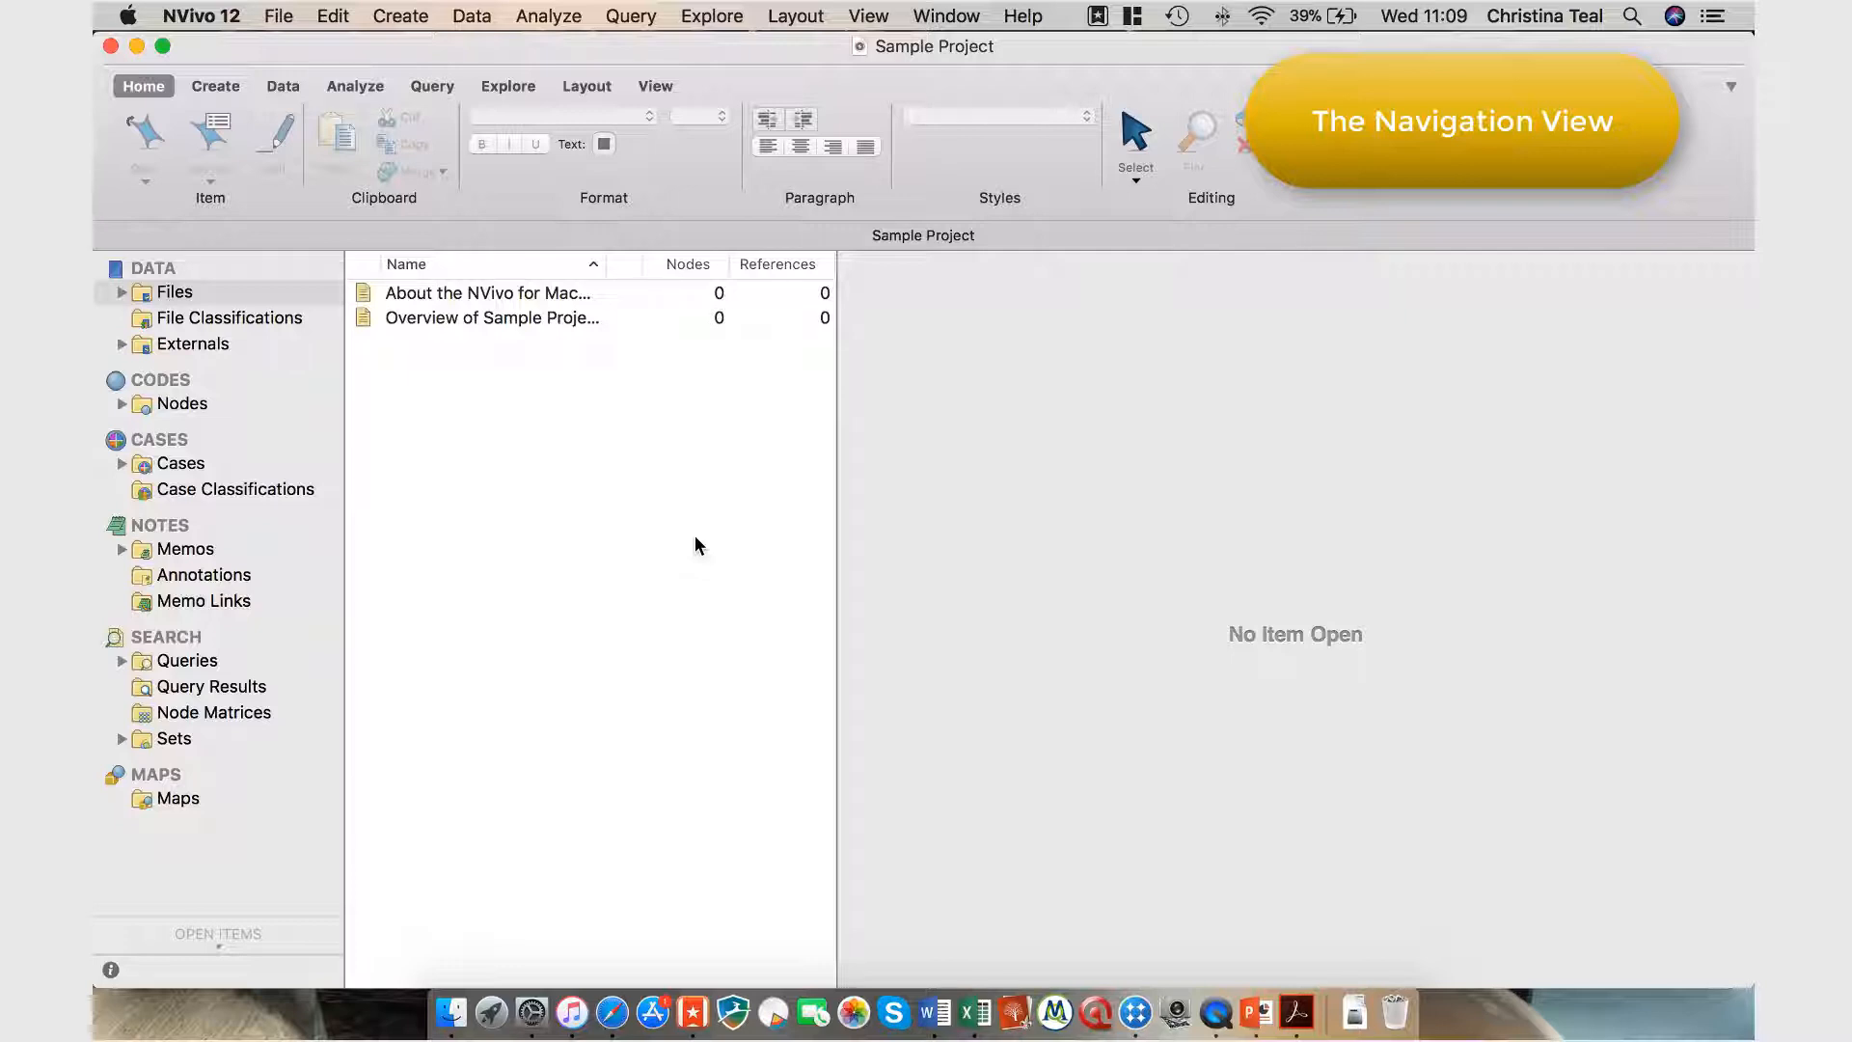
{"action": "mouse_move", "coordinate": [216, 384]}
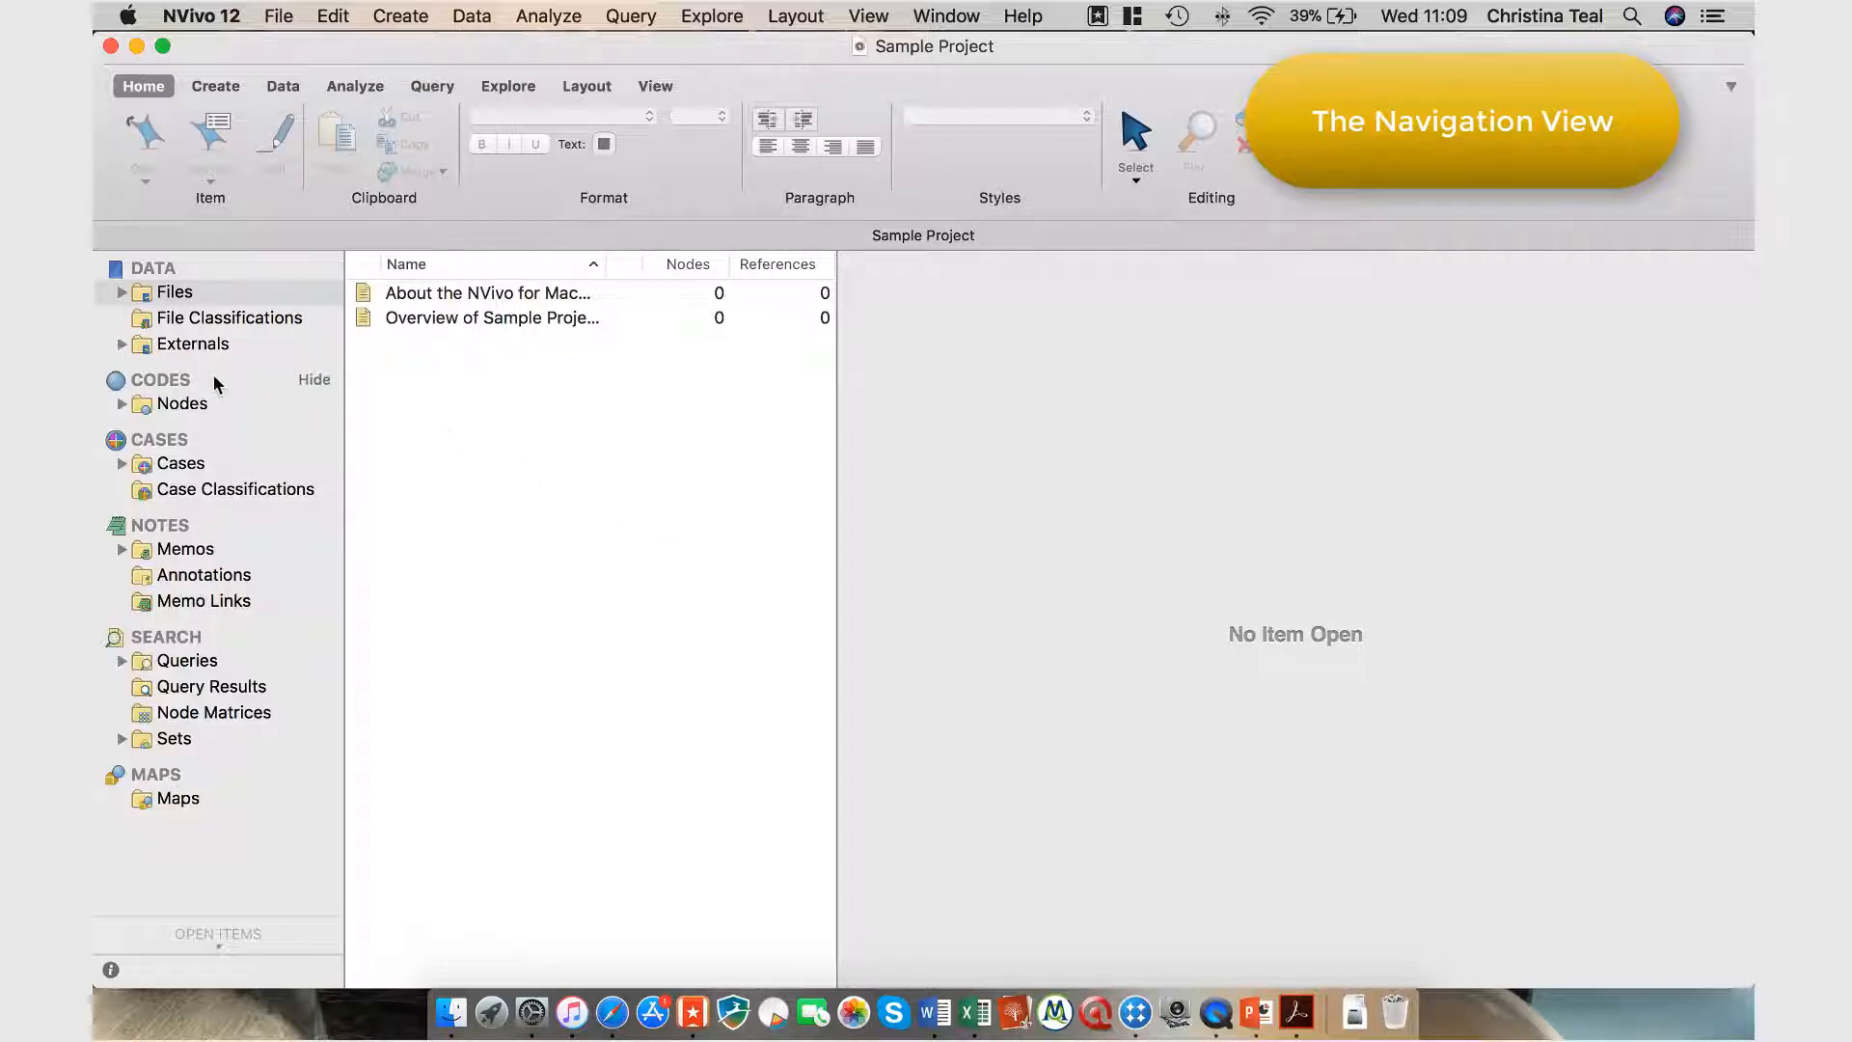
{"action": "mouse_move", "coordinate": [127, 303]}
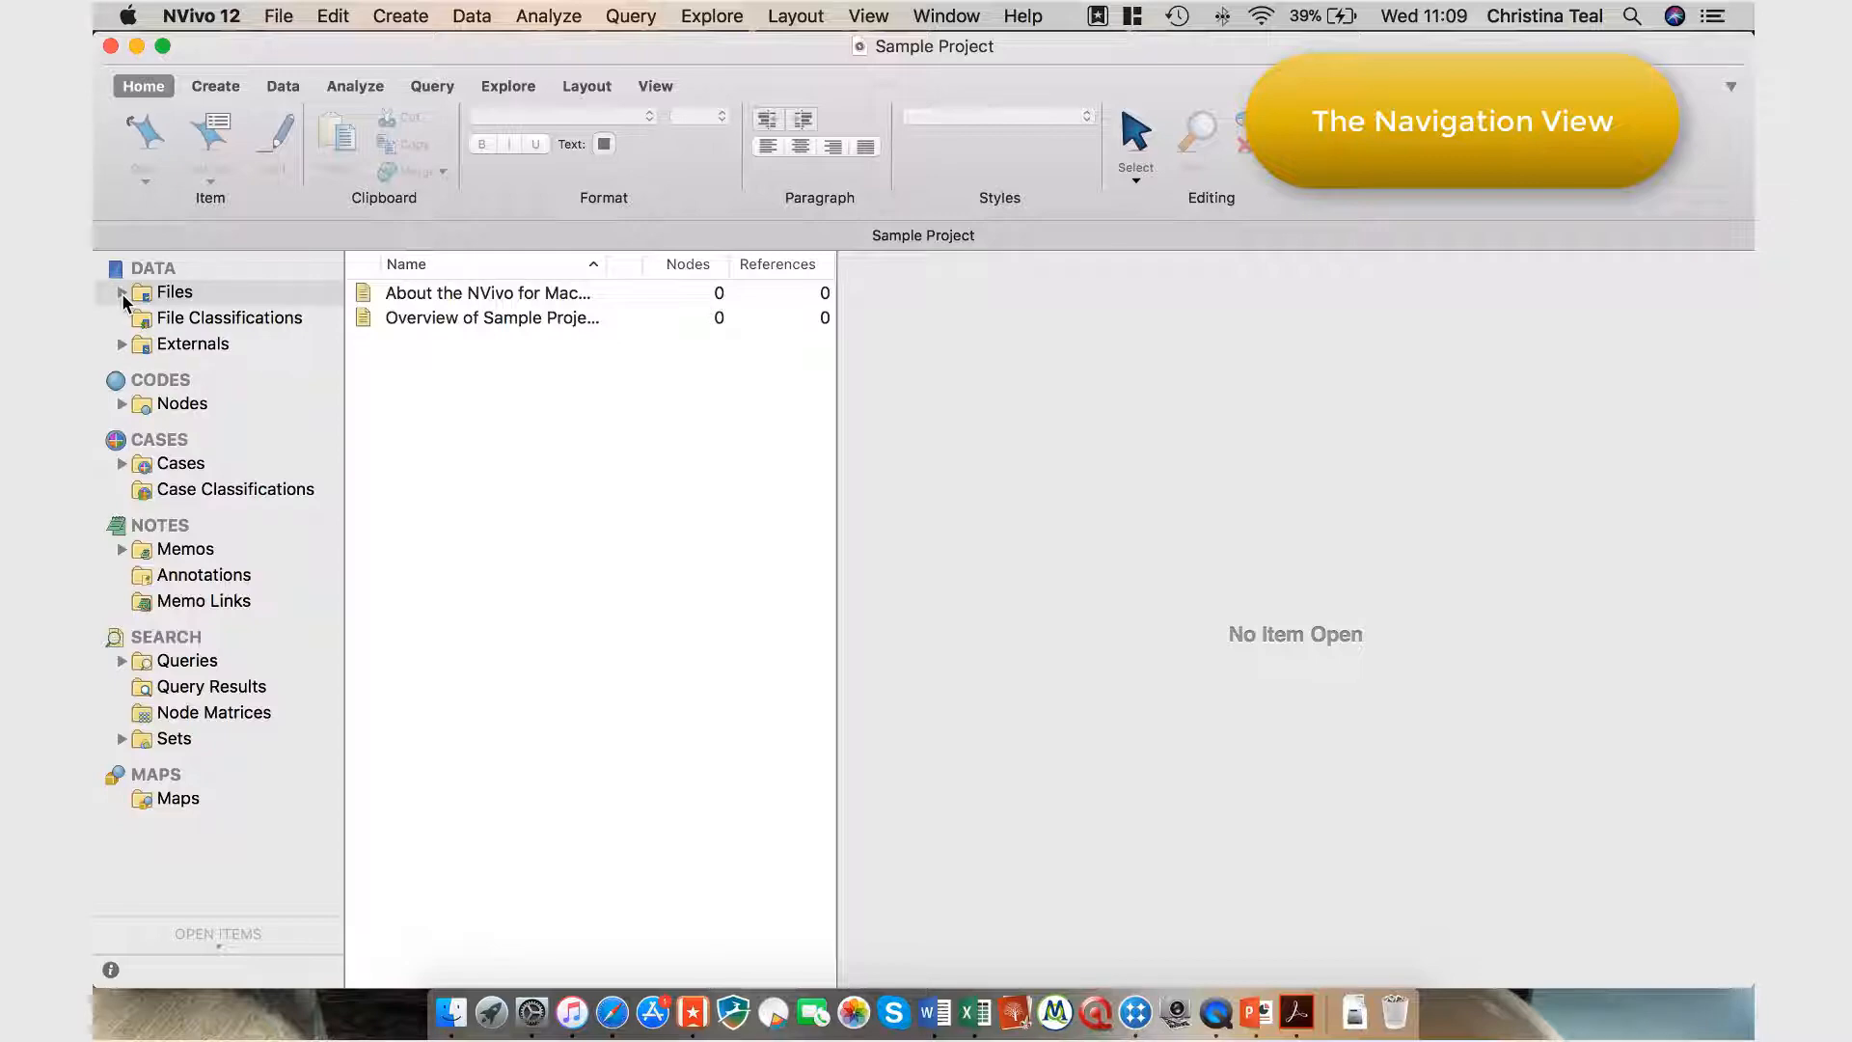
- Expand Files, Nodes and Cases in the Navigation View to reveal their subfolders
{"action": "left_click", "coordinate": [123, 291]}
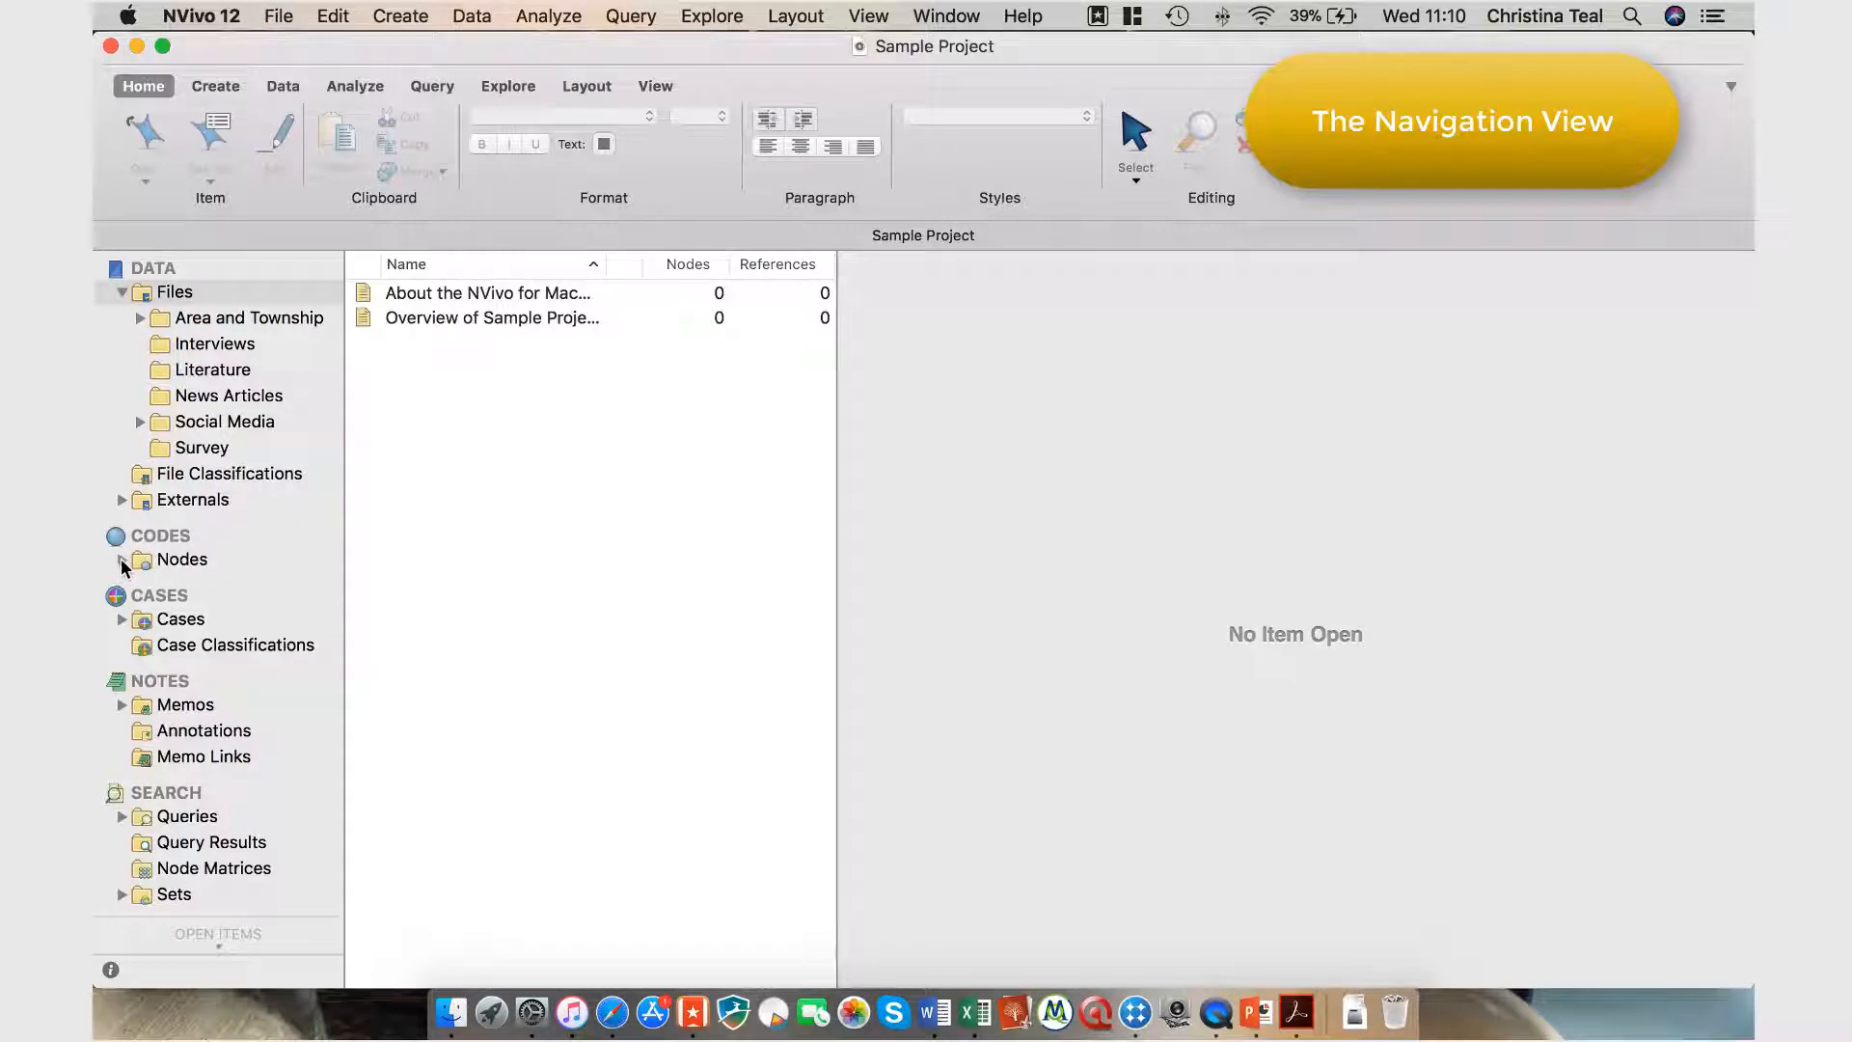
{"action": "left_click", "coordinate": [121, 560]}
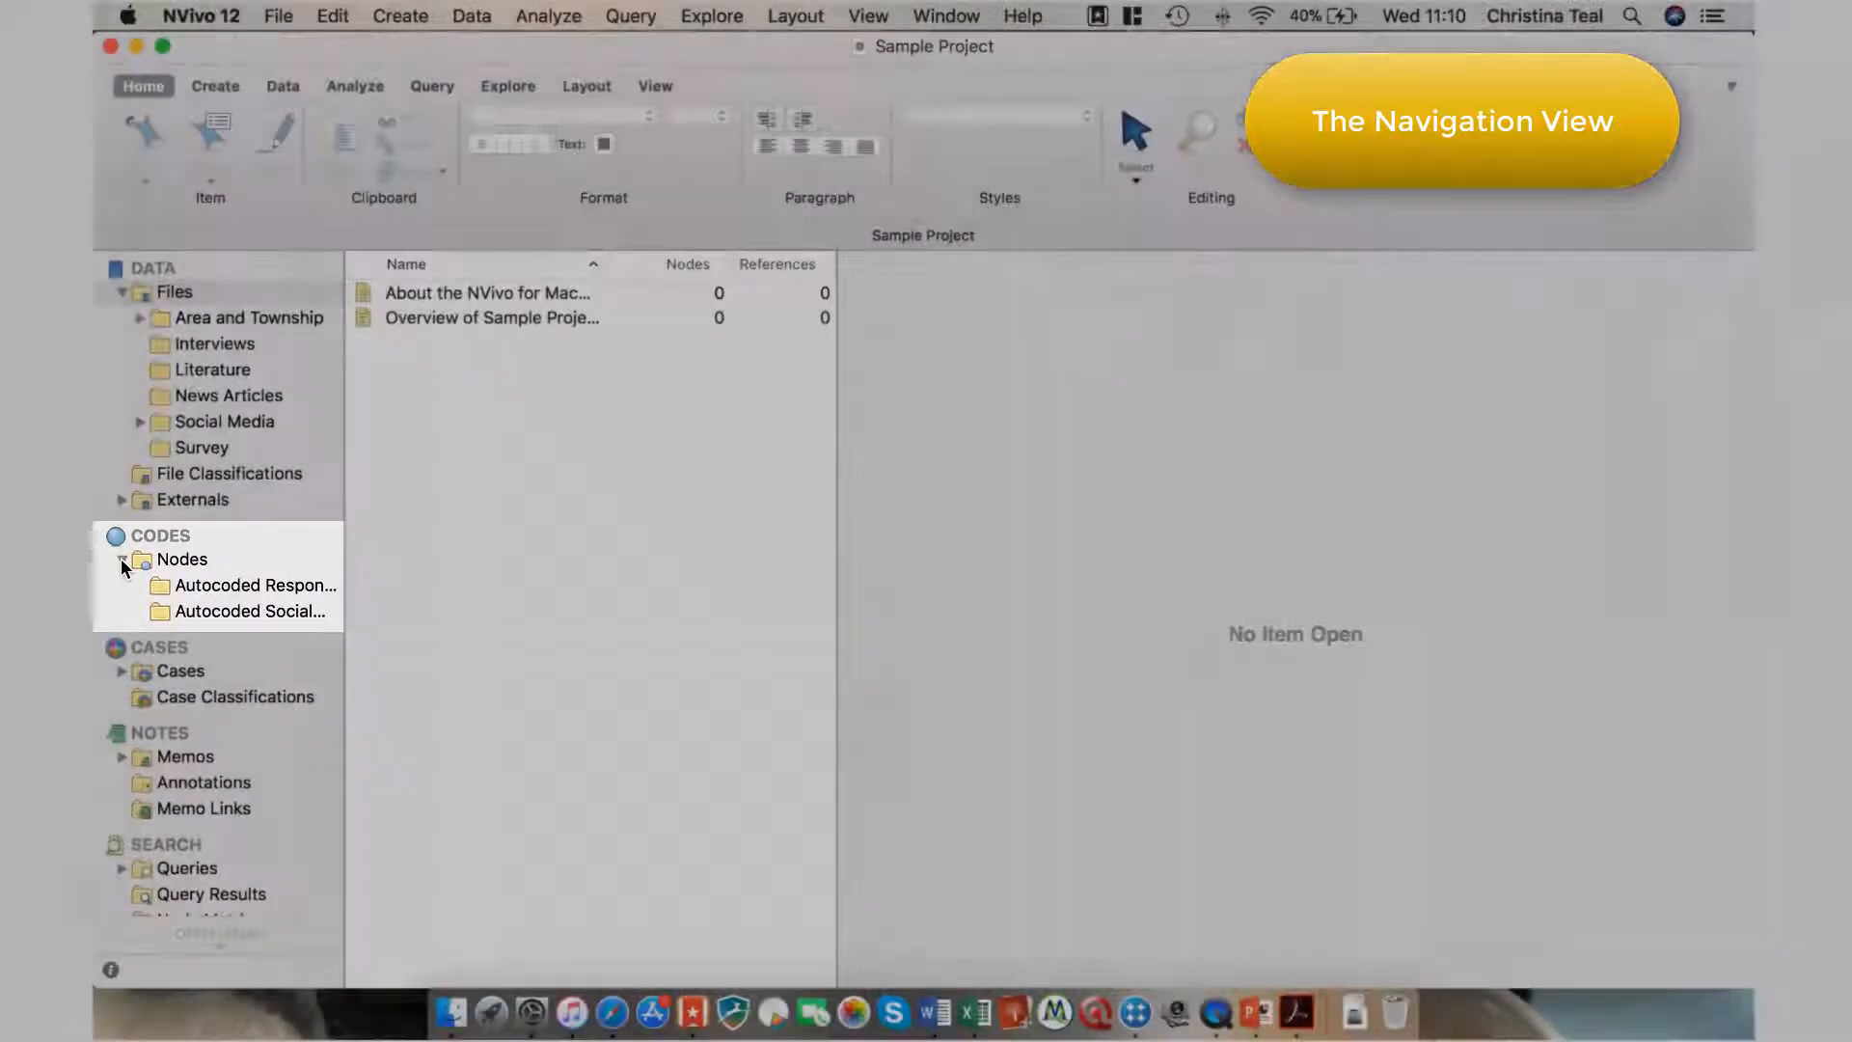
{"action": "left_click", "coordinate": [124, 671]}
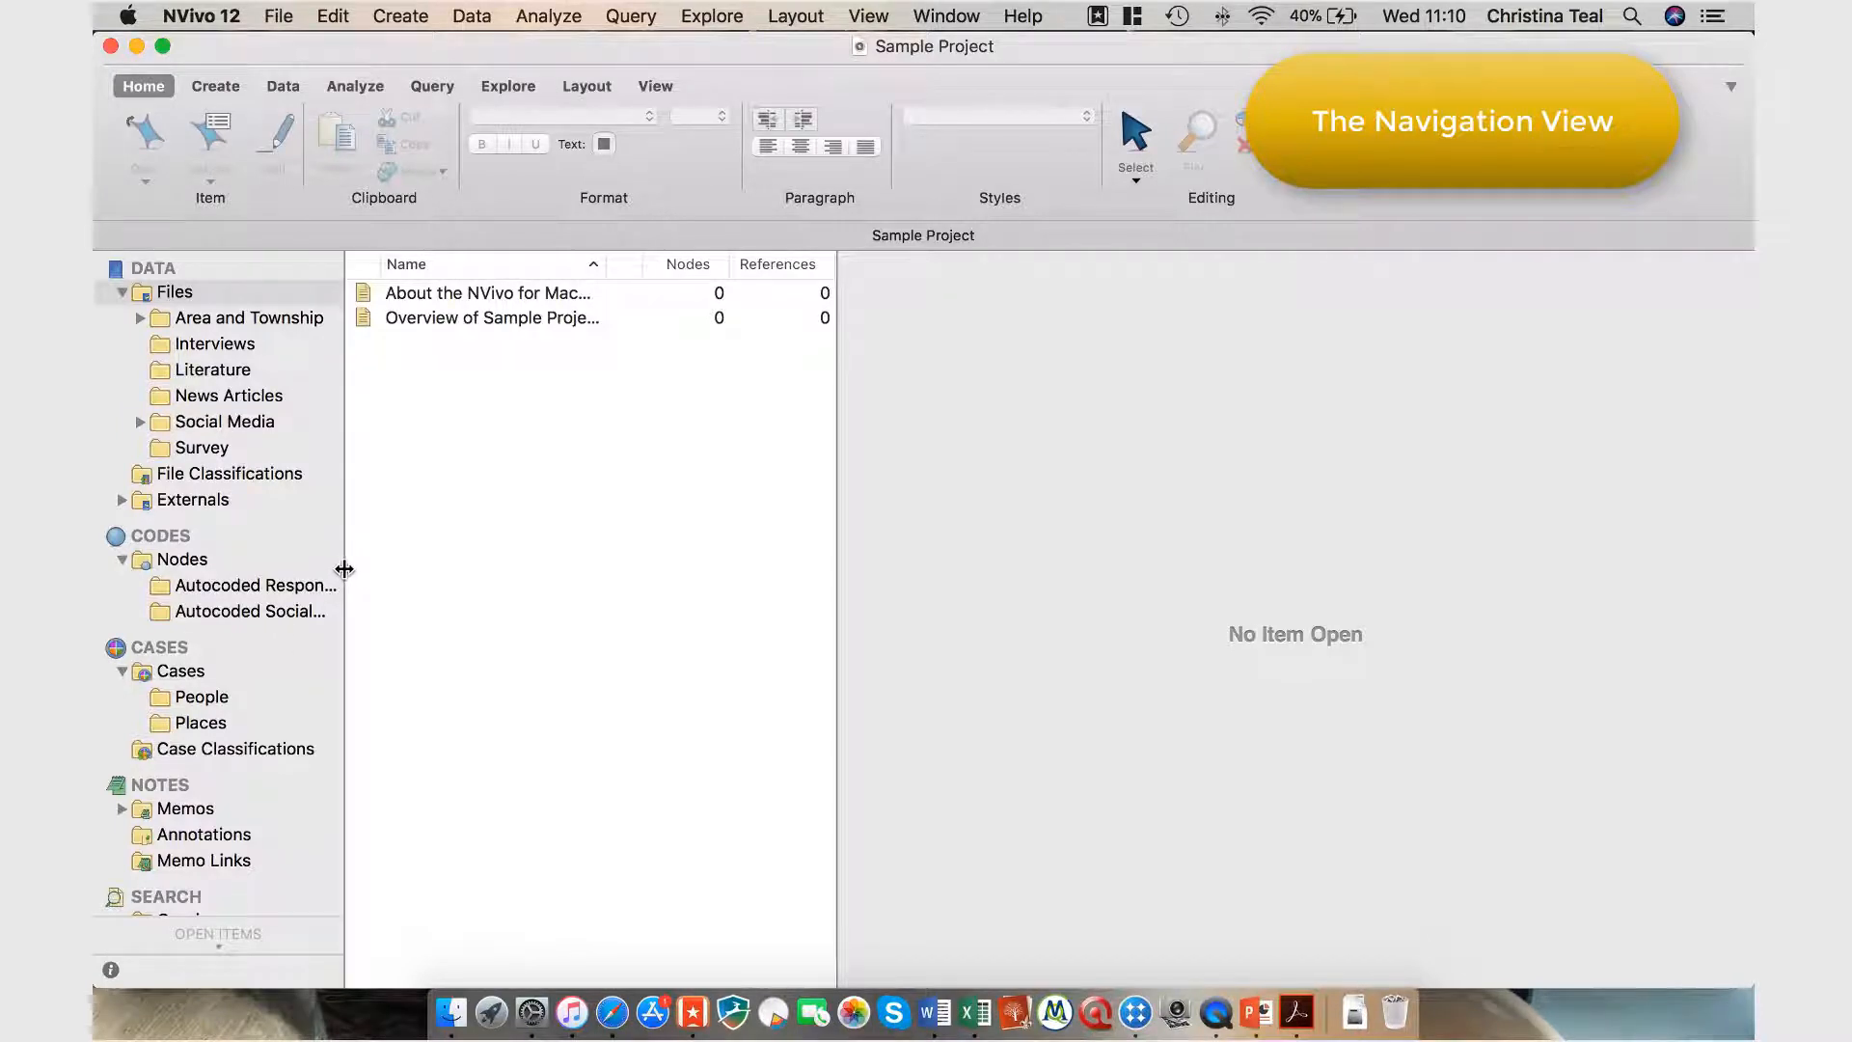
- Widen the navigation pane until Autocoded Responses and Autocoded Social Media show in full
{"action": "left_click_drag", "start_coordinate": [343, 567], "coordinate": [413, 556]}
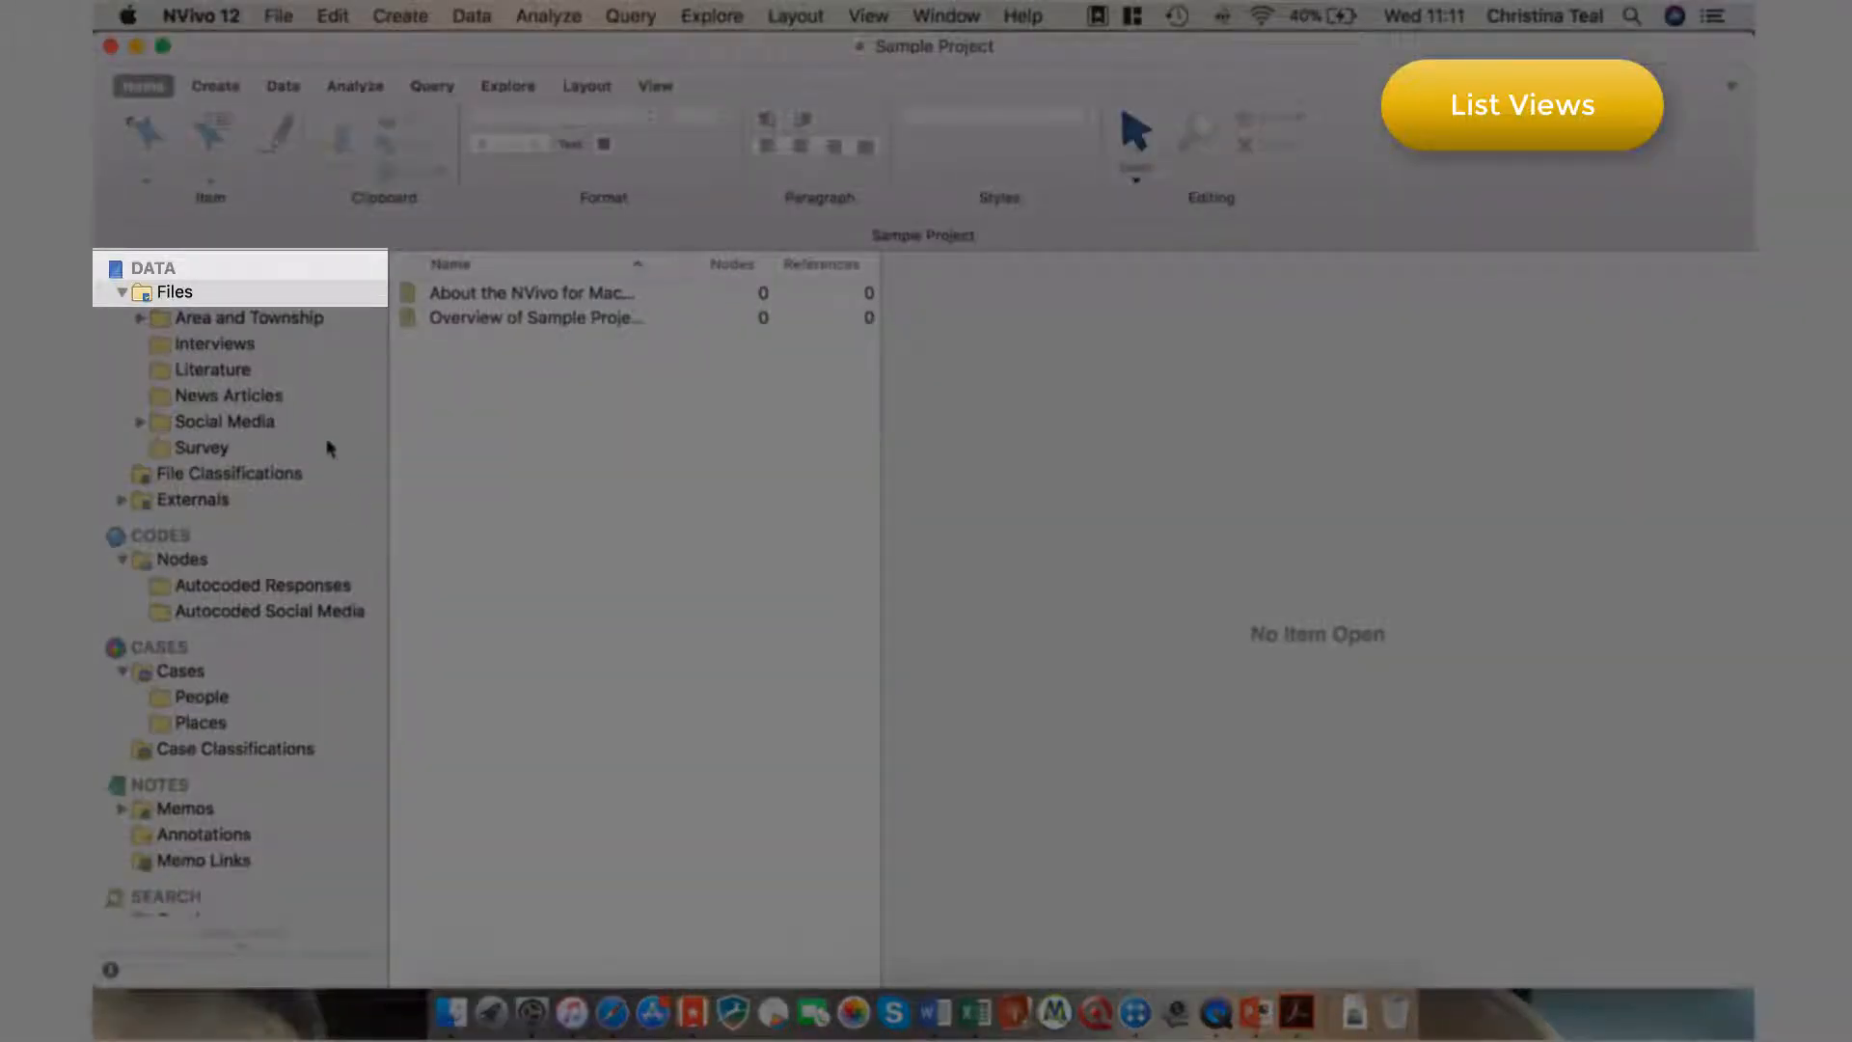
- List the Interviews files, the Autocoded Responses nodes and the People cases in turn
{"action": "left_click", "coordinate": [214, 343]}
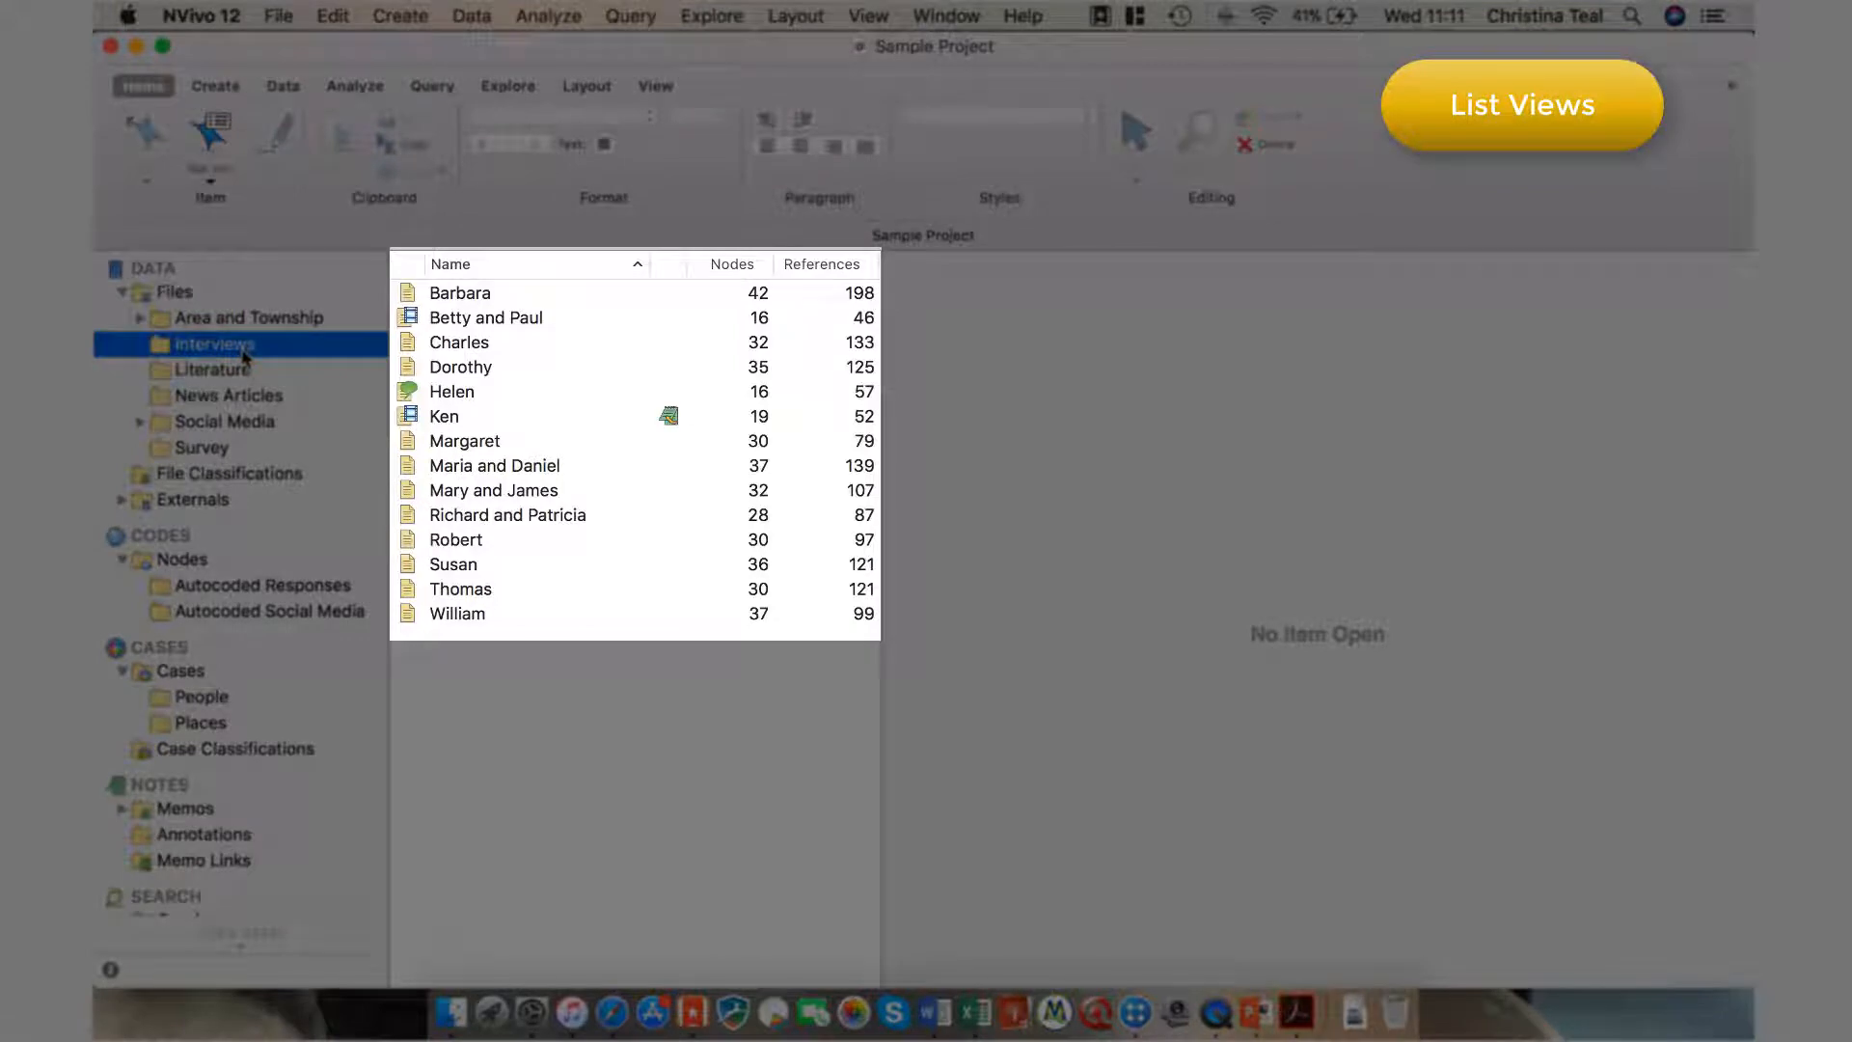
{"action": "left_click", "coordinate": [266, 584]}
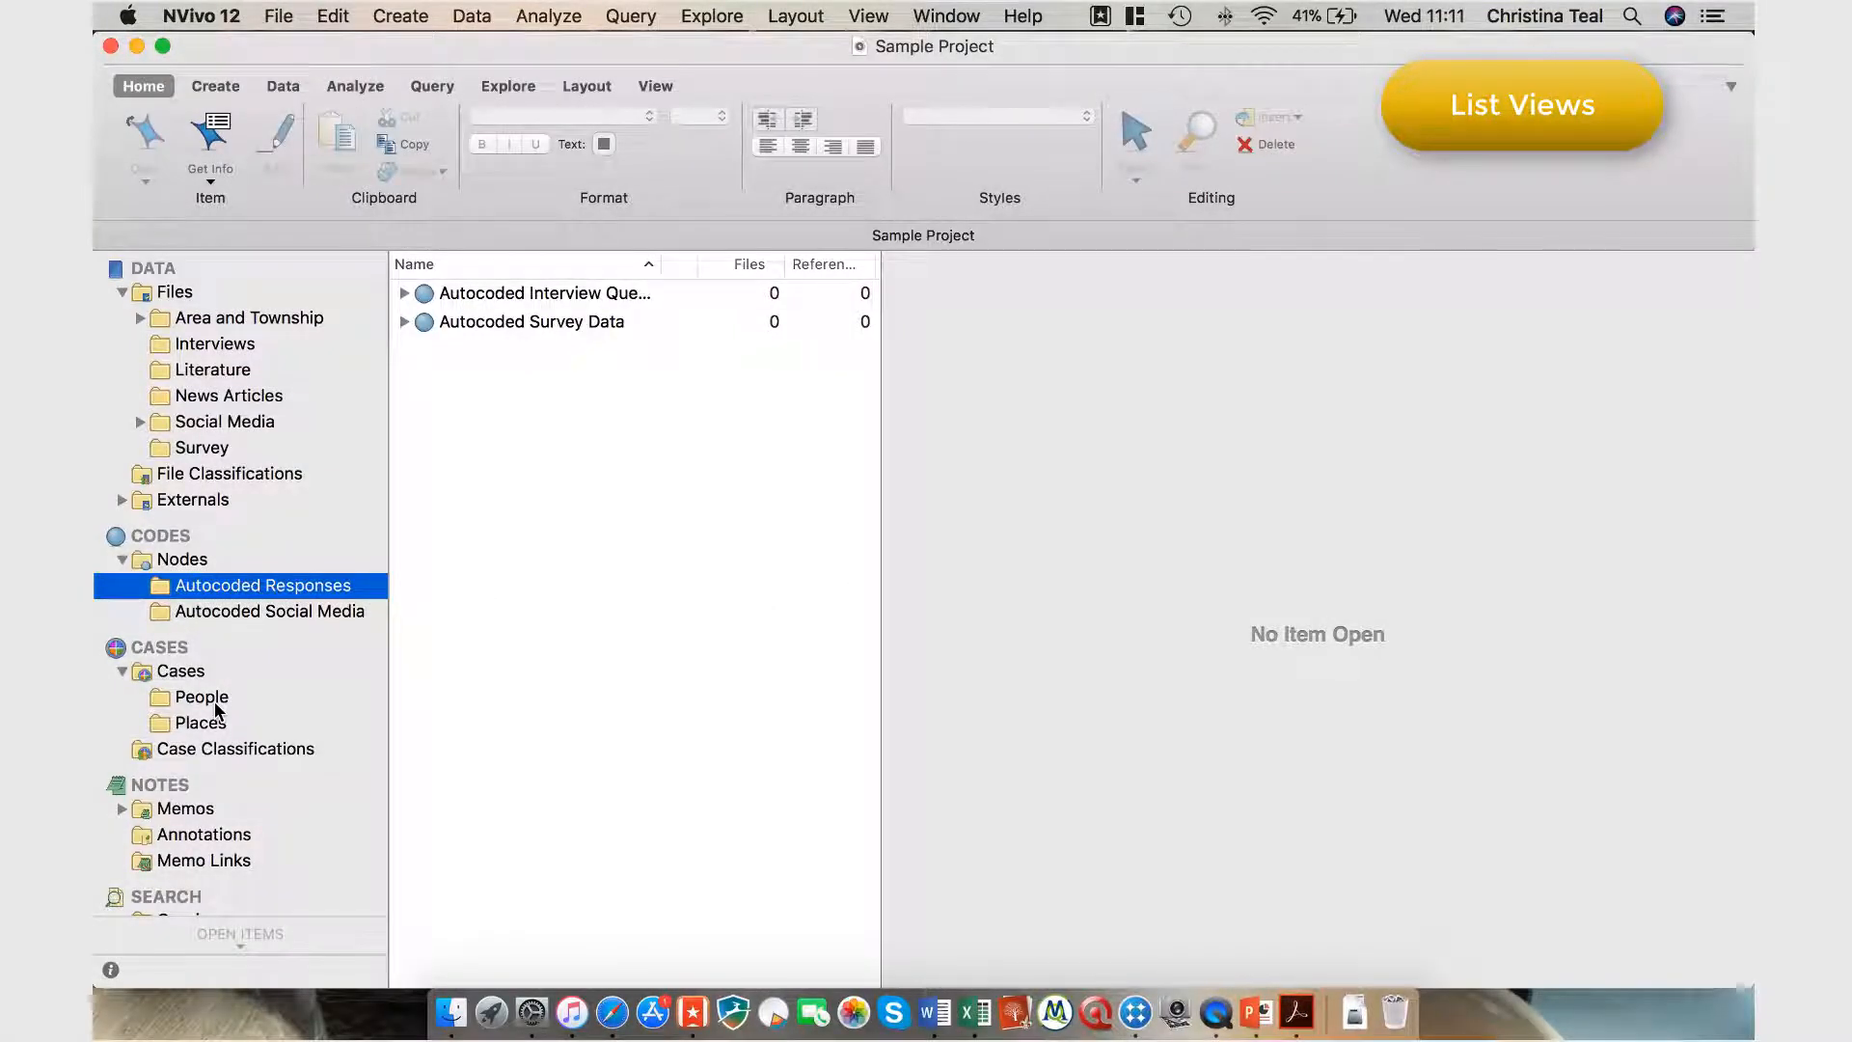
{"action": "left_click", "coordinate": [199, 697]}
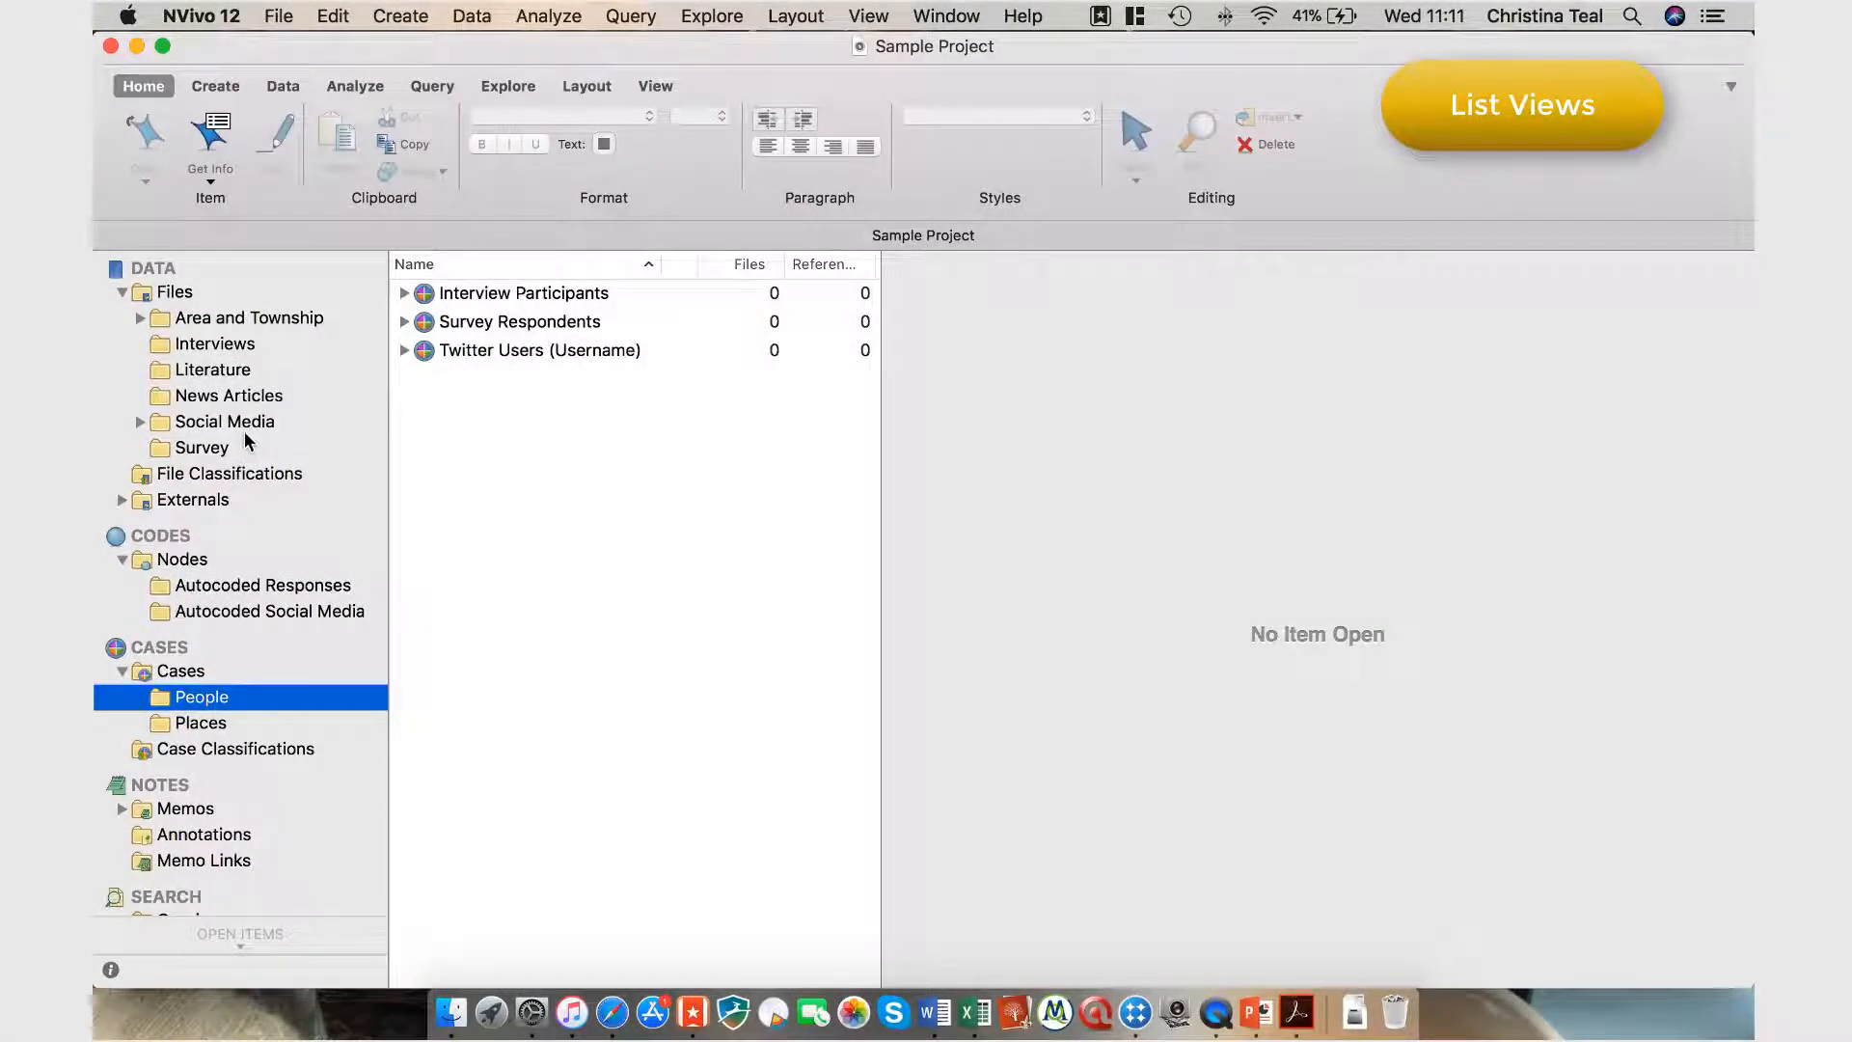
- Return to the Interviews list and move the Nodes count column before Name
{"action": "left_click", "coordinate": [214, 343]}
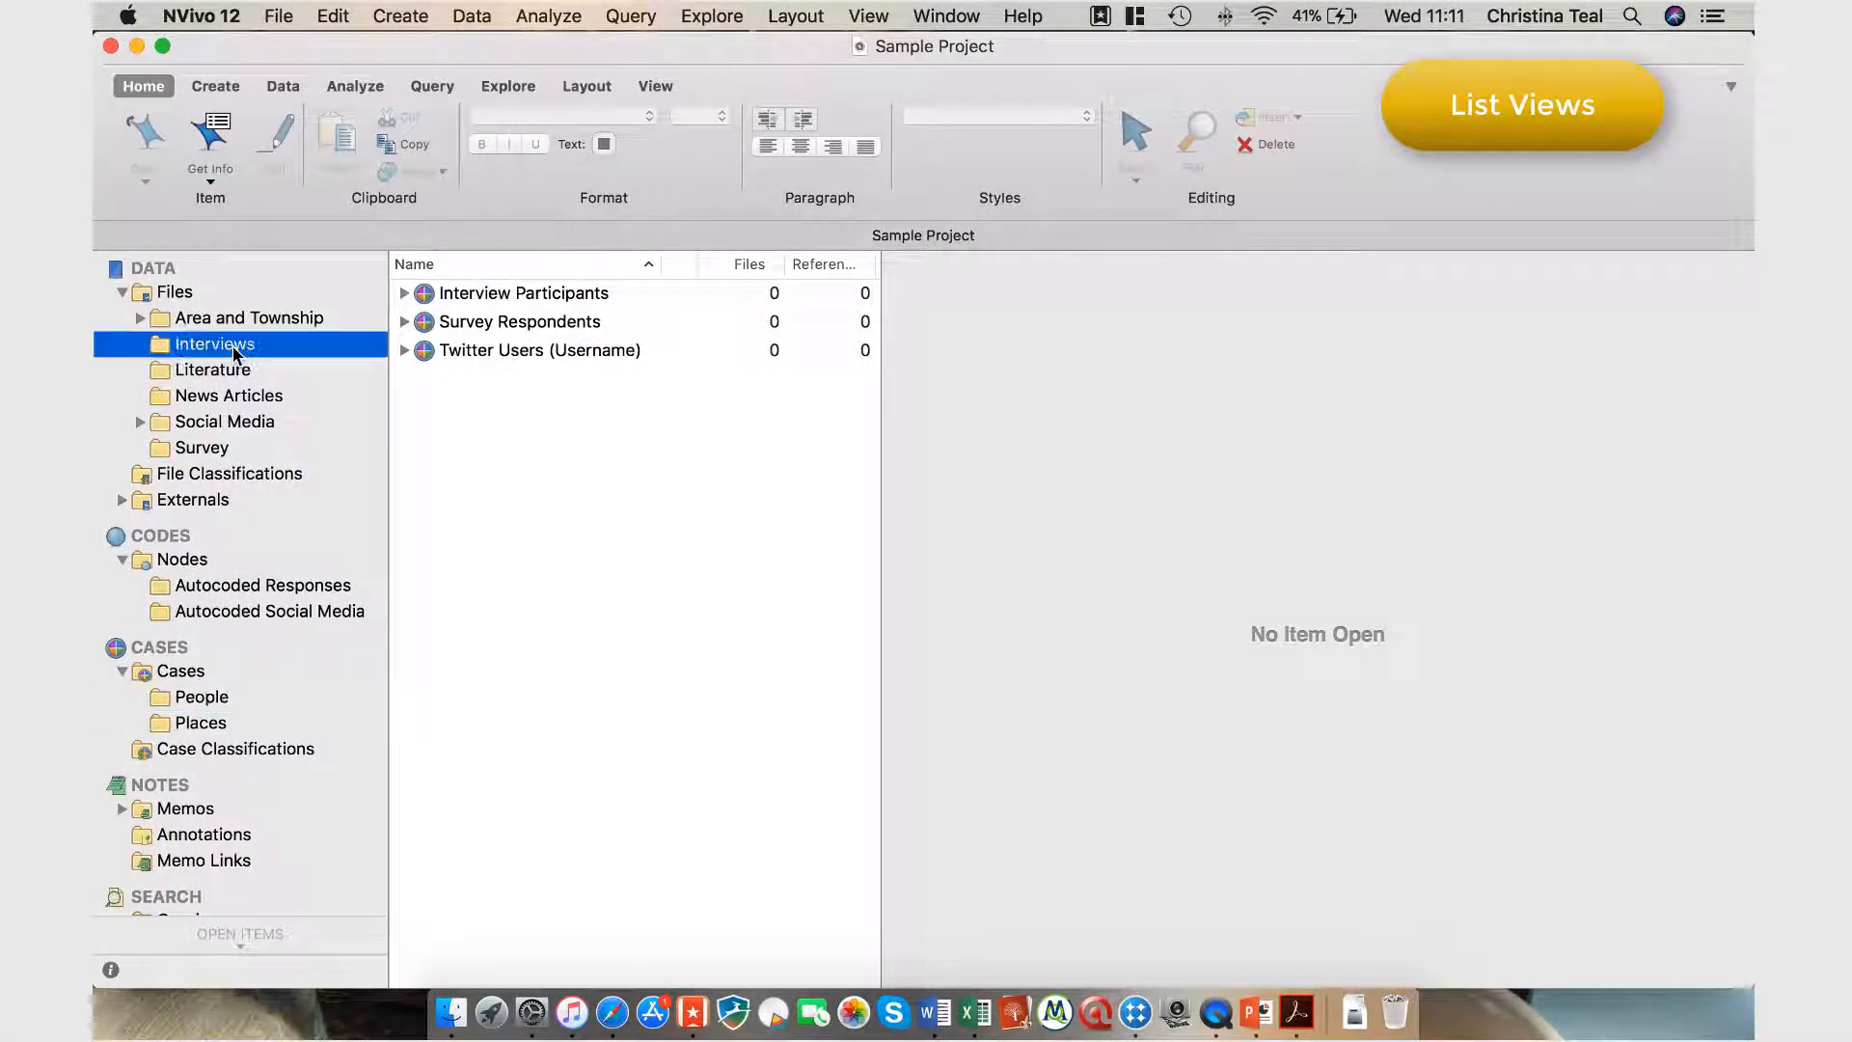
{"action": "left_click", "coordinate": [212, 344]}
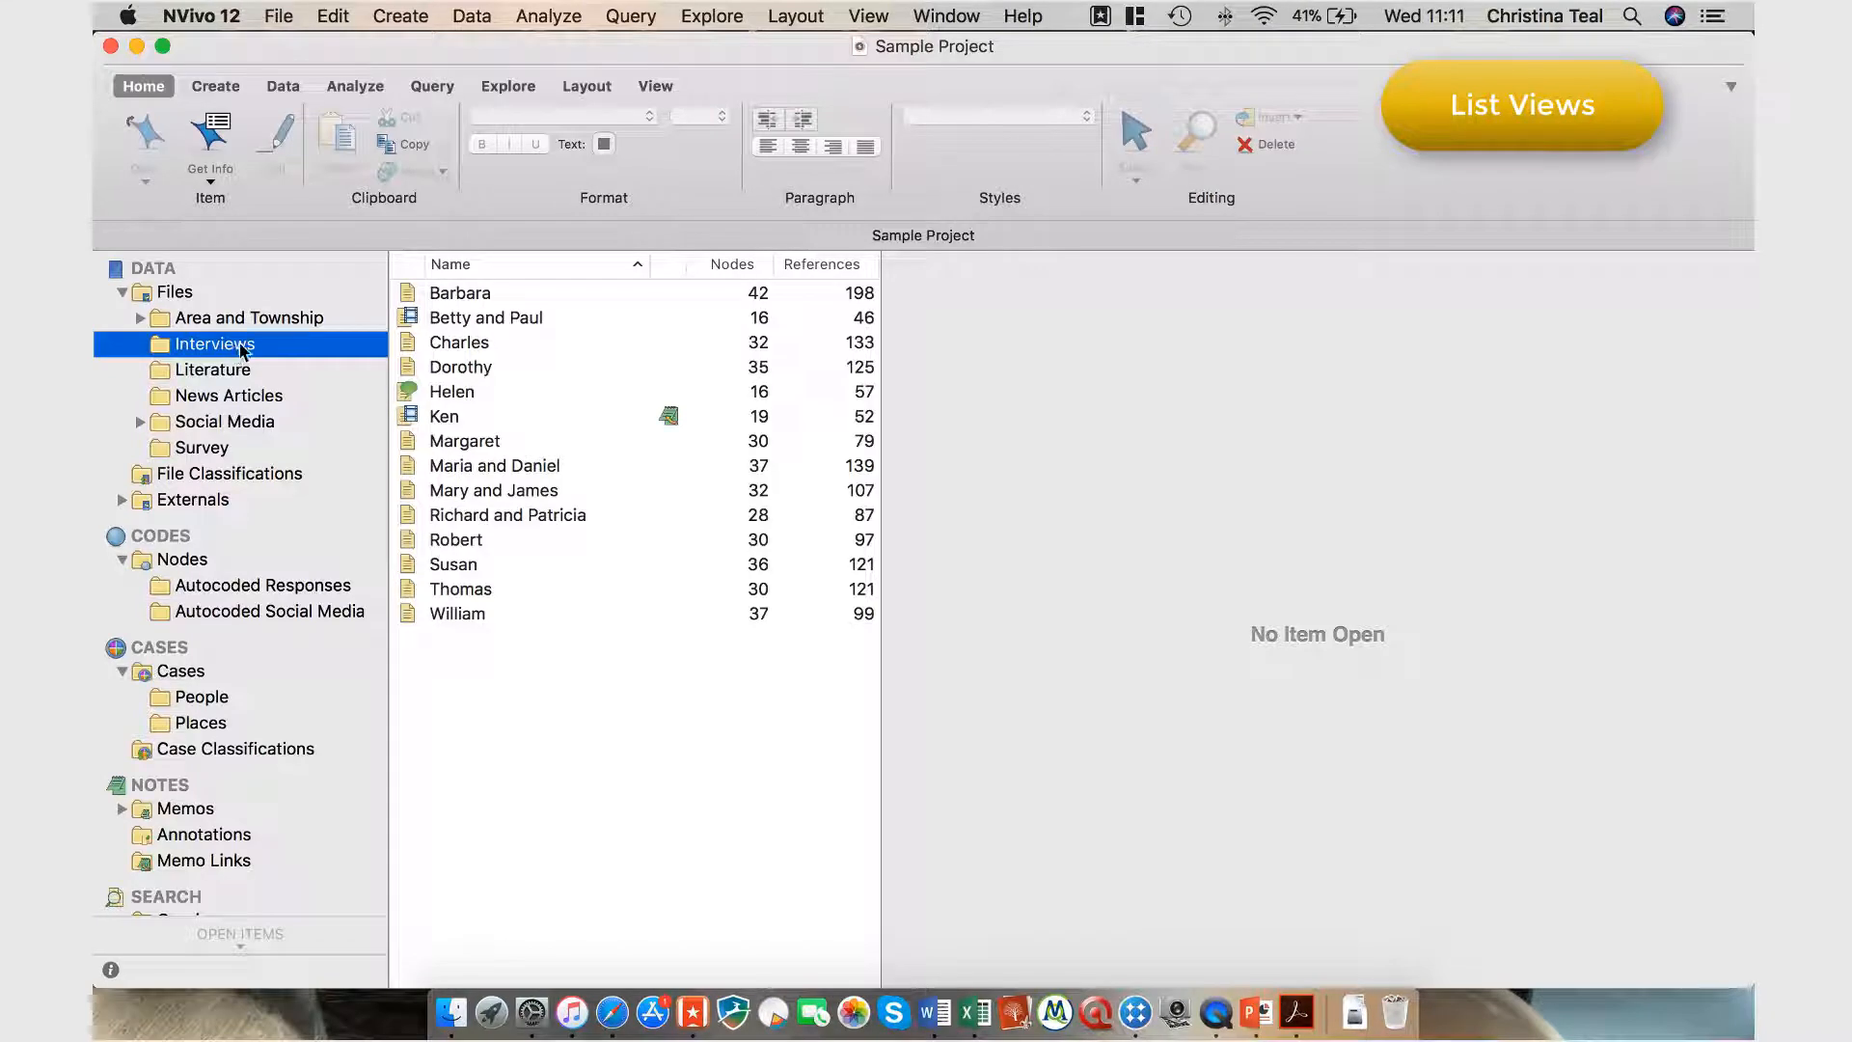
{"action": "left_click", "coordinate": [459, 294]}
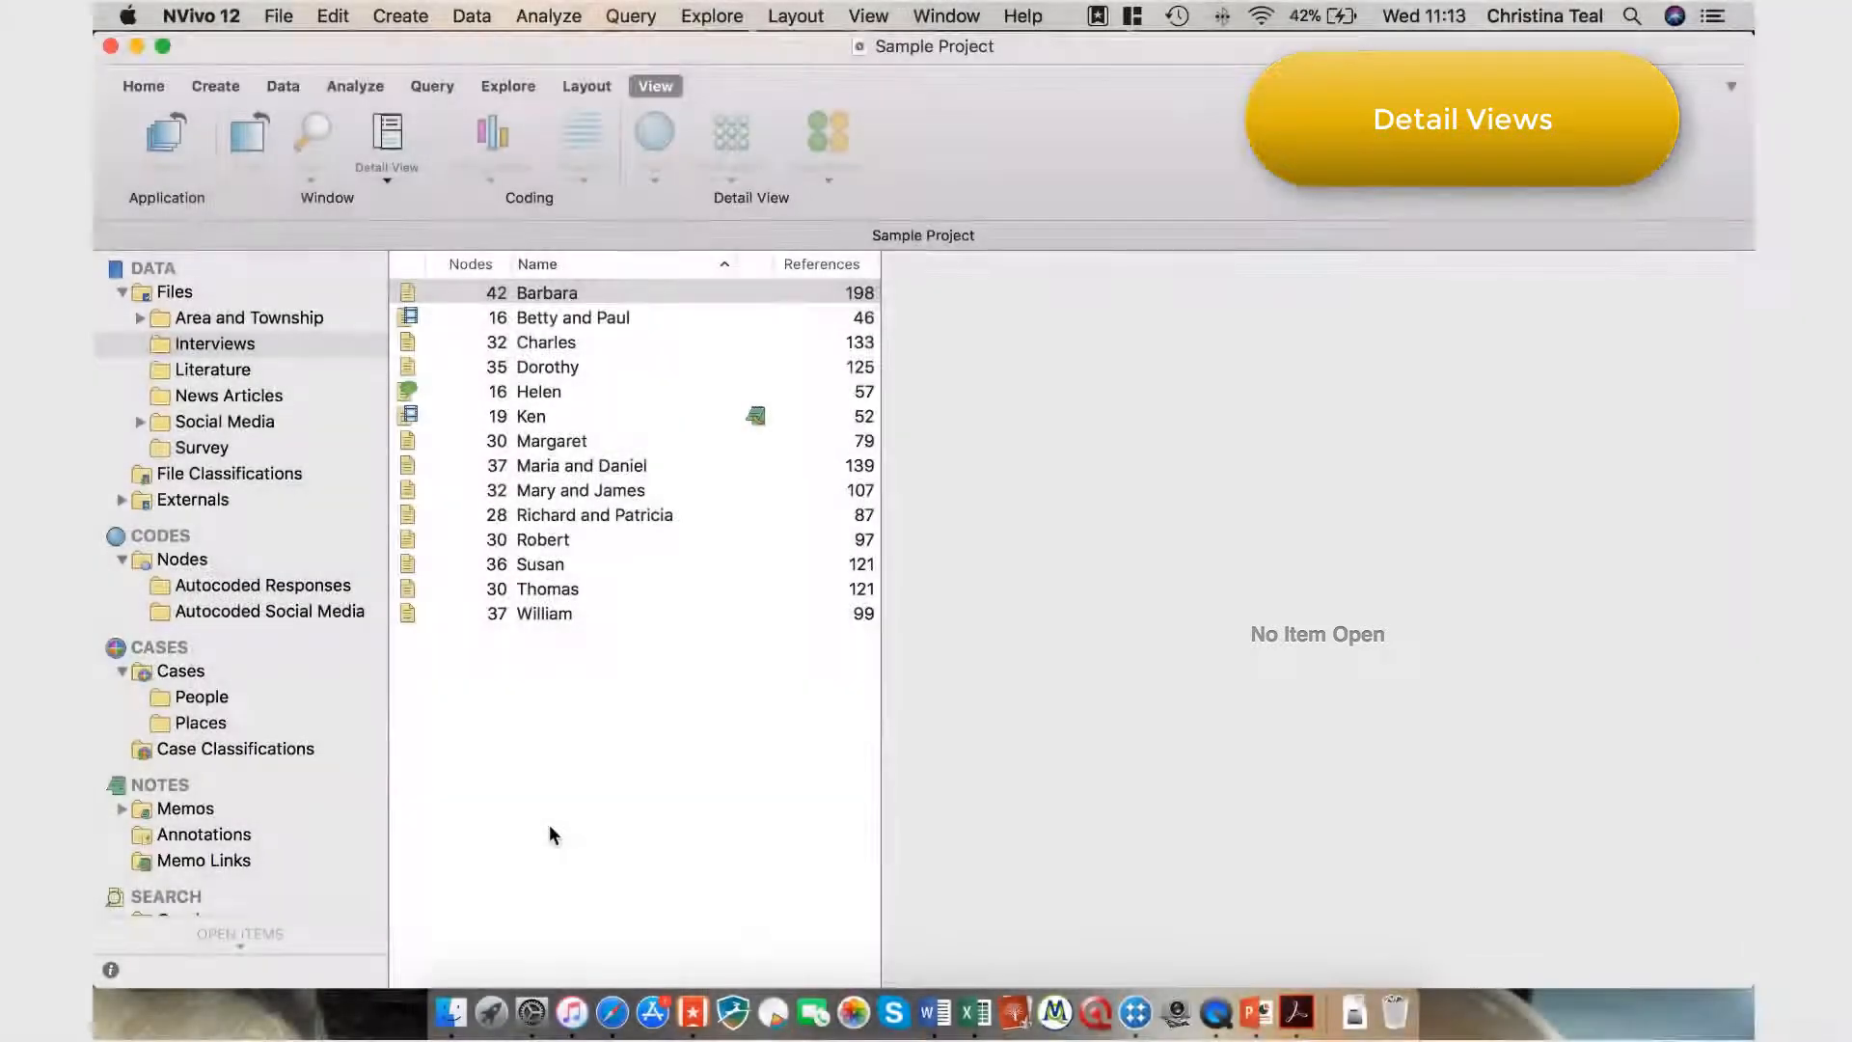
- Open the Barbara, Dorothy and Ken interviews as detail items
{"action": "left_click", "coordinate": [546, 291]}
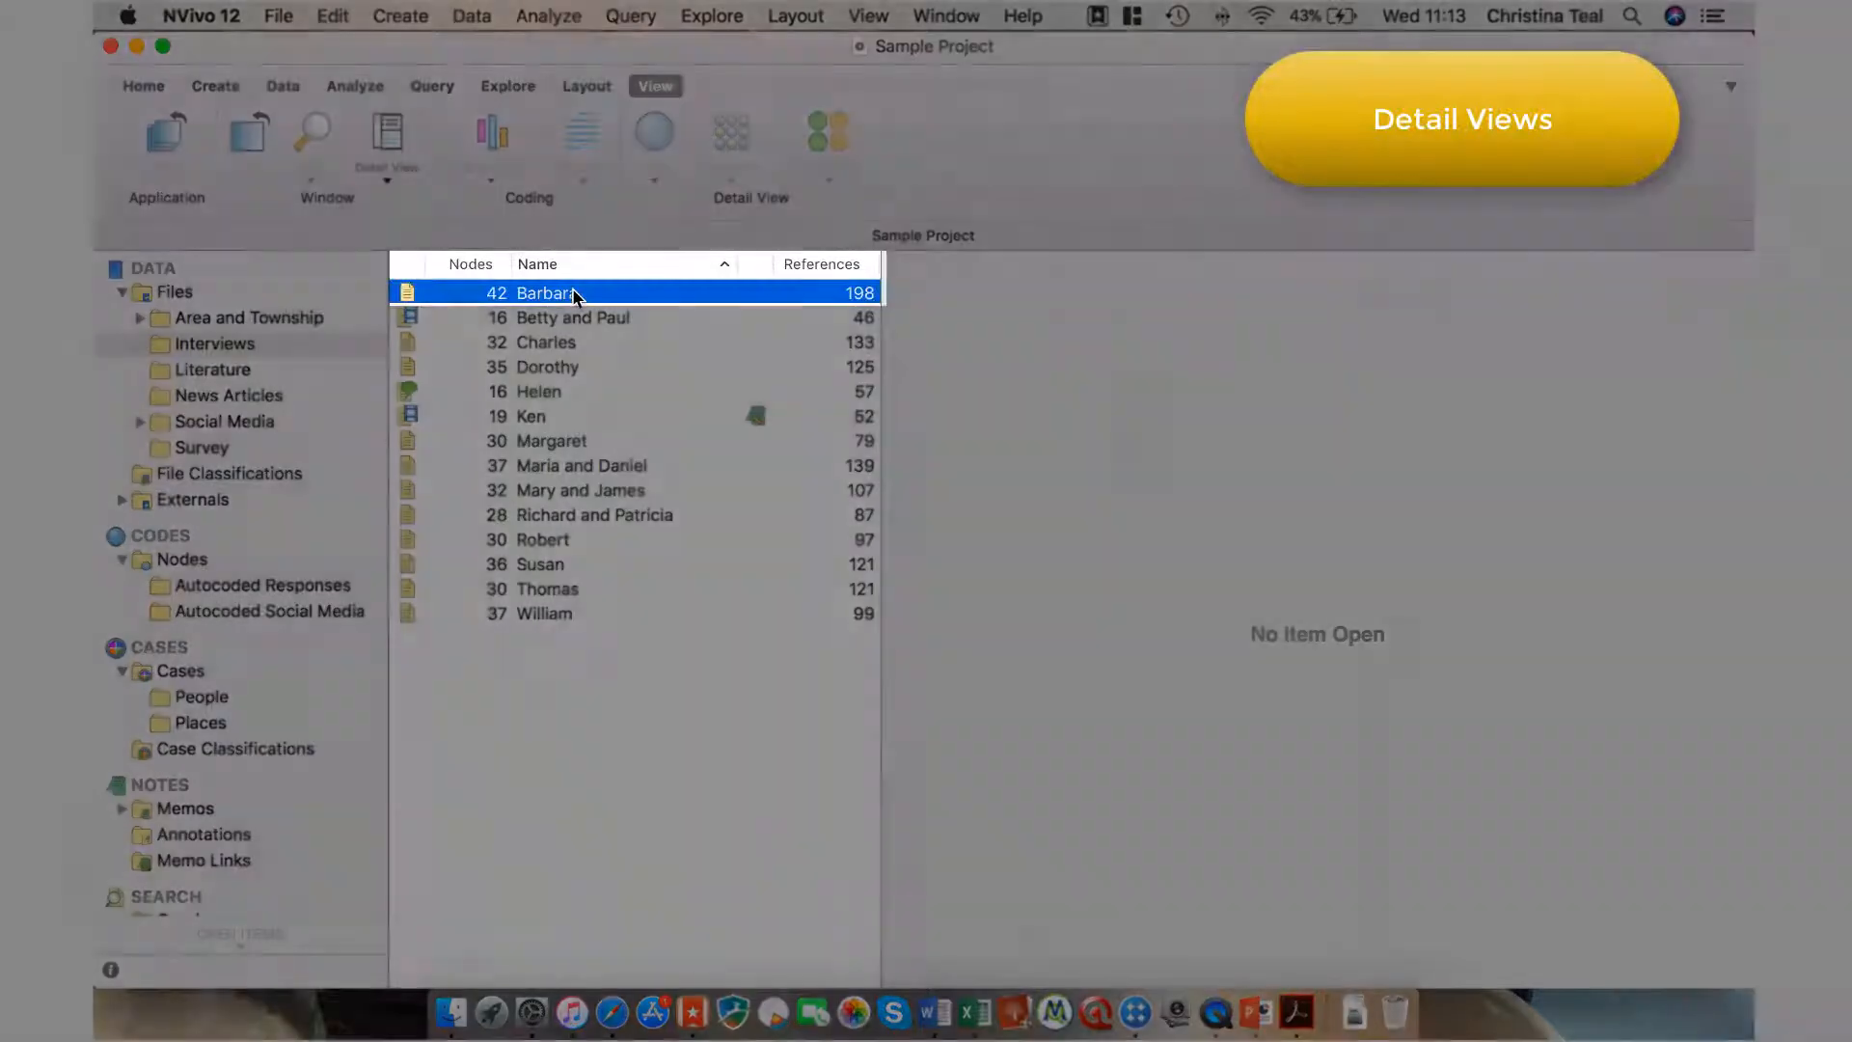
{"action": "double_click", "coordinate": [546, 291]}
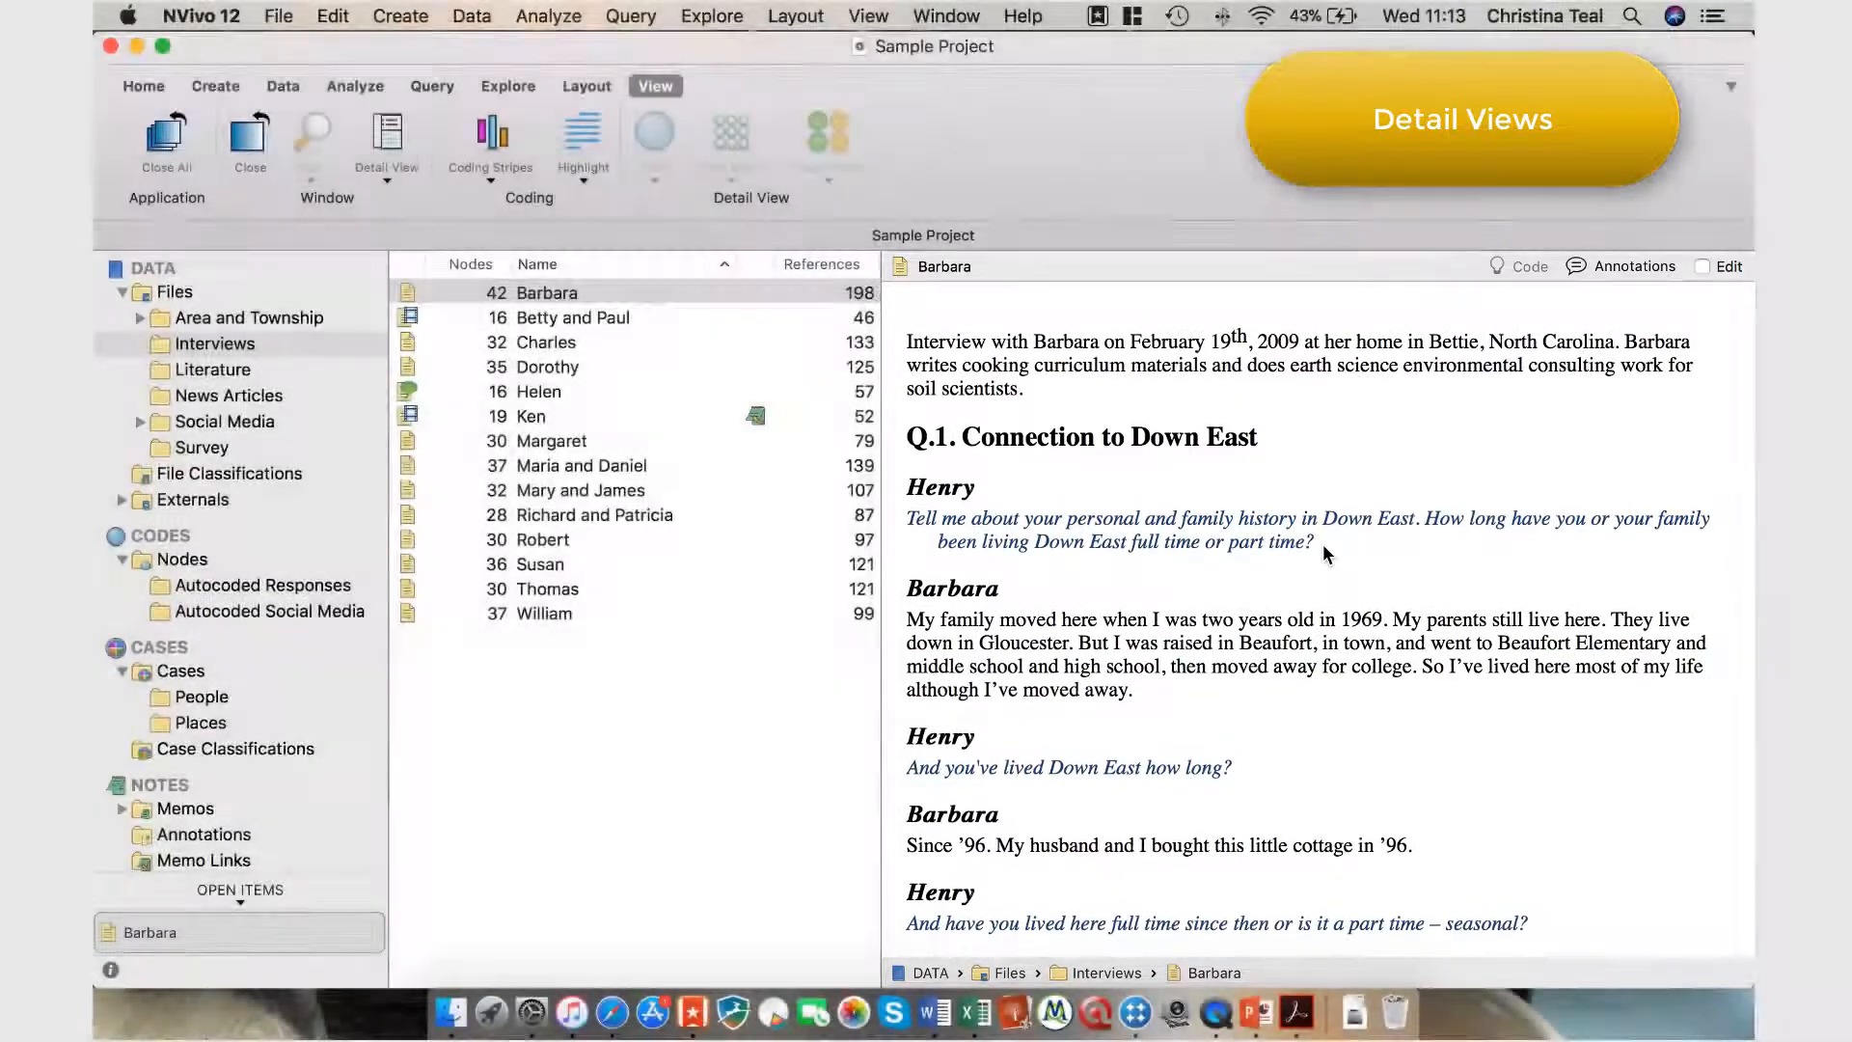
{"action": "left_click", "coordinate": [546, 367]}
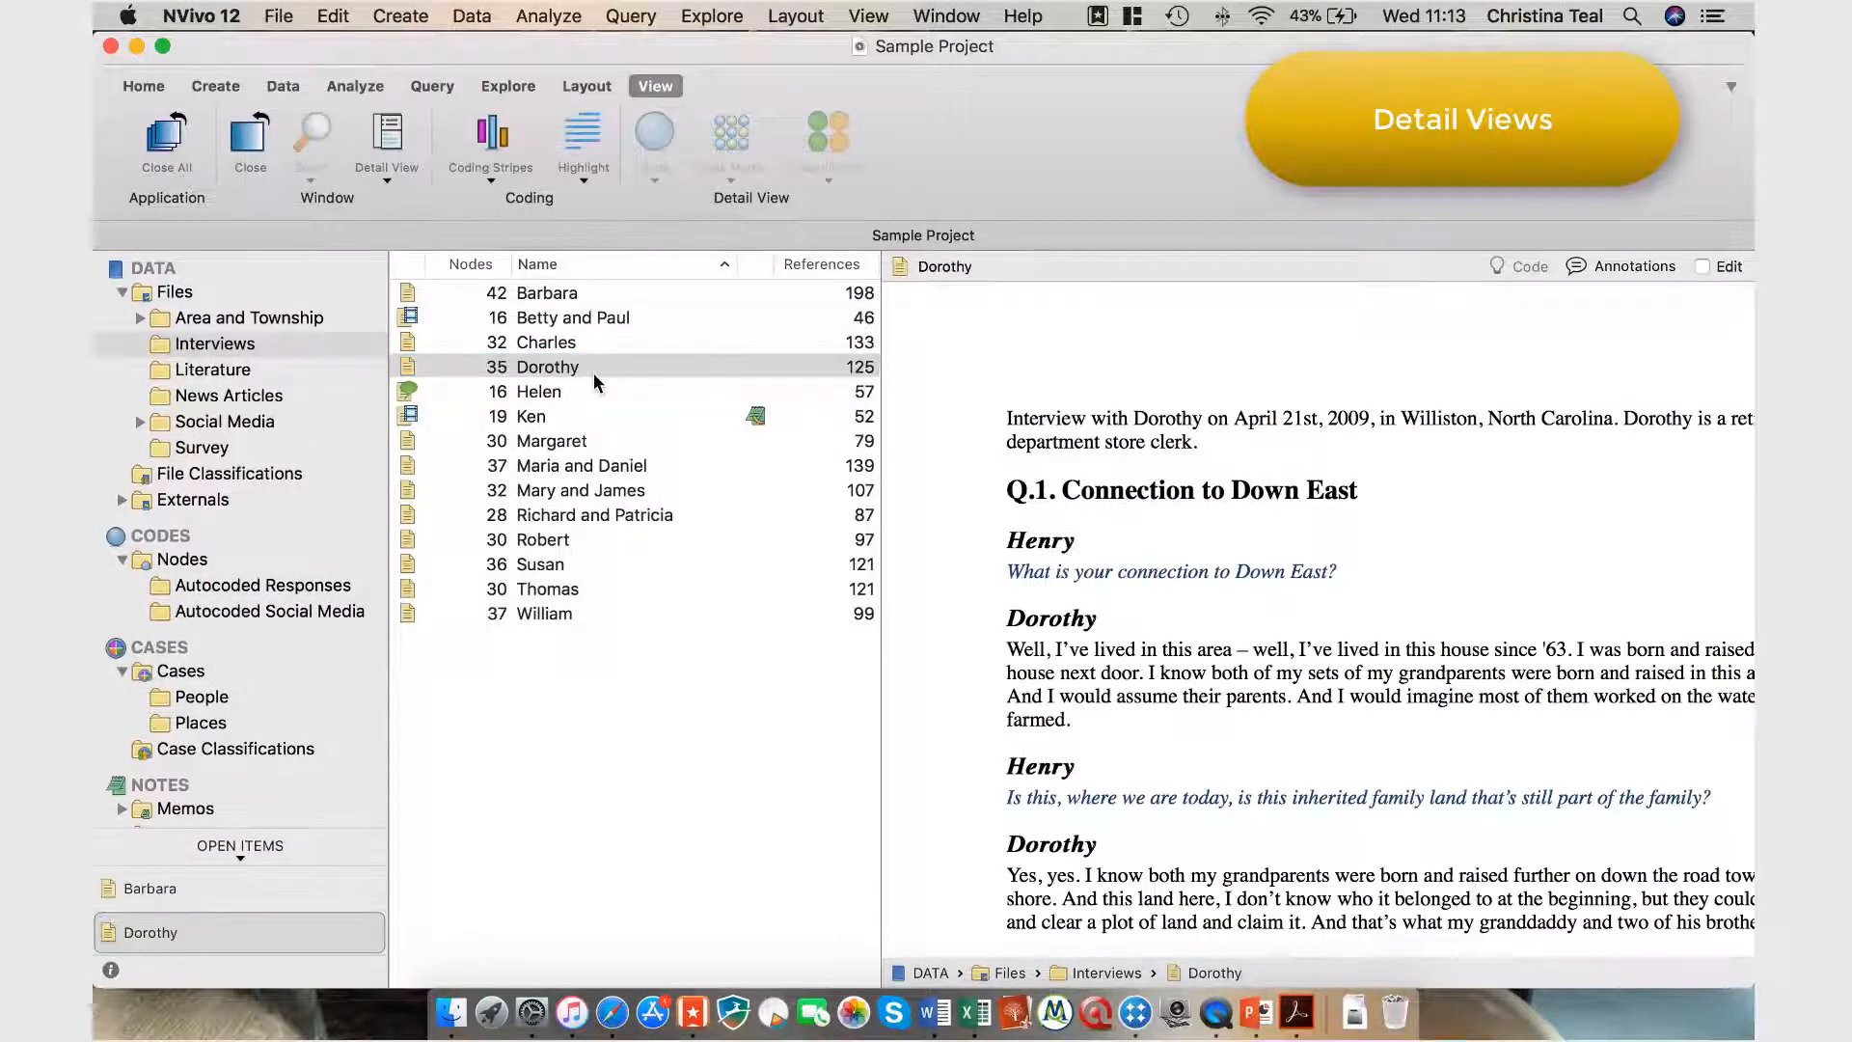
{"action": "left_click", "coordinate": [530, 416]}
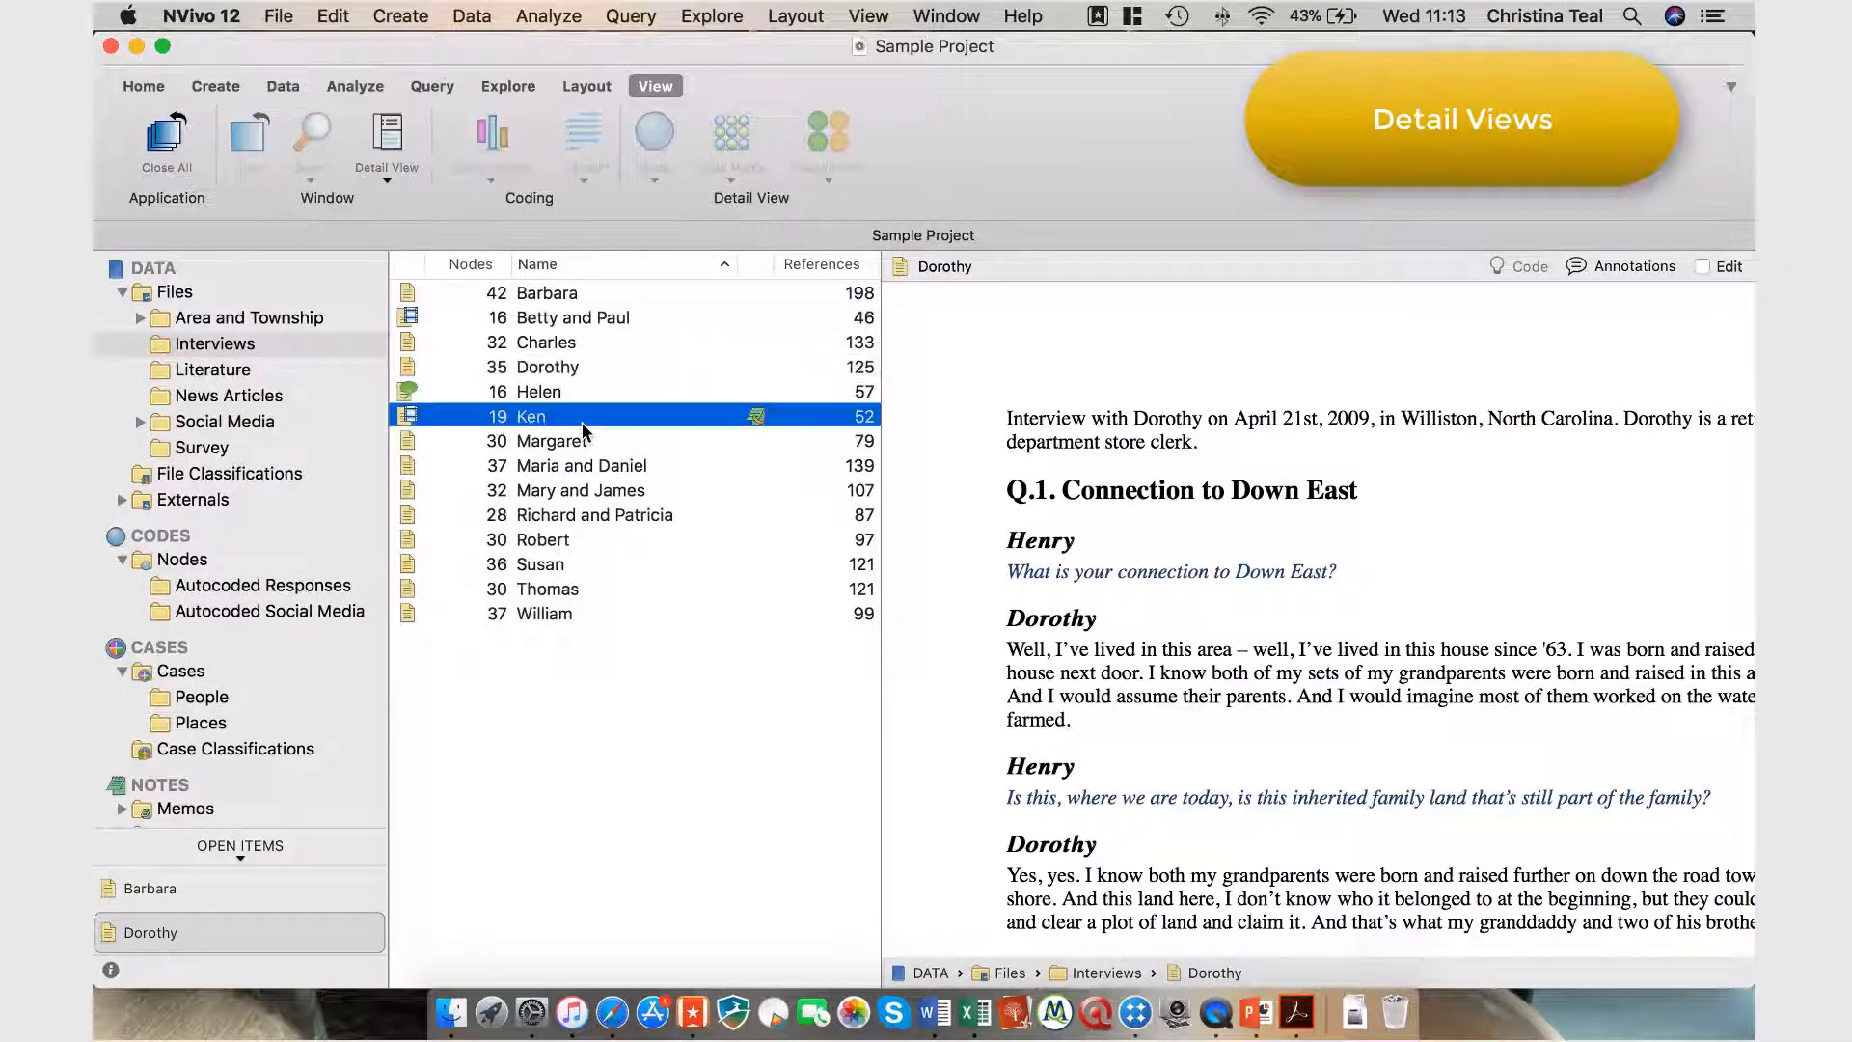
{"action": "double_click", "coordinate": [530, 417]}
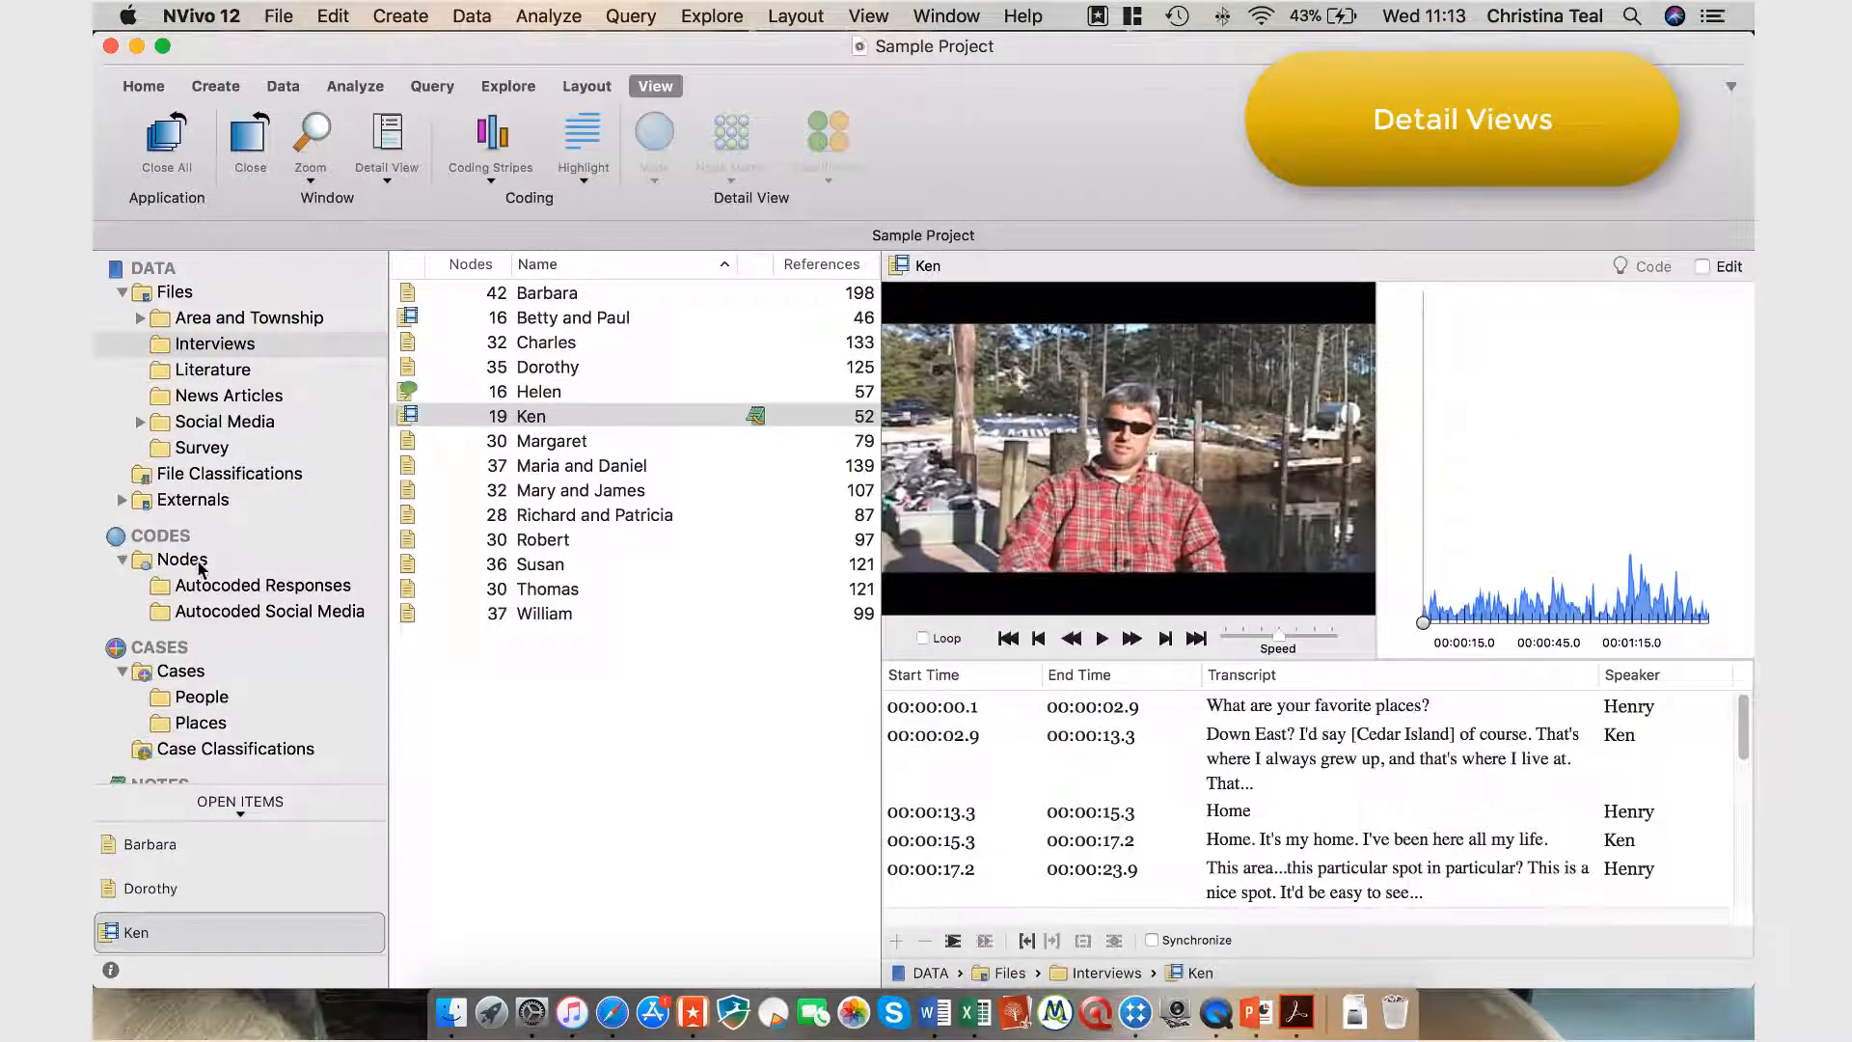
- Open the Balance node and show the Beaufort place case's coded references
{"action": "left_click", "coordinate": [186, 559]}
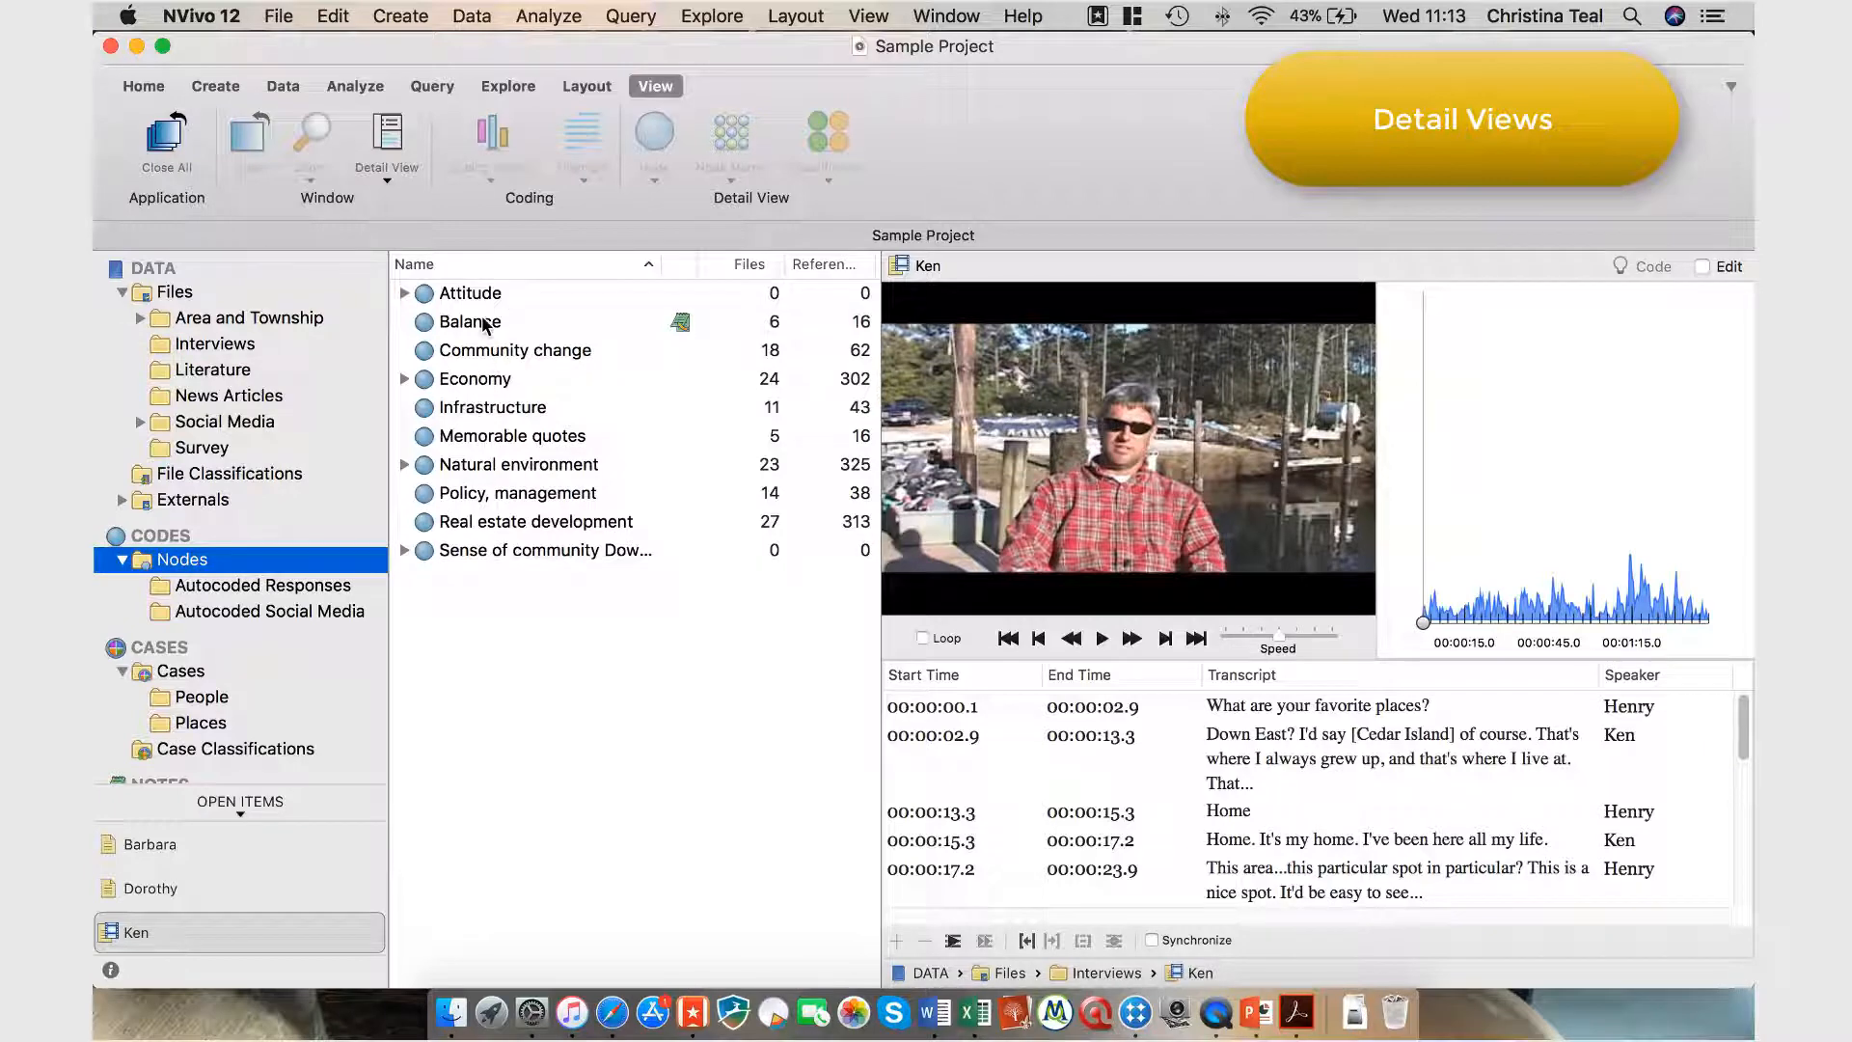
{"action": "double_click", "coordinate": [467, 322]}
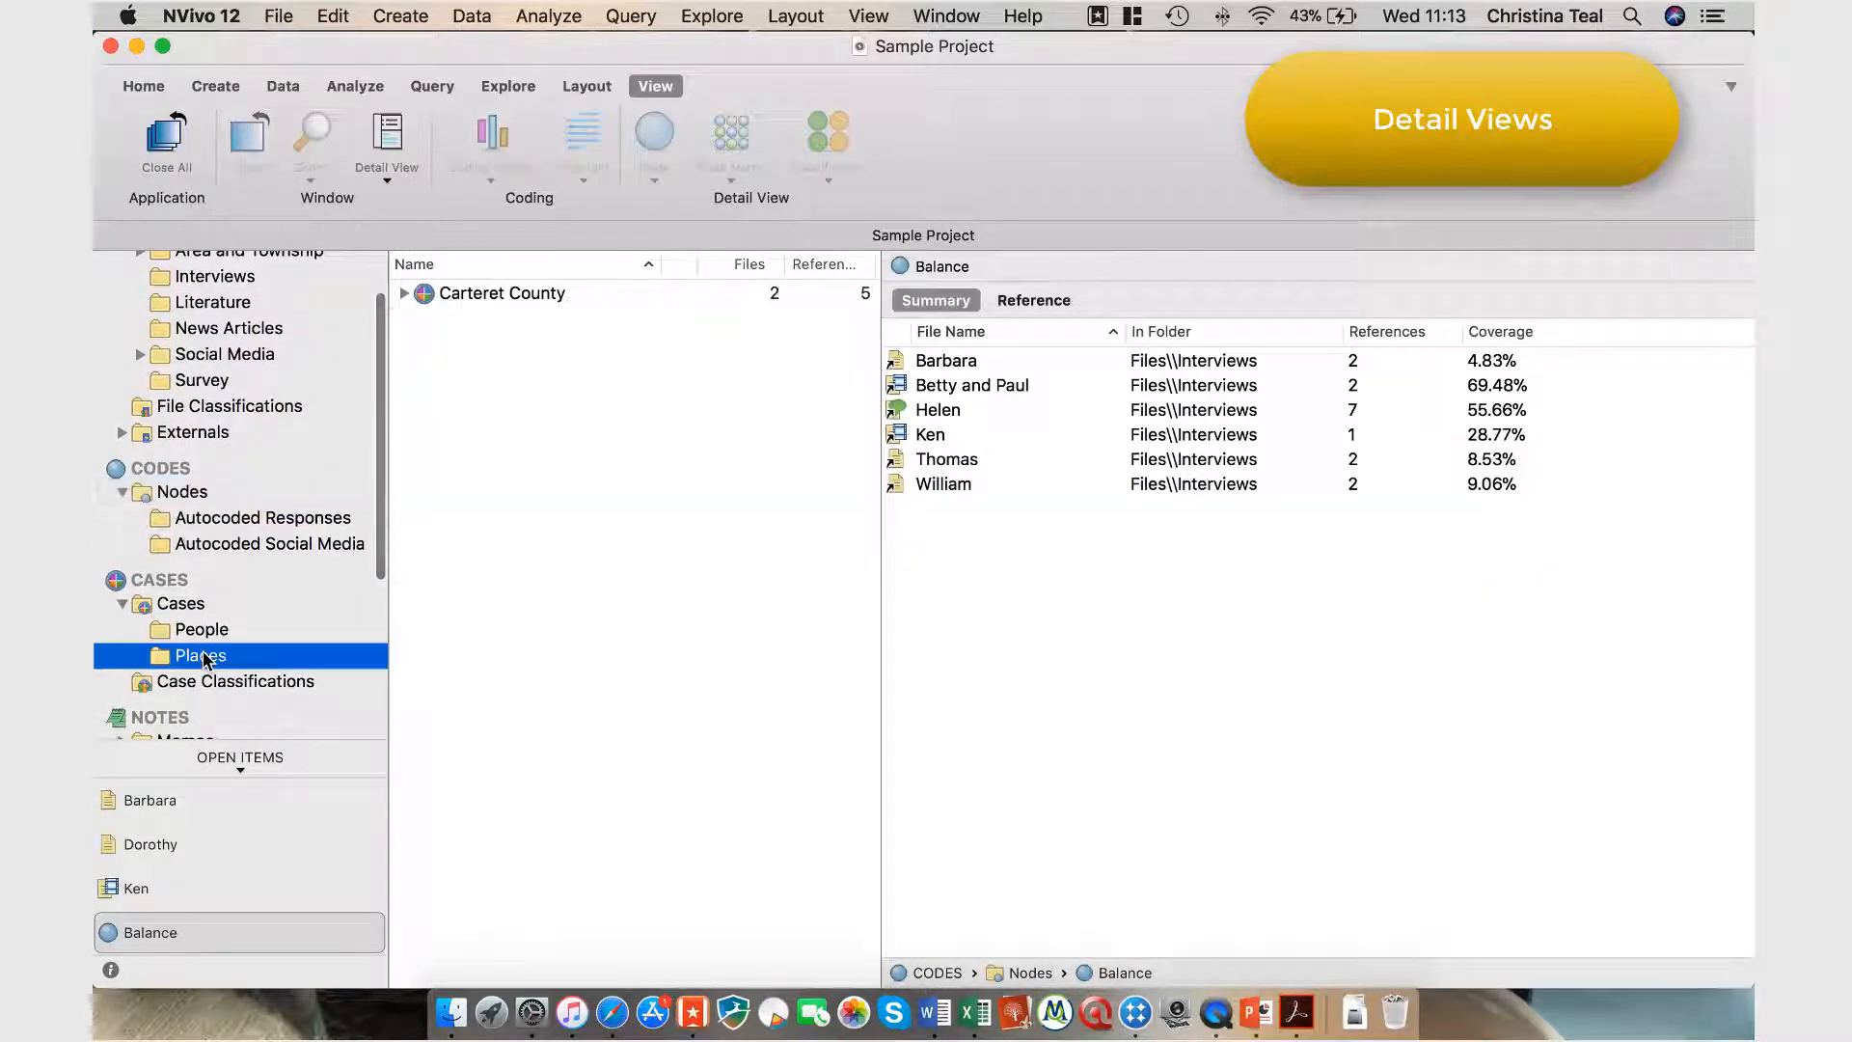
{"action": "left_click", "coordinate": [403, 293]}
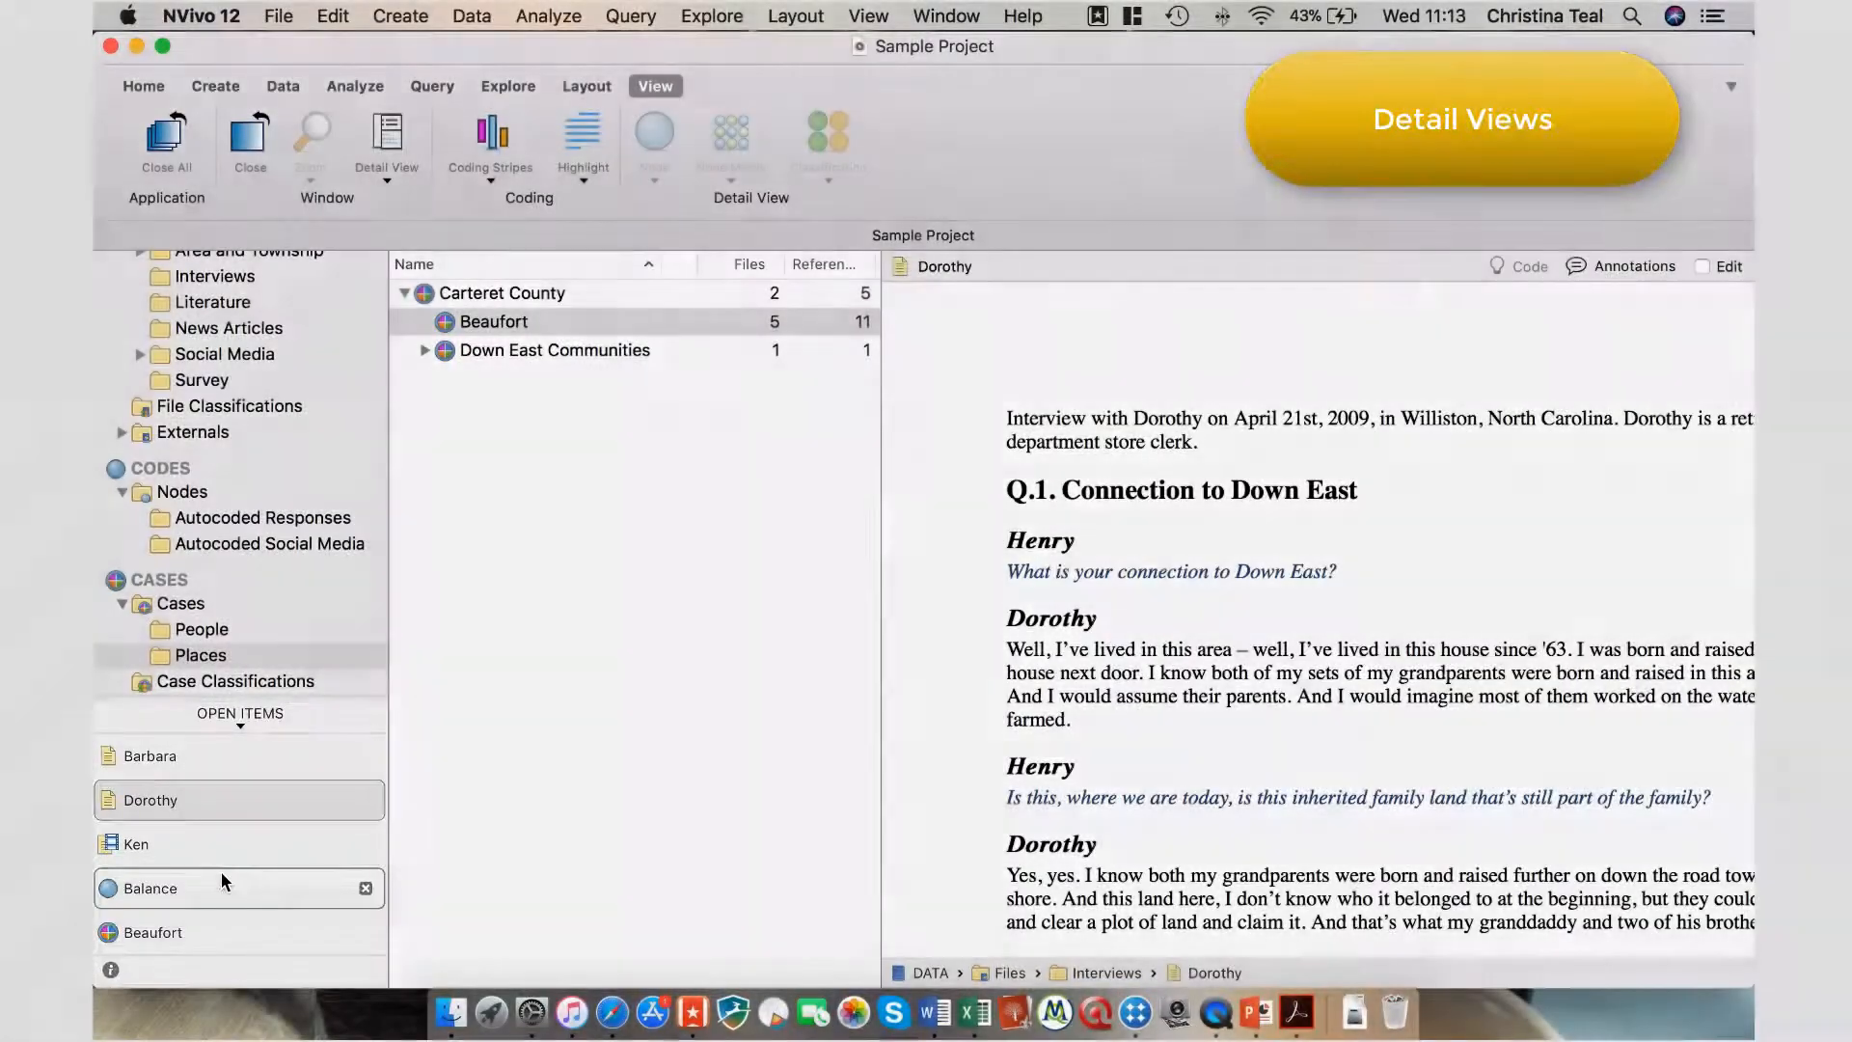
{"action": "left_click", "coordinate": [152, 932]}
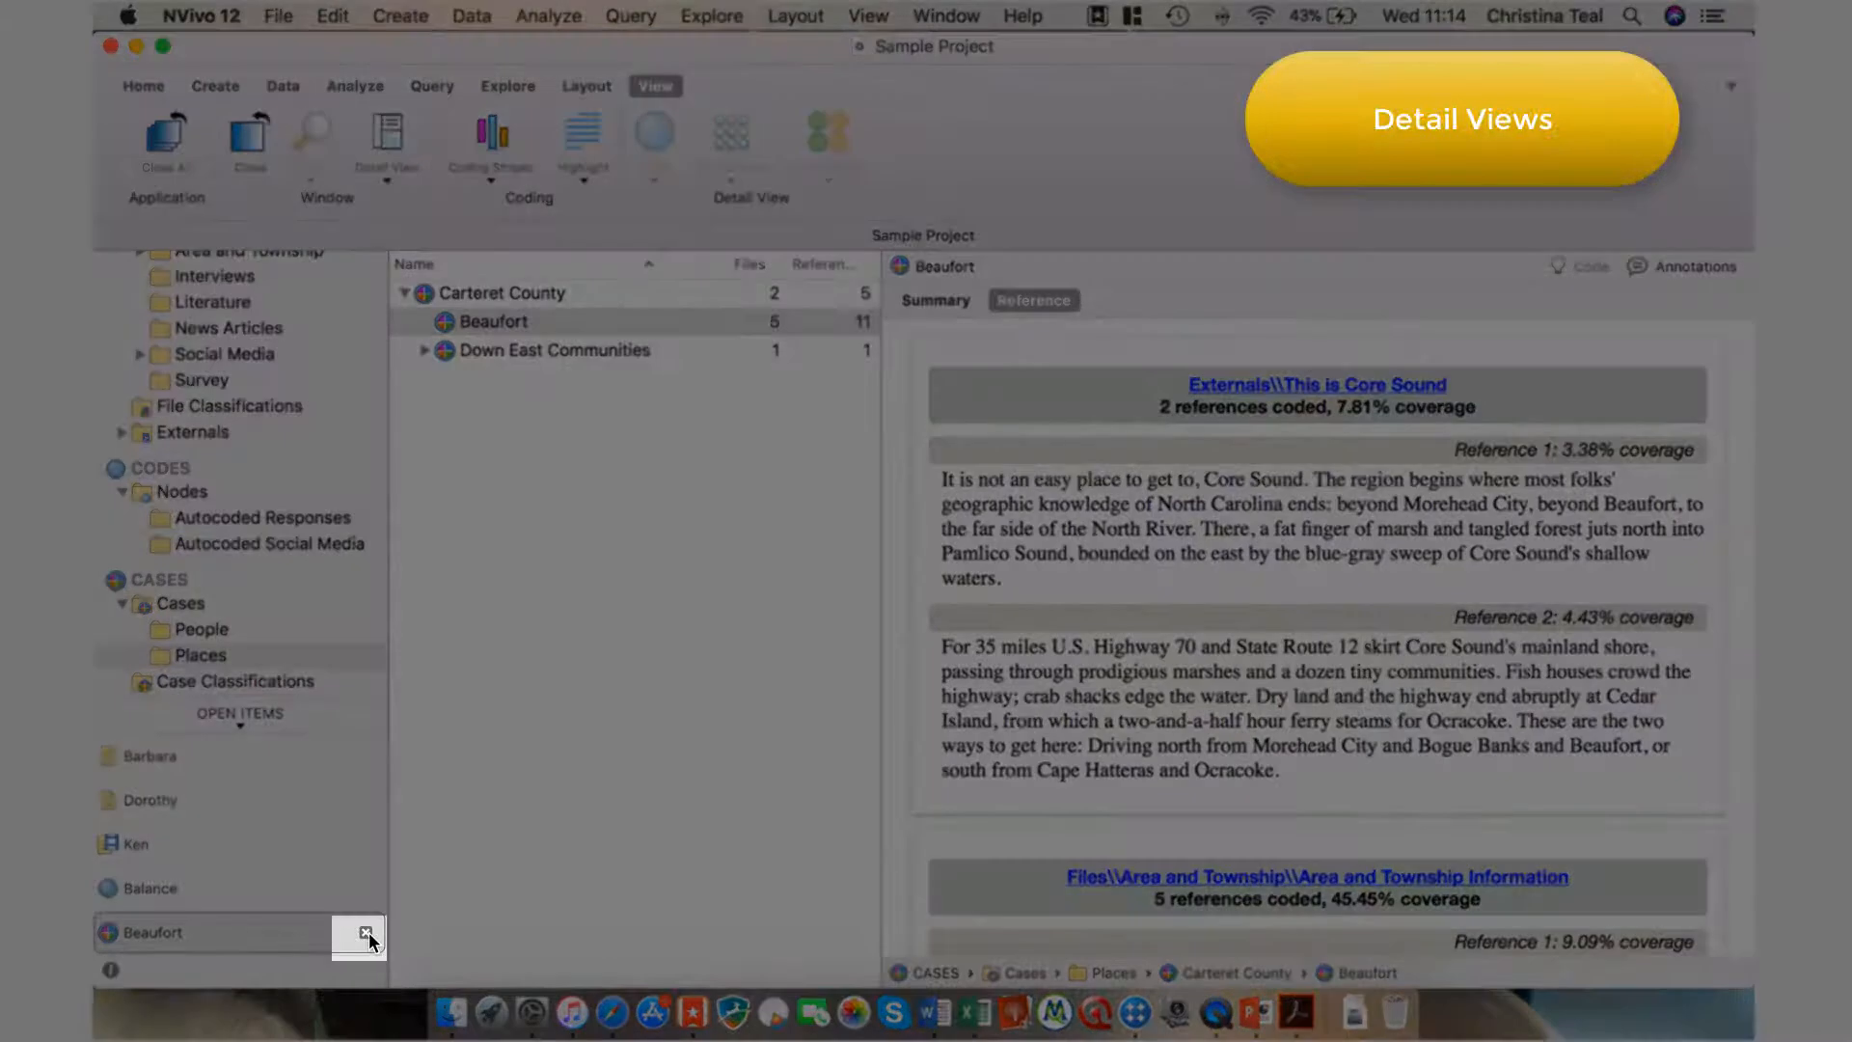
- Review Beaufort's coding summary table, then switch to the Barbara interview transcript
{"action": "left_click", "coordinate": [154, 931]}
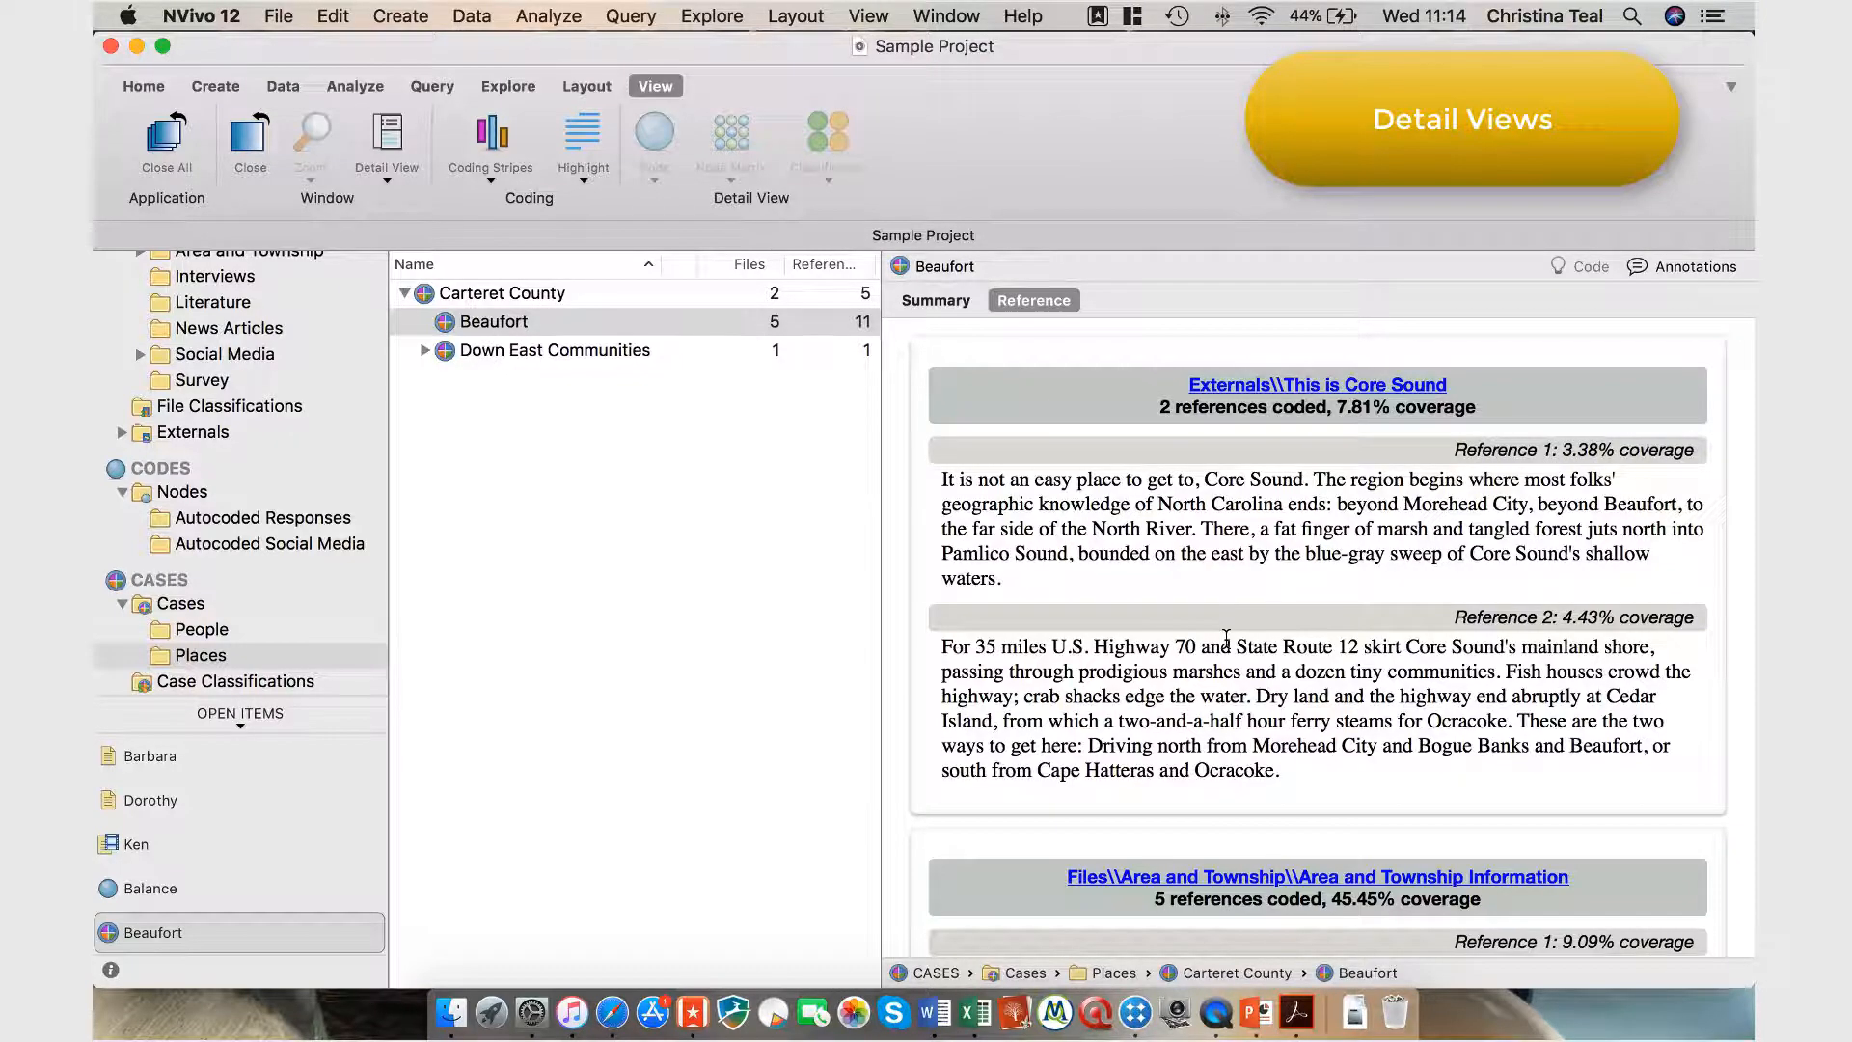
{"action": "scroll", "scroll_direction": "down", "scroll_amount": 3}
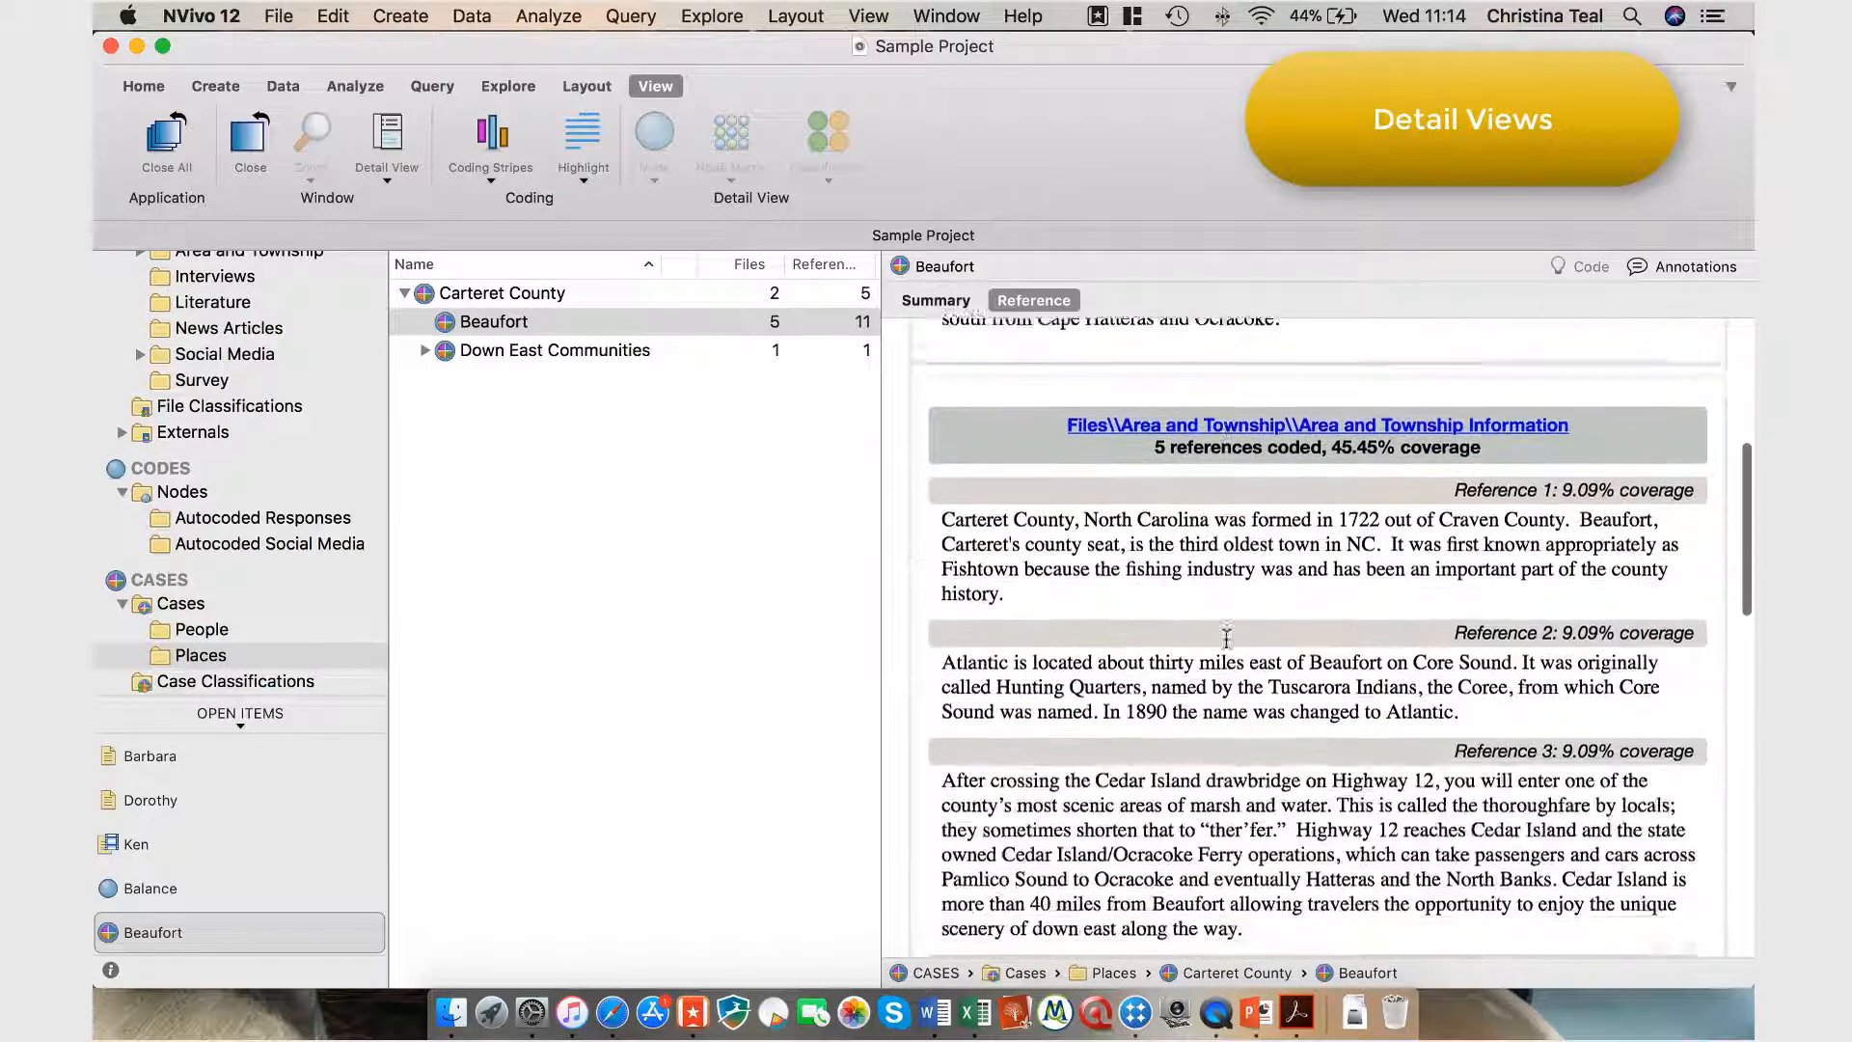
{"action": "scroll", "scroll_direction": "down", "scroll_amount": 3}
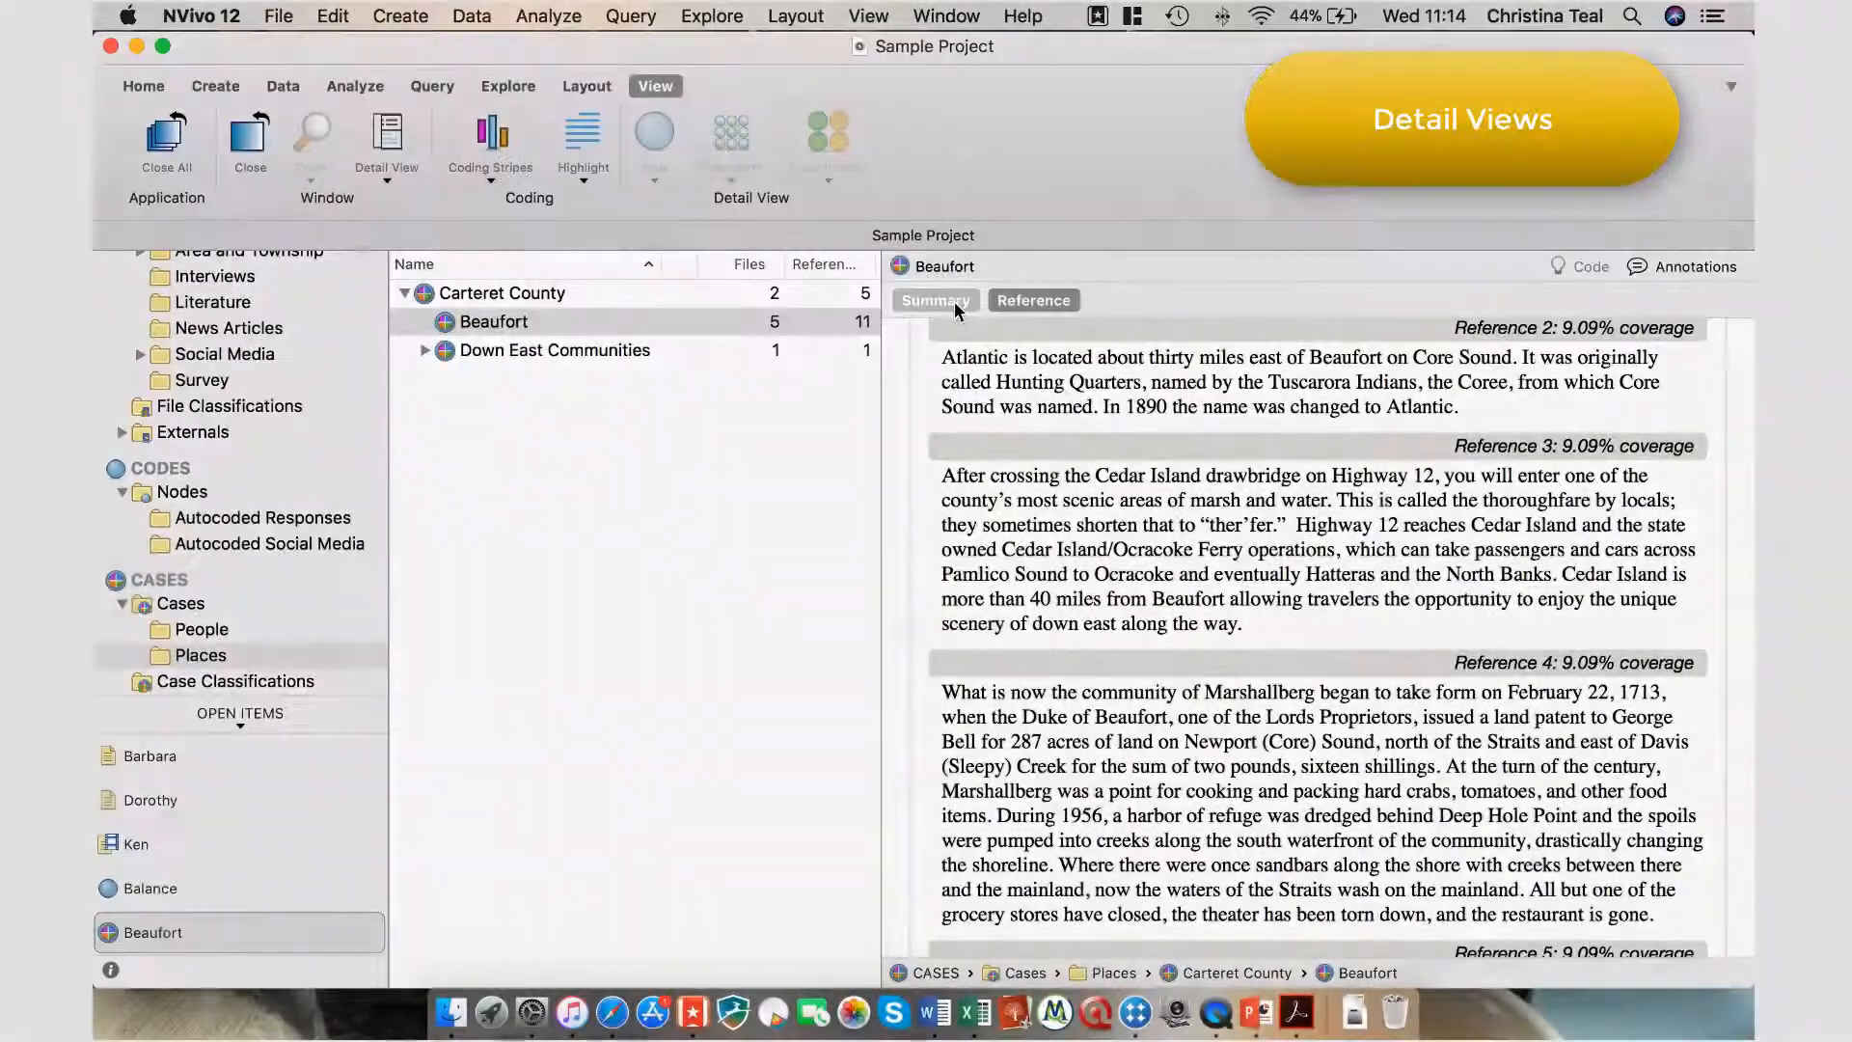
{"action": "left_click", "coordinate": [933, 301]}
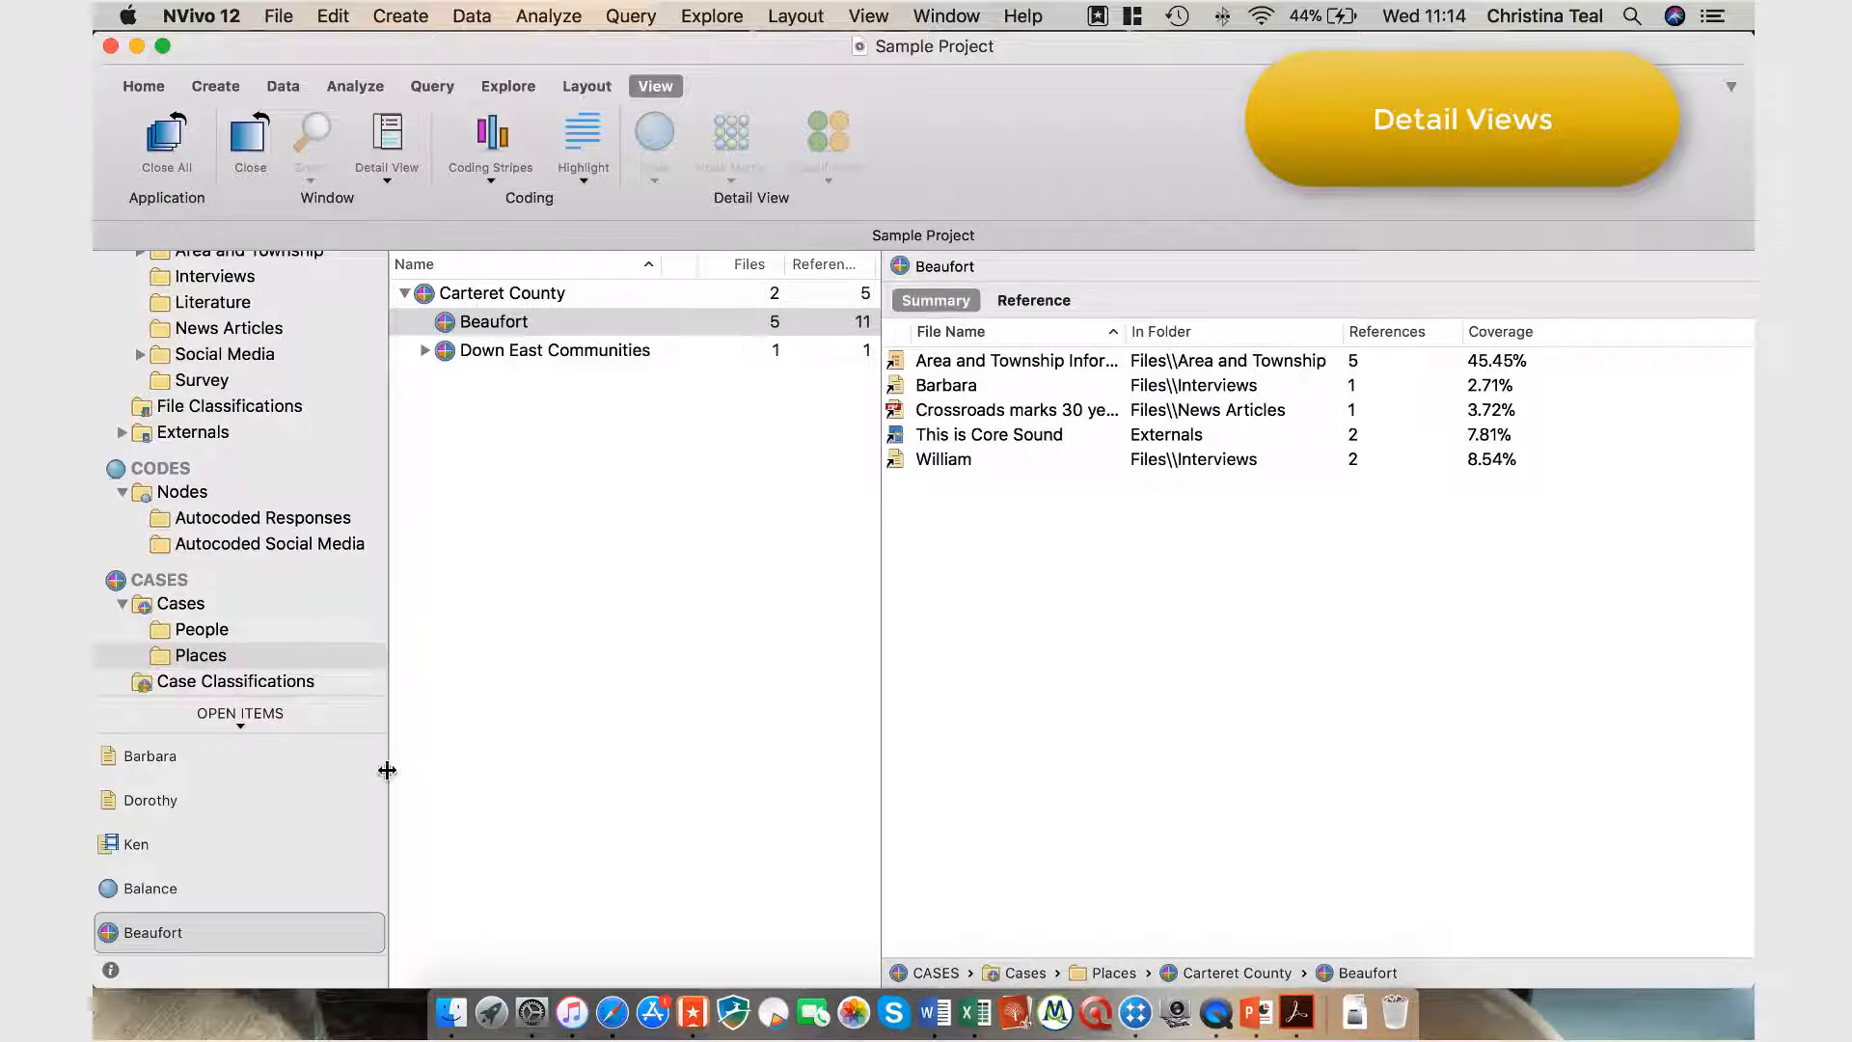
{"action": "left_click", "coordinate": [151, 756]}
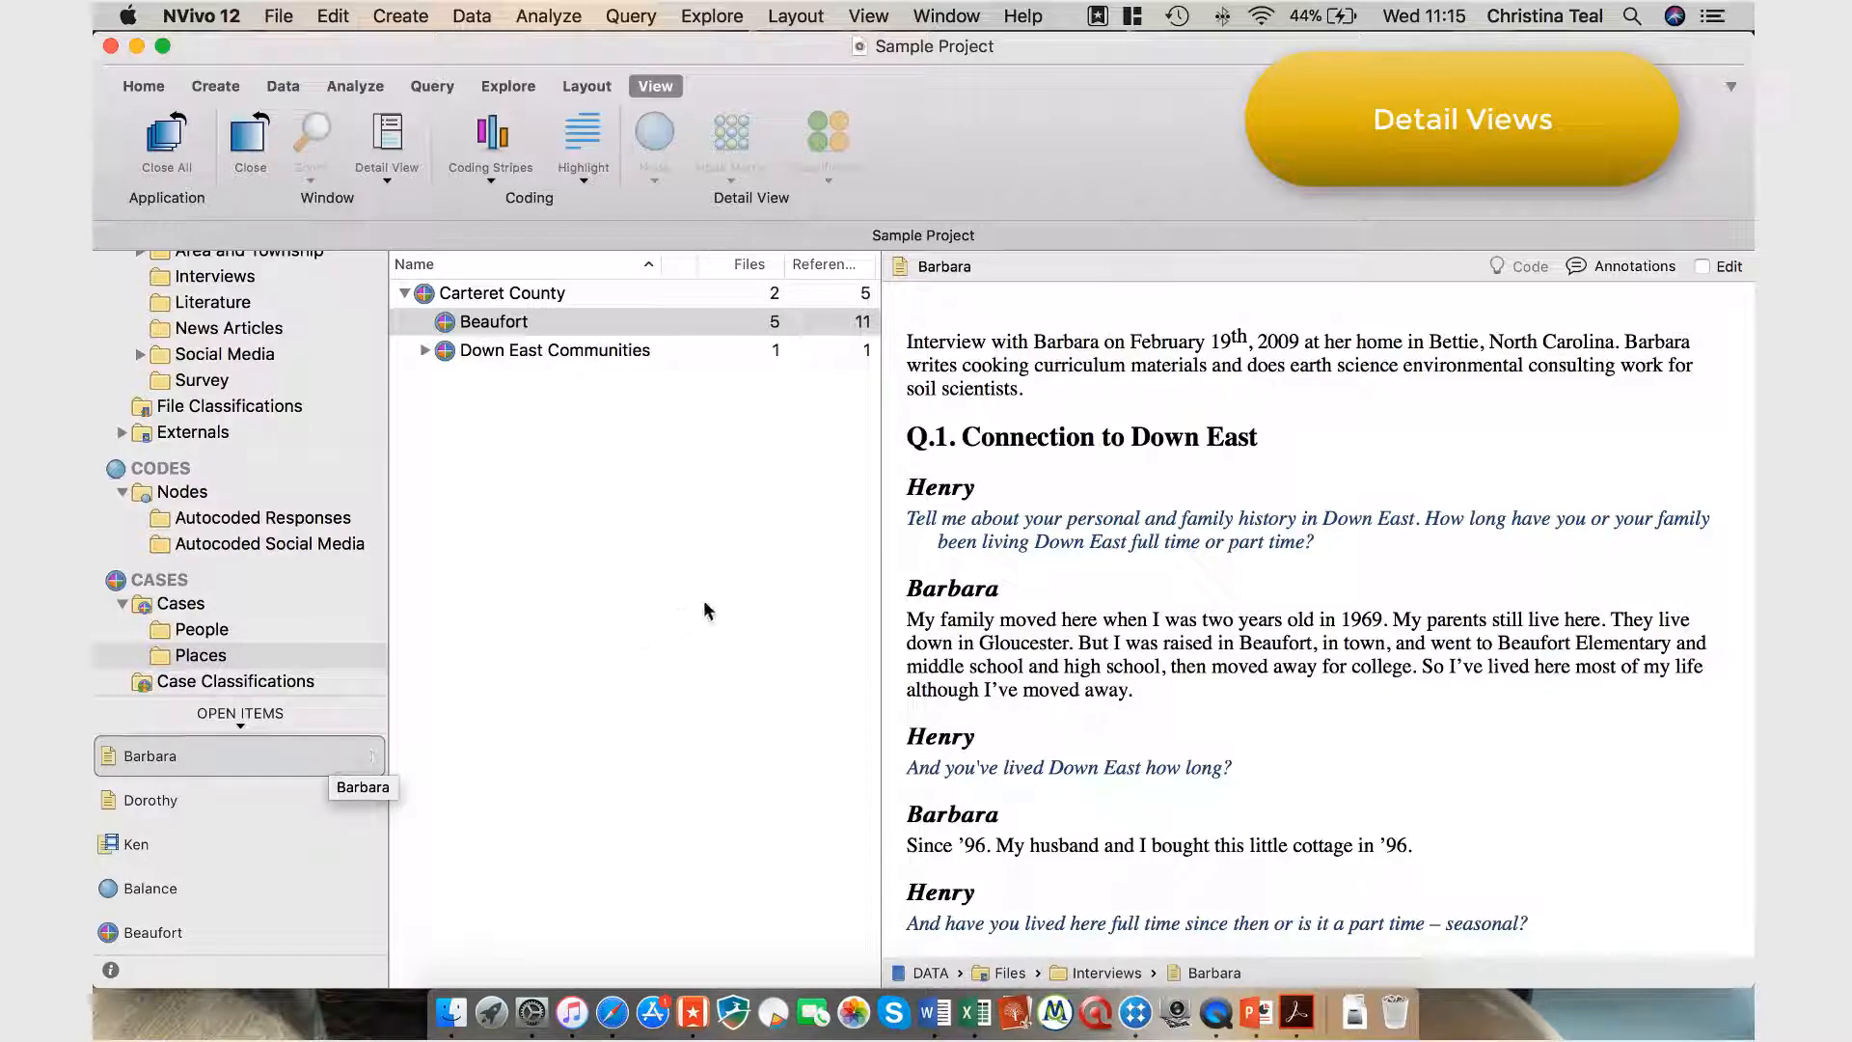
- Turn on All Nodes Coding stripes beside Barbara's transcript and scroll through it
{"action": "left_click", "coordinate": [488, 141]}
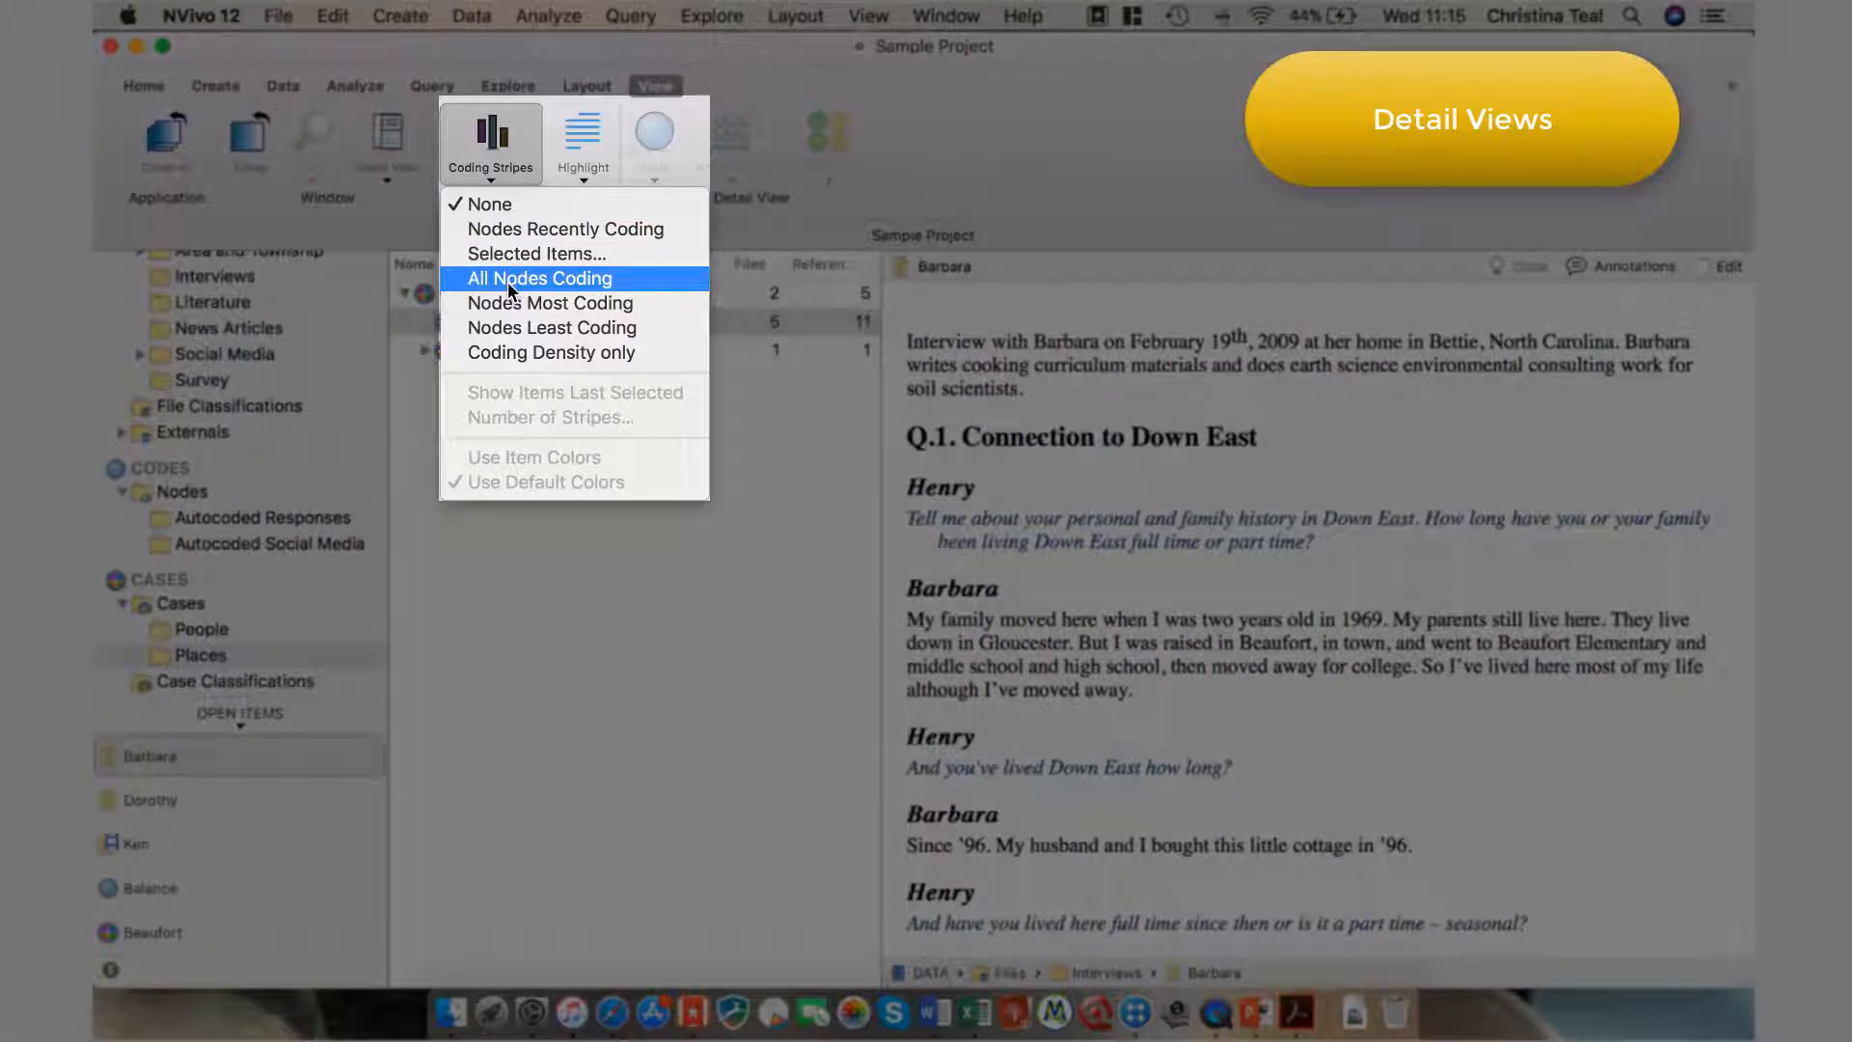
{"action": "left_click", "coordinate": [540, 277]}
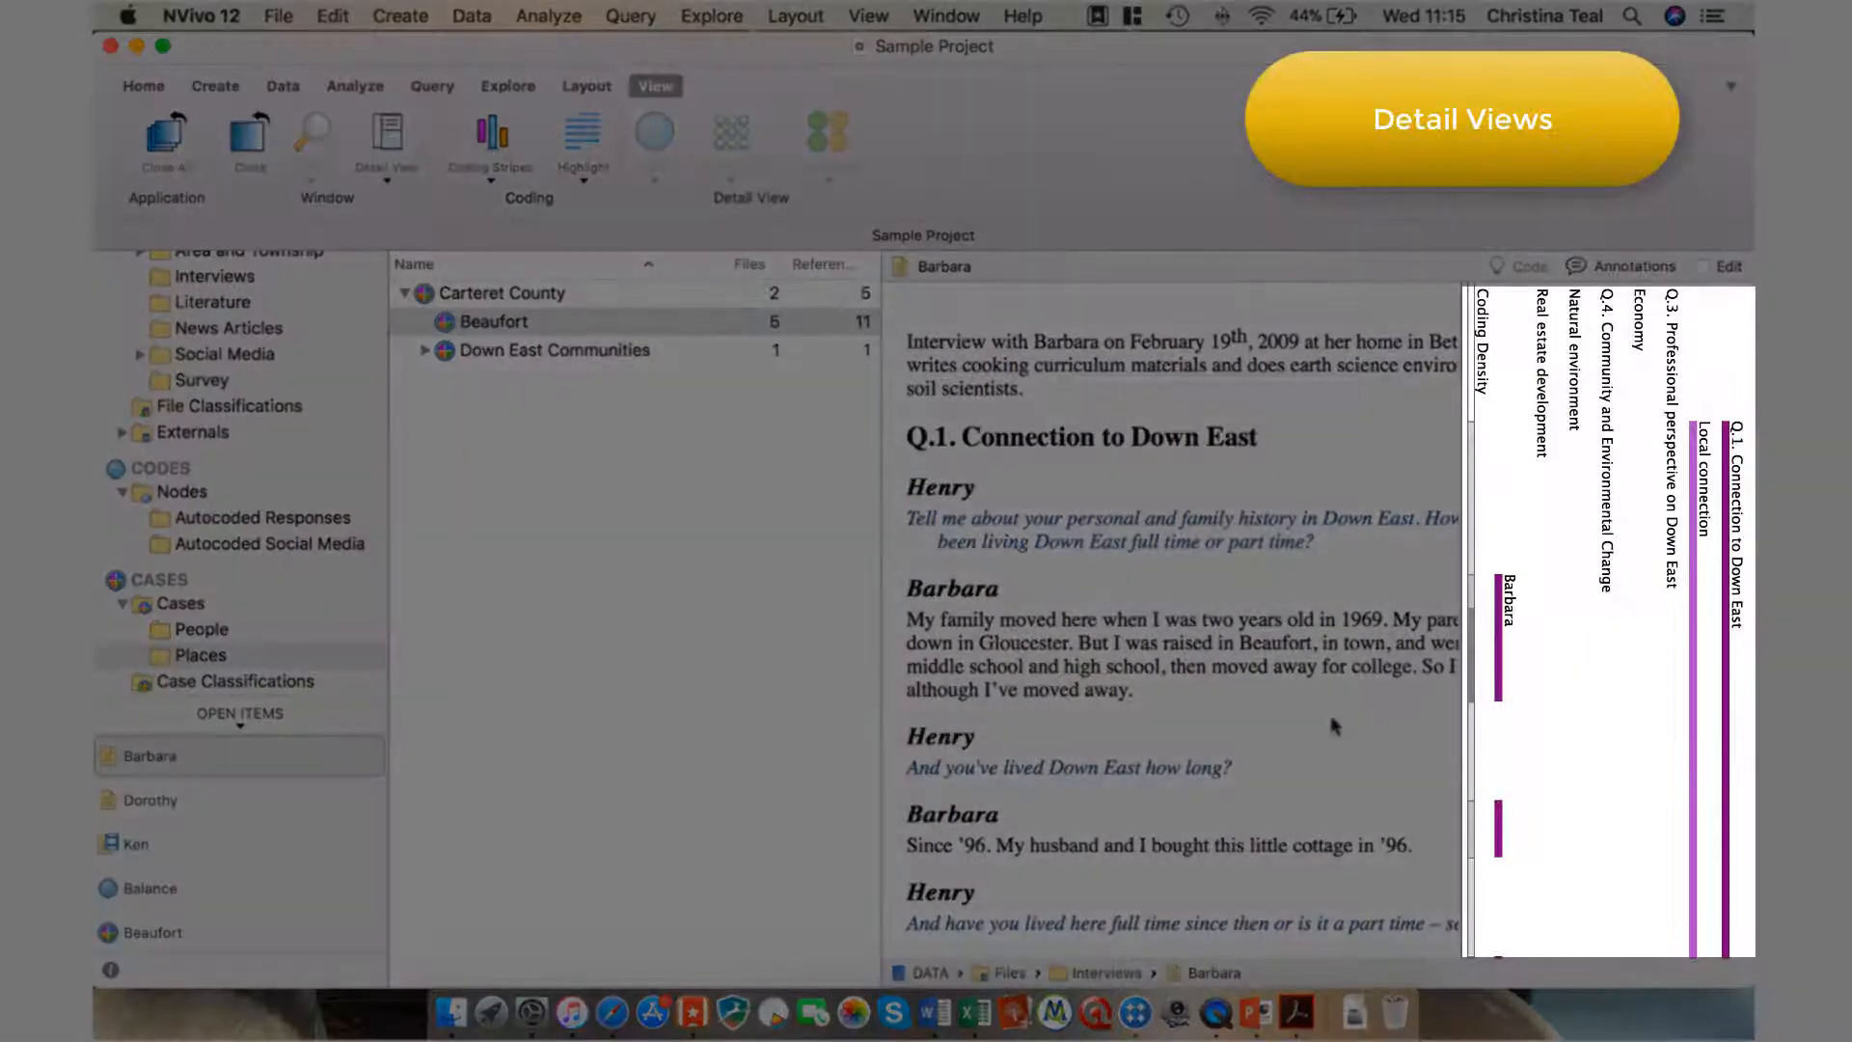
{"action": "scroll", "scroll_direction": "down", "scroll_amount": 3}
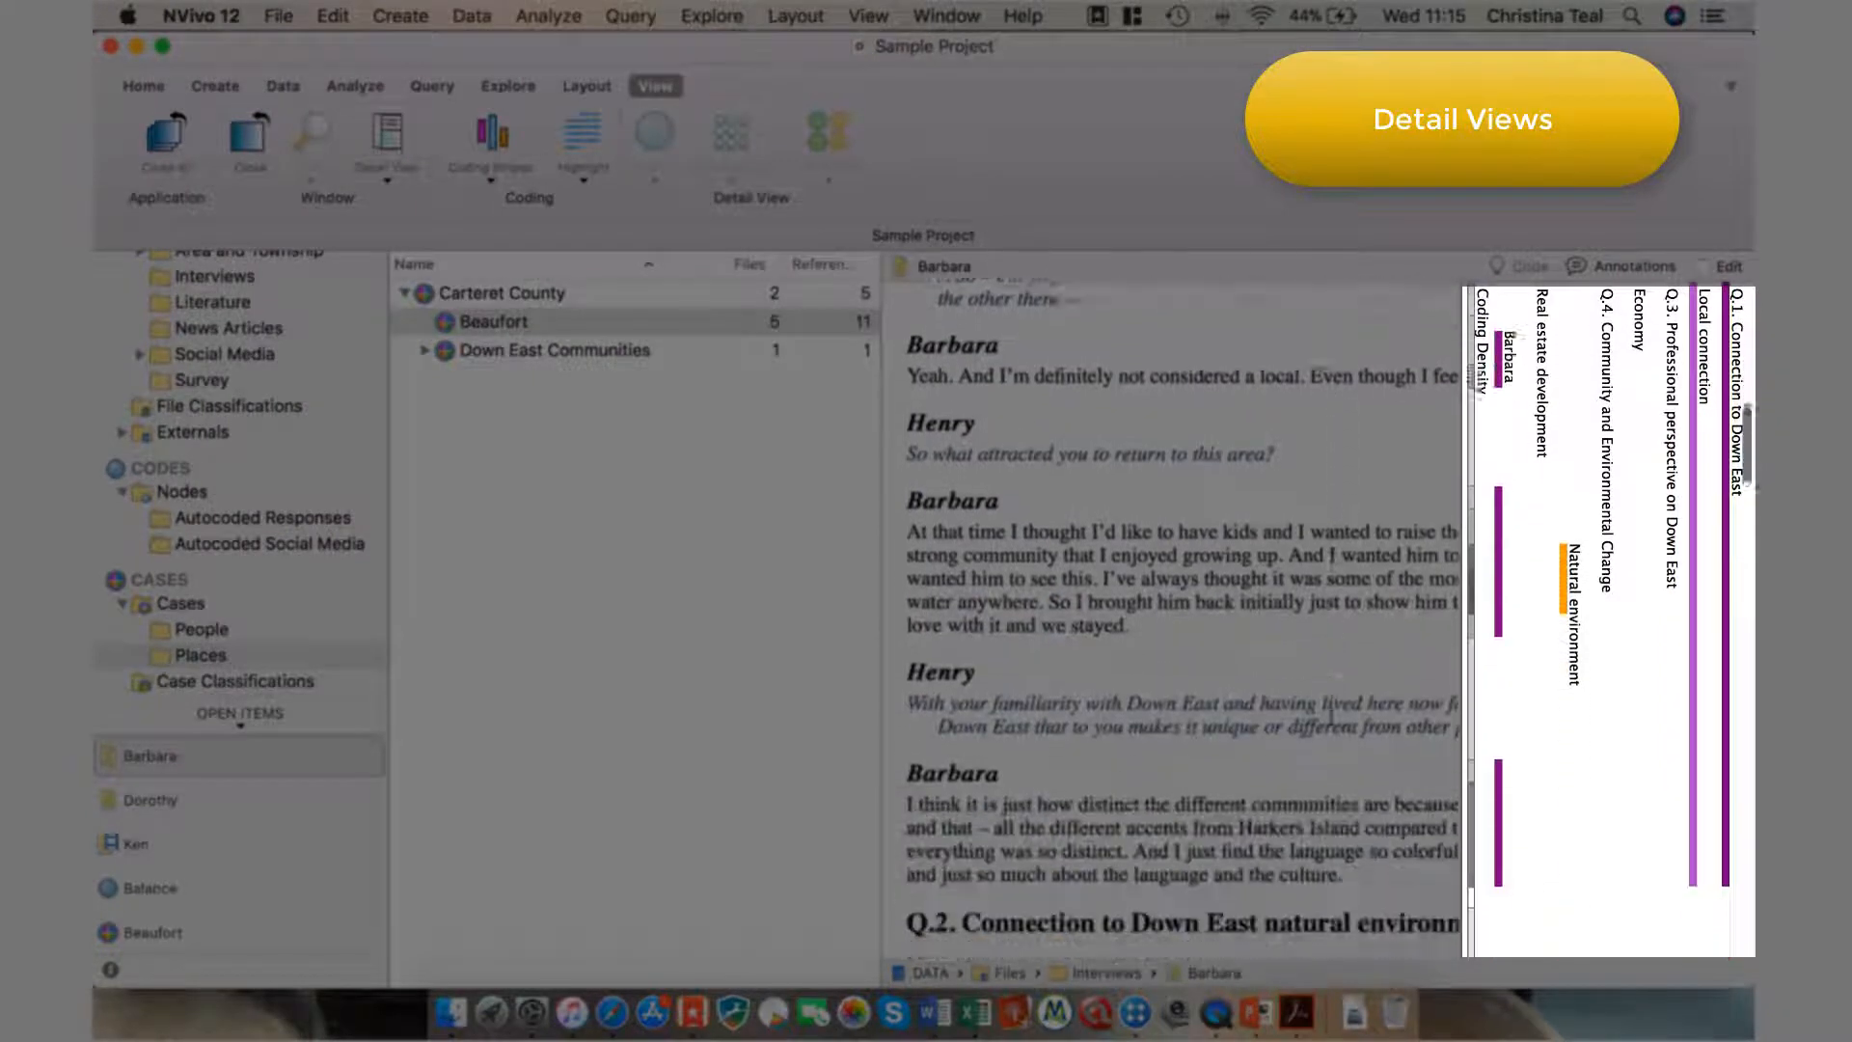
{"action": "scroll", "scroll_direction": "down", "scroll_amount": 3}
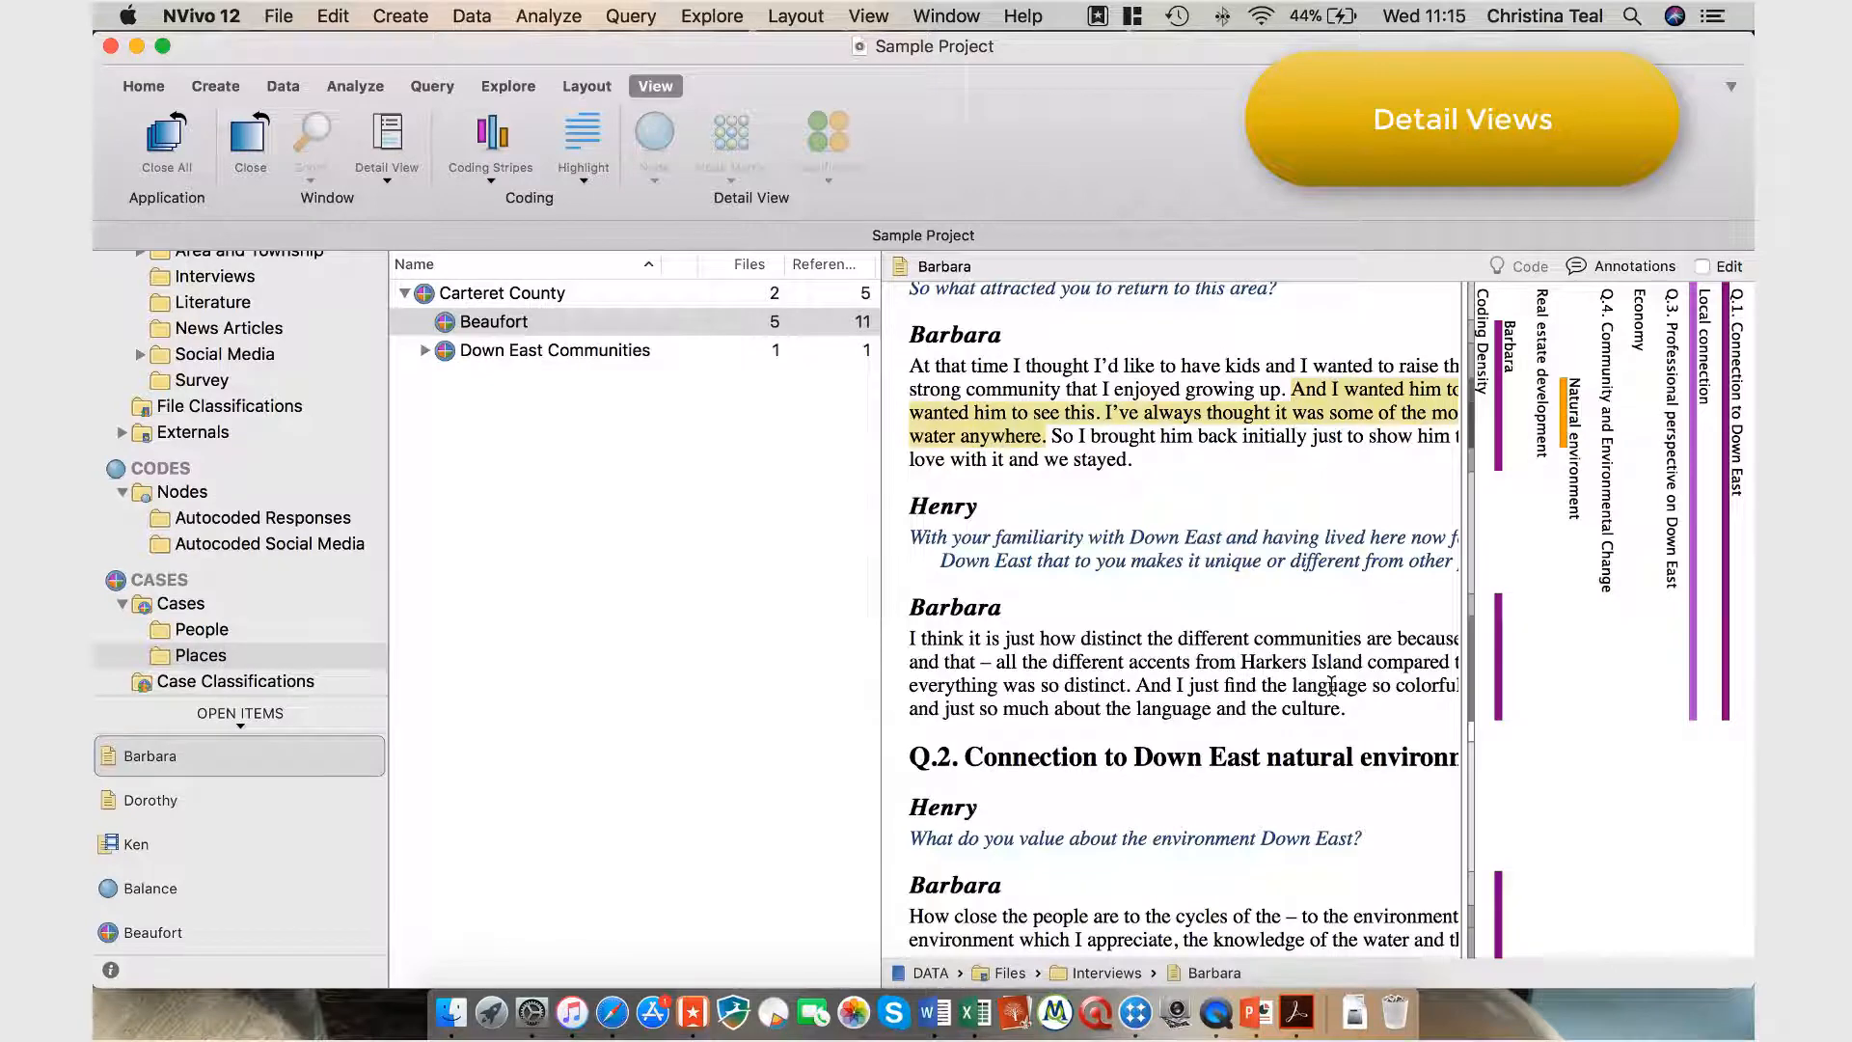
{"action": "scroll", "scroll_direction": "down", "scroll_amount": 3}
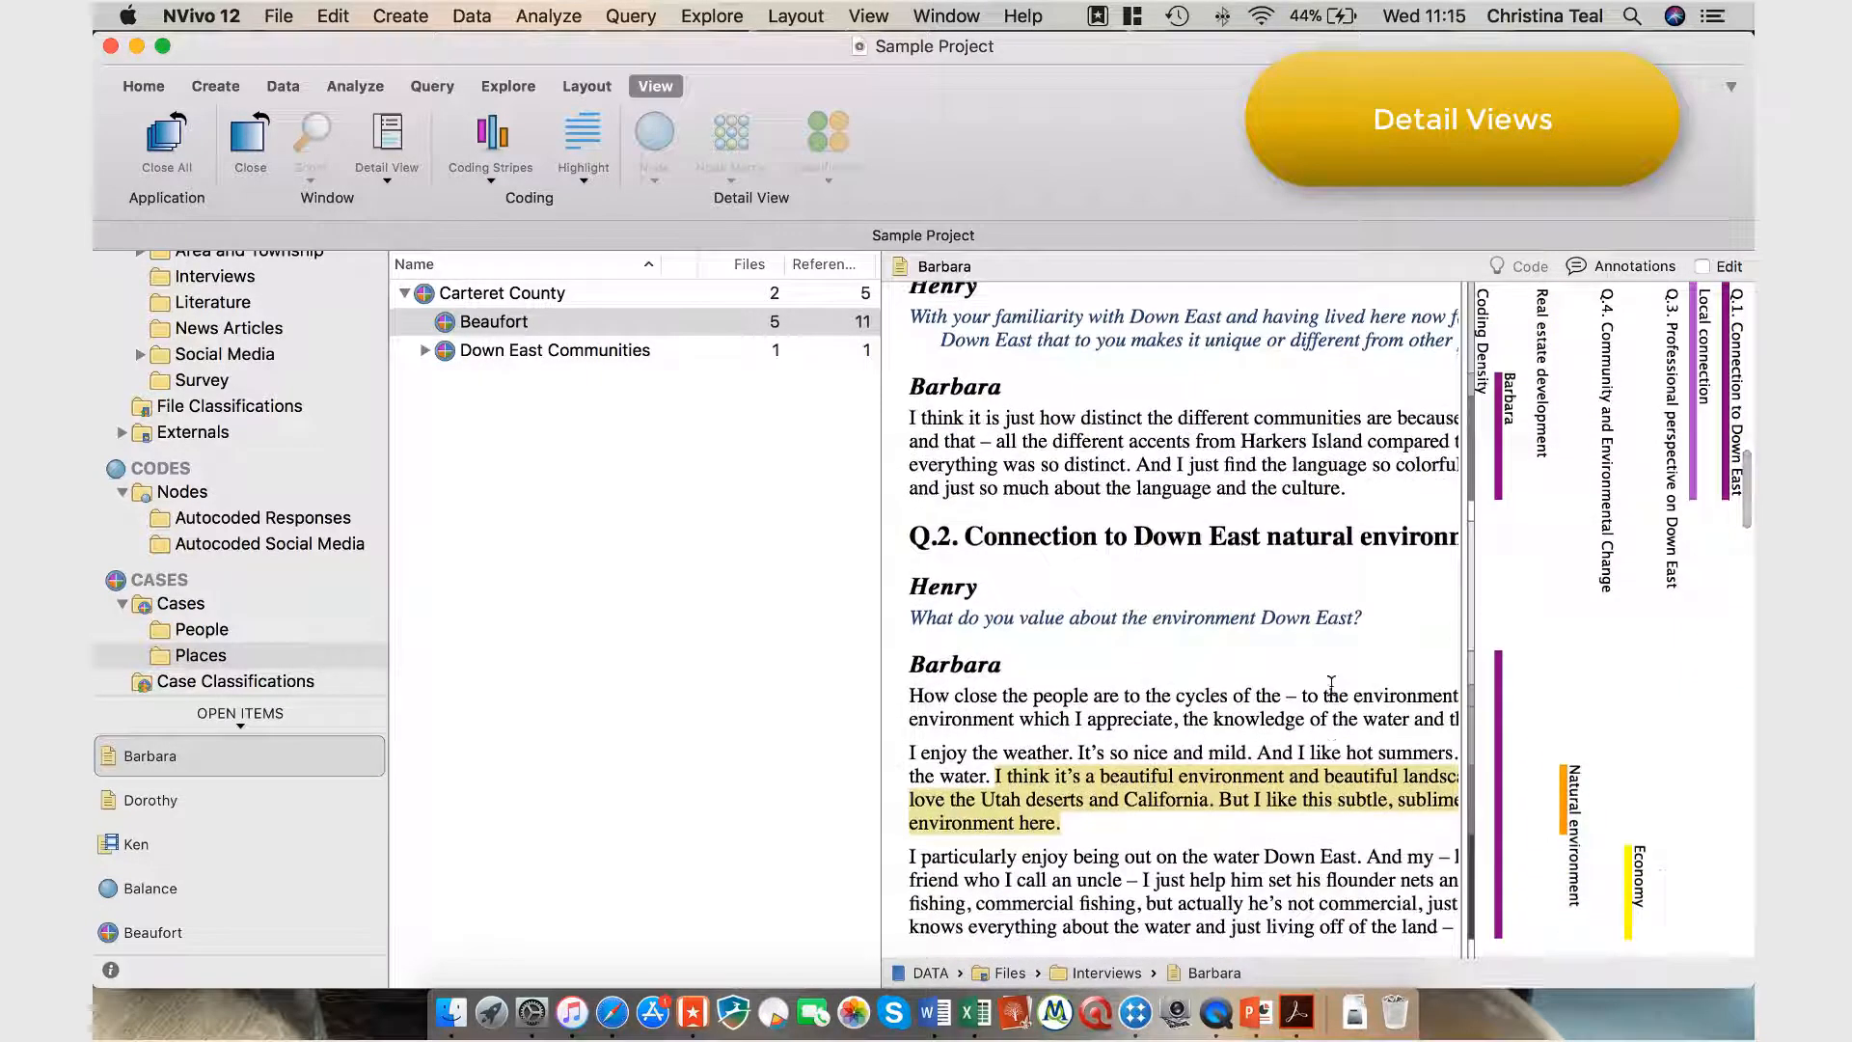
{"action": "scroll", "scroll_direction": "down", "scroll_amount": 3}
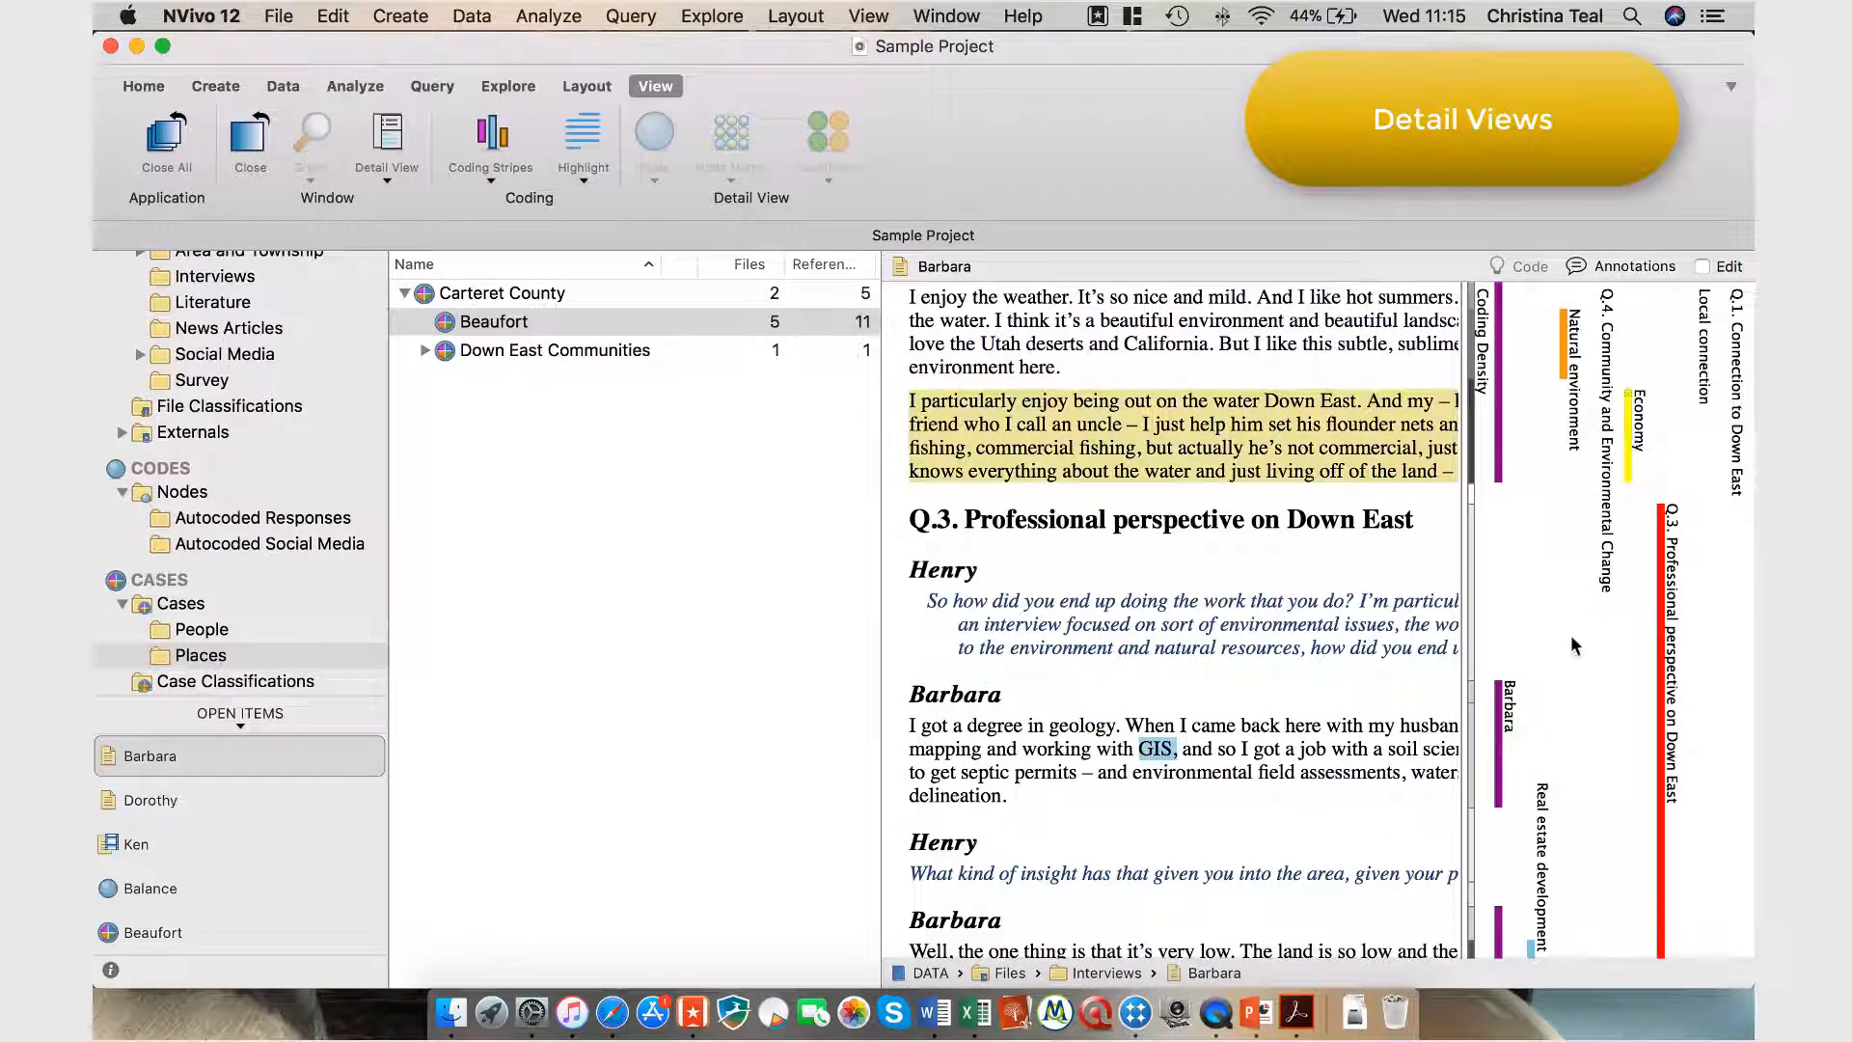
{"action": "scroll", "scroll_direction": "down", "scroll_amount": 3}
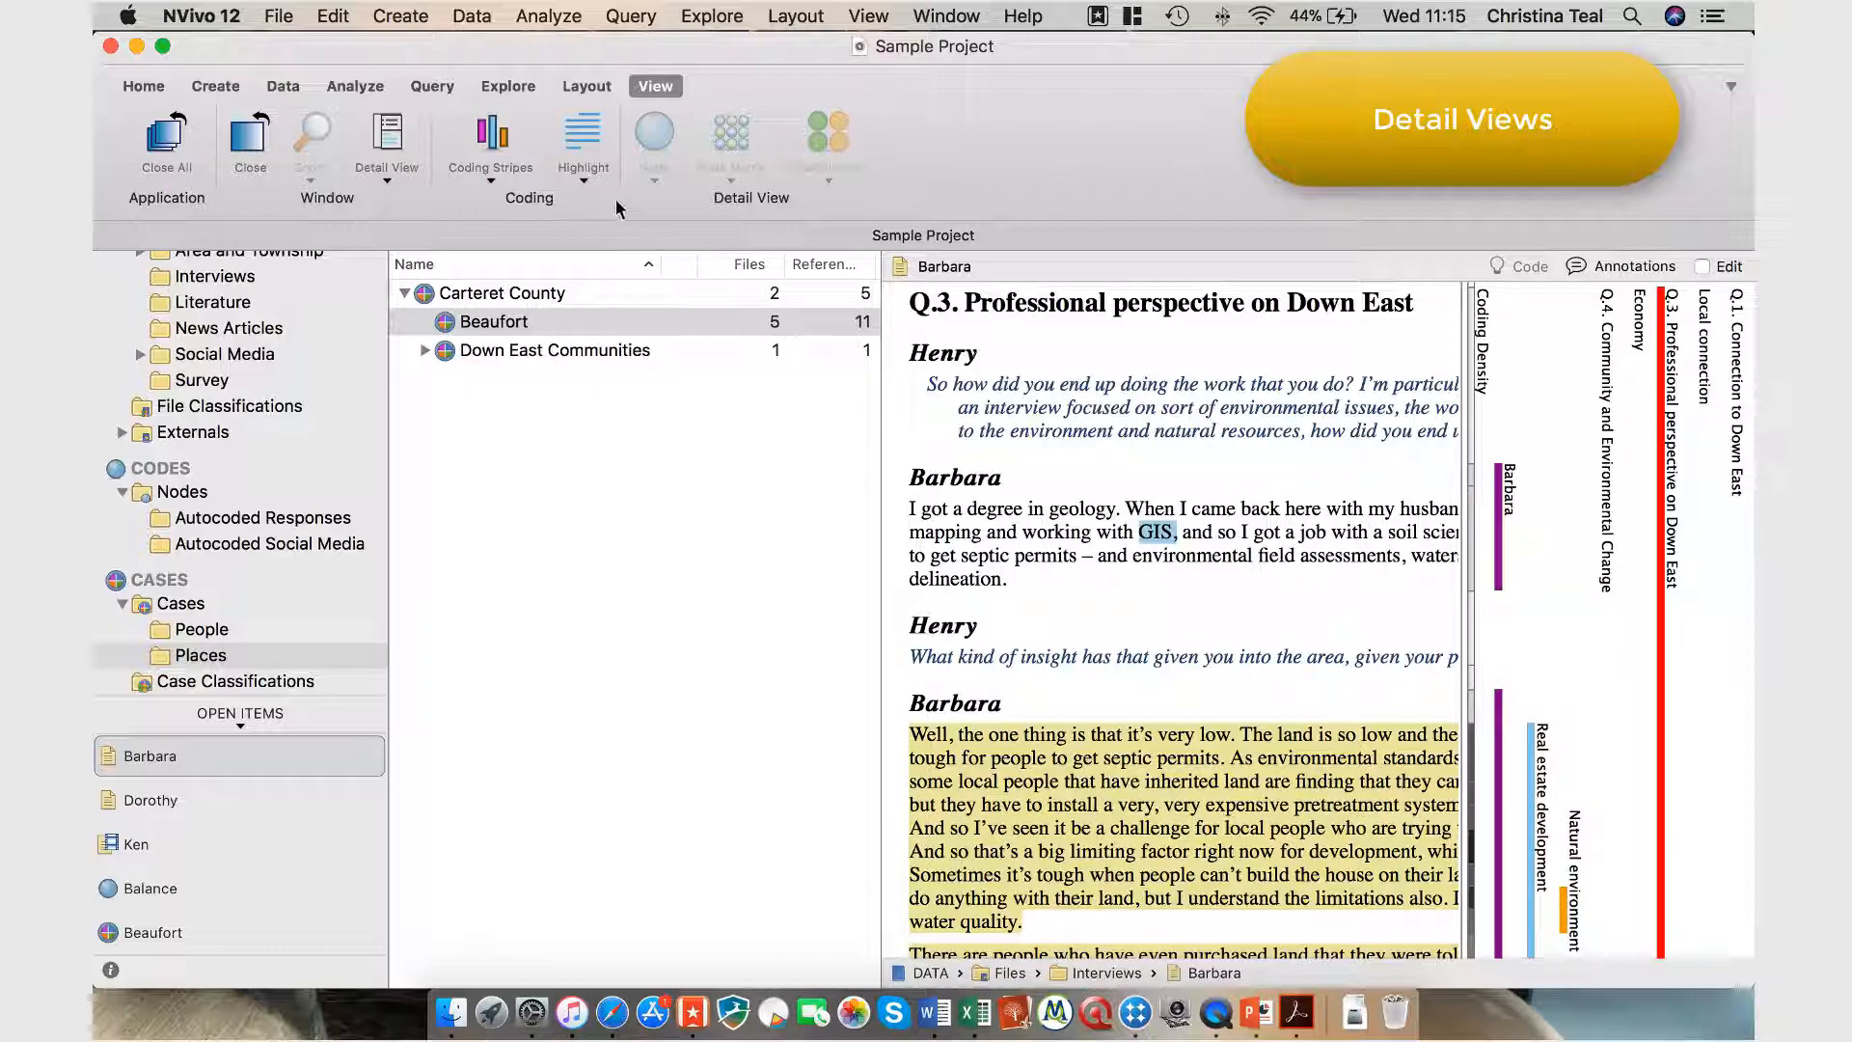
- Highlight coding for selected items: Balance and Economy, excluding Real estate development
{"action": "left_click", "coordinate": [582, 148]}
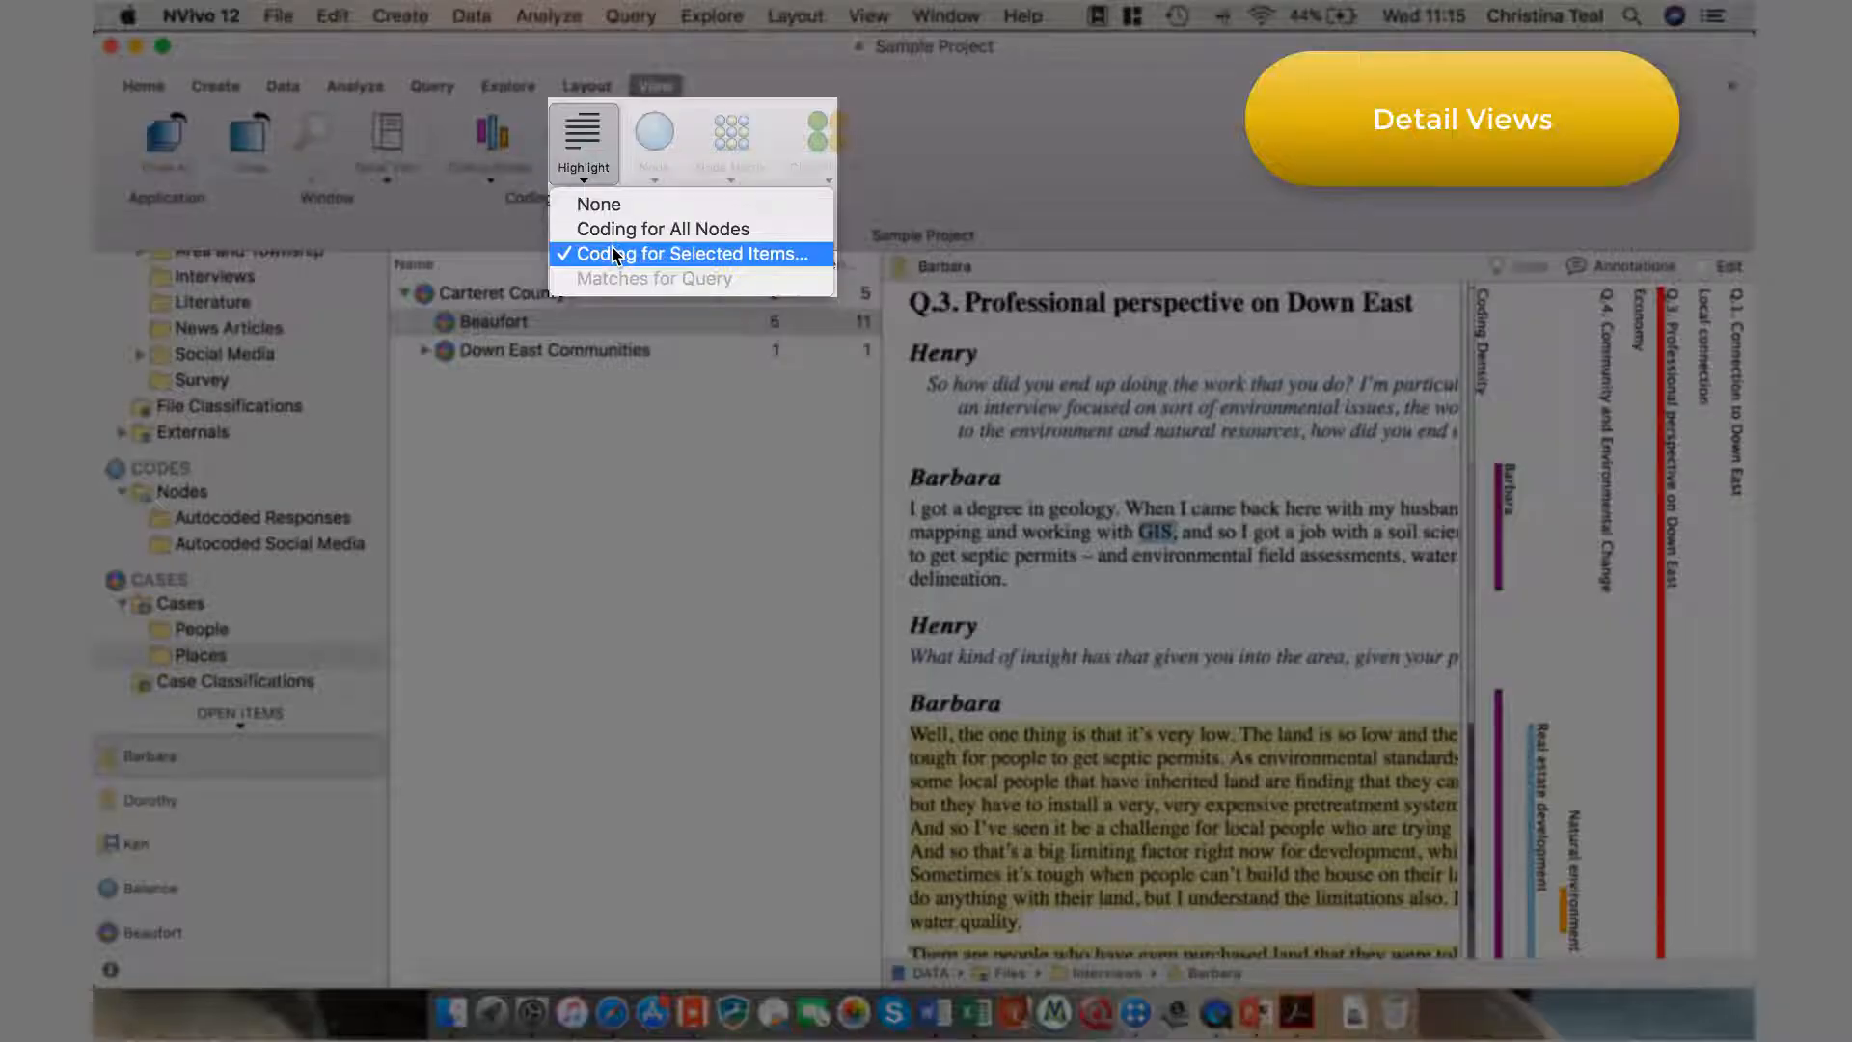
{"action": "left_click", "coordinate": [687, 253]}
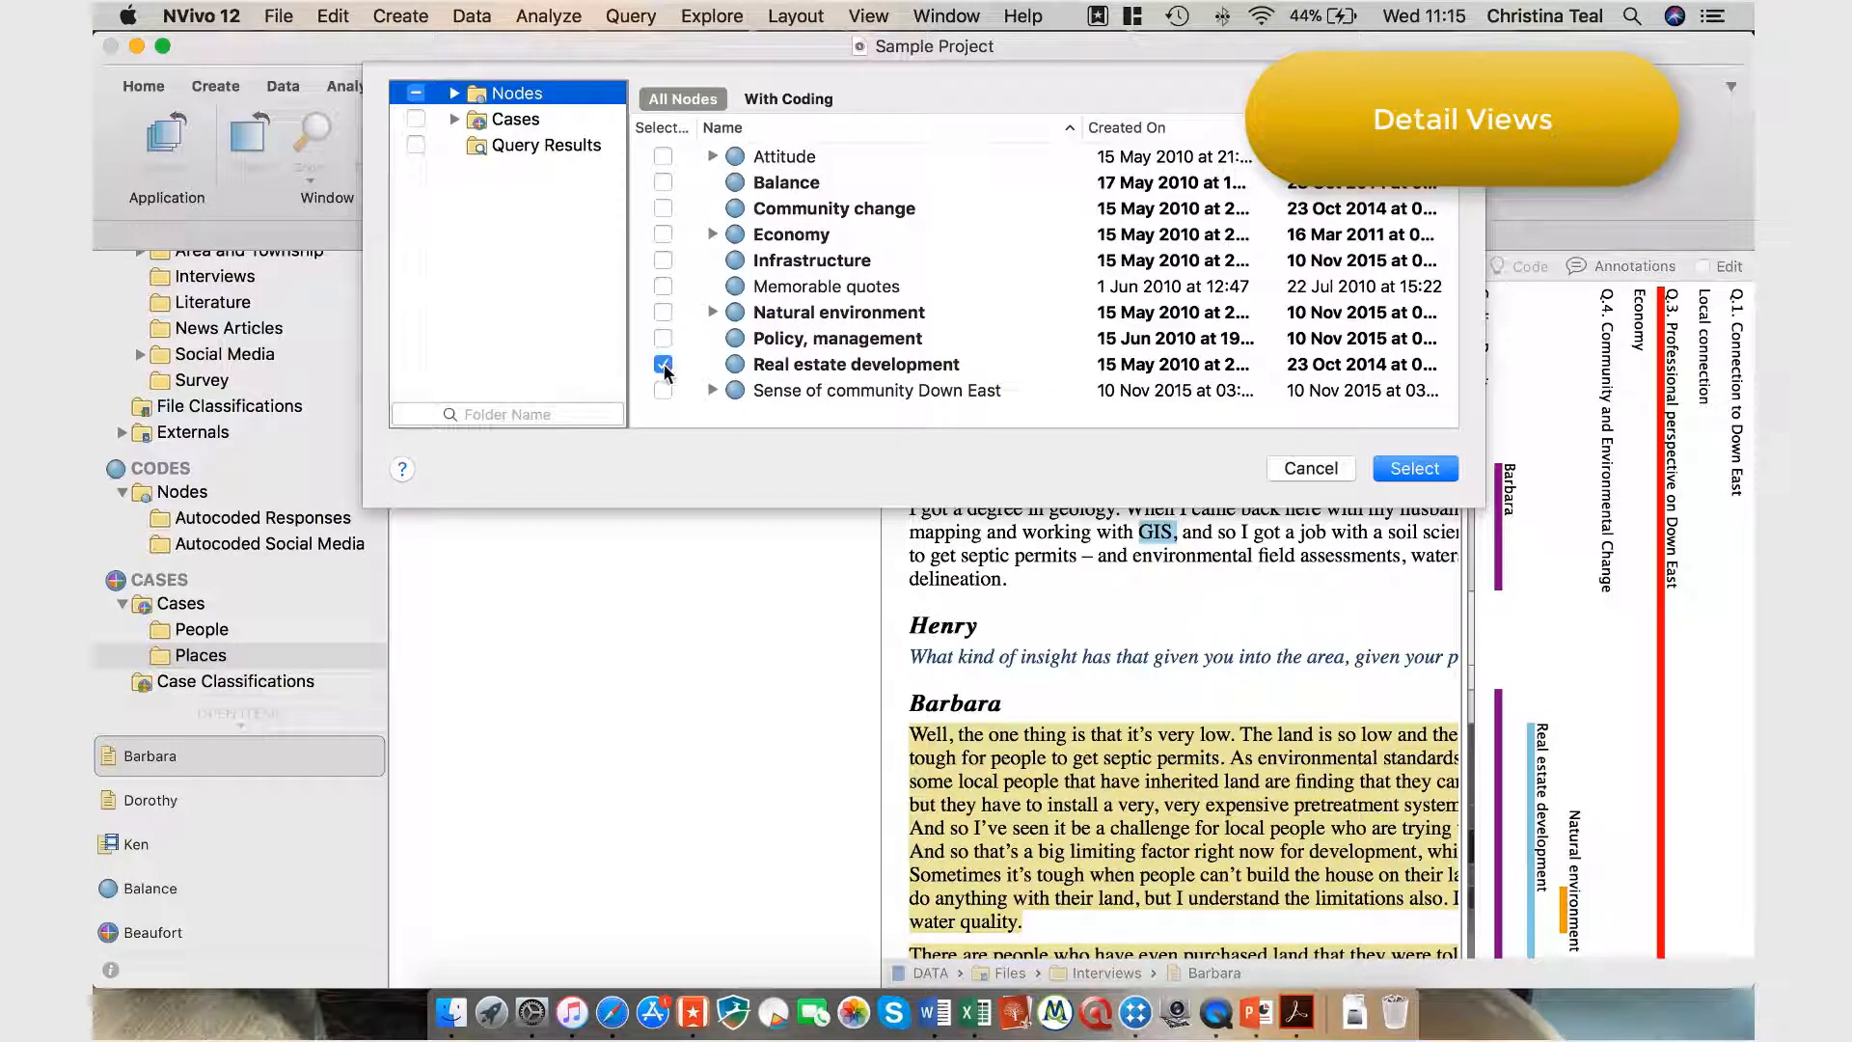
{"action": "left_click", "coordinate": [854, 364]}
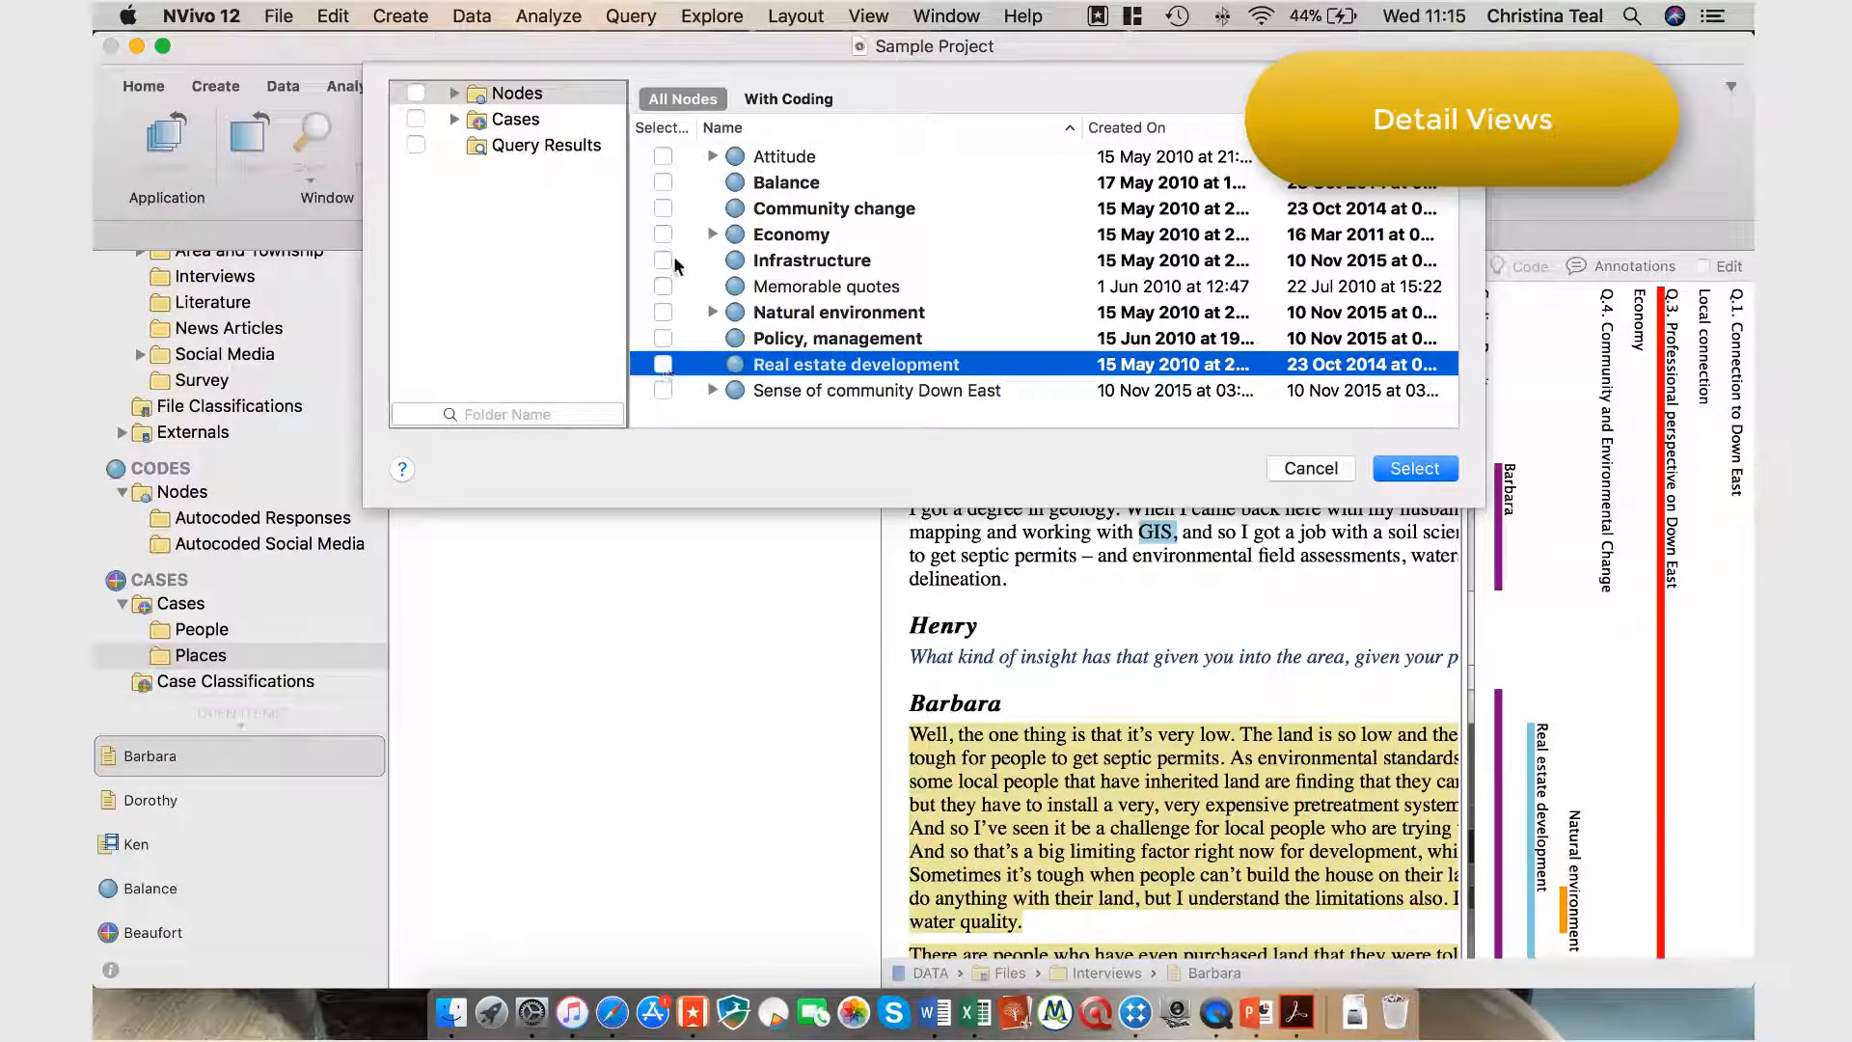
{"action": "left_click", "coordinate": [663, 182]}
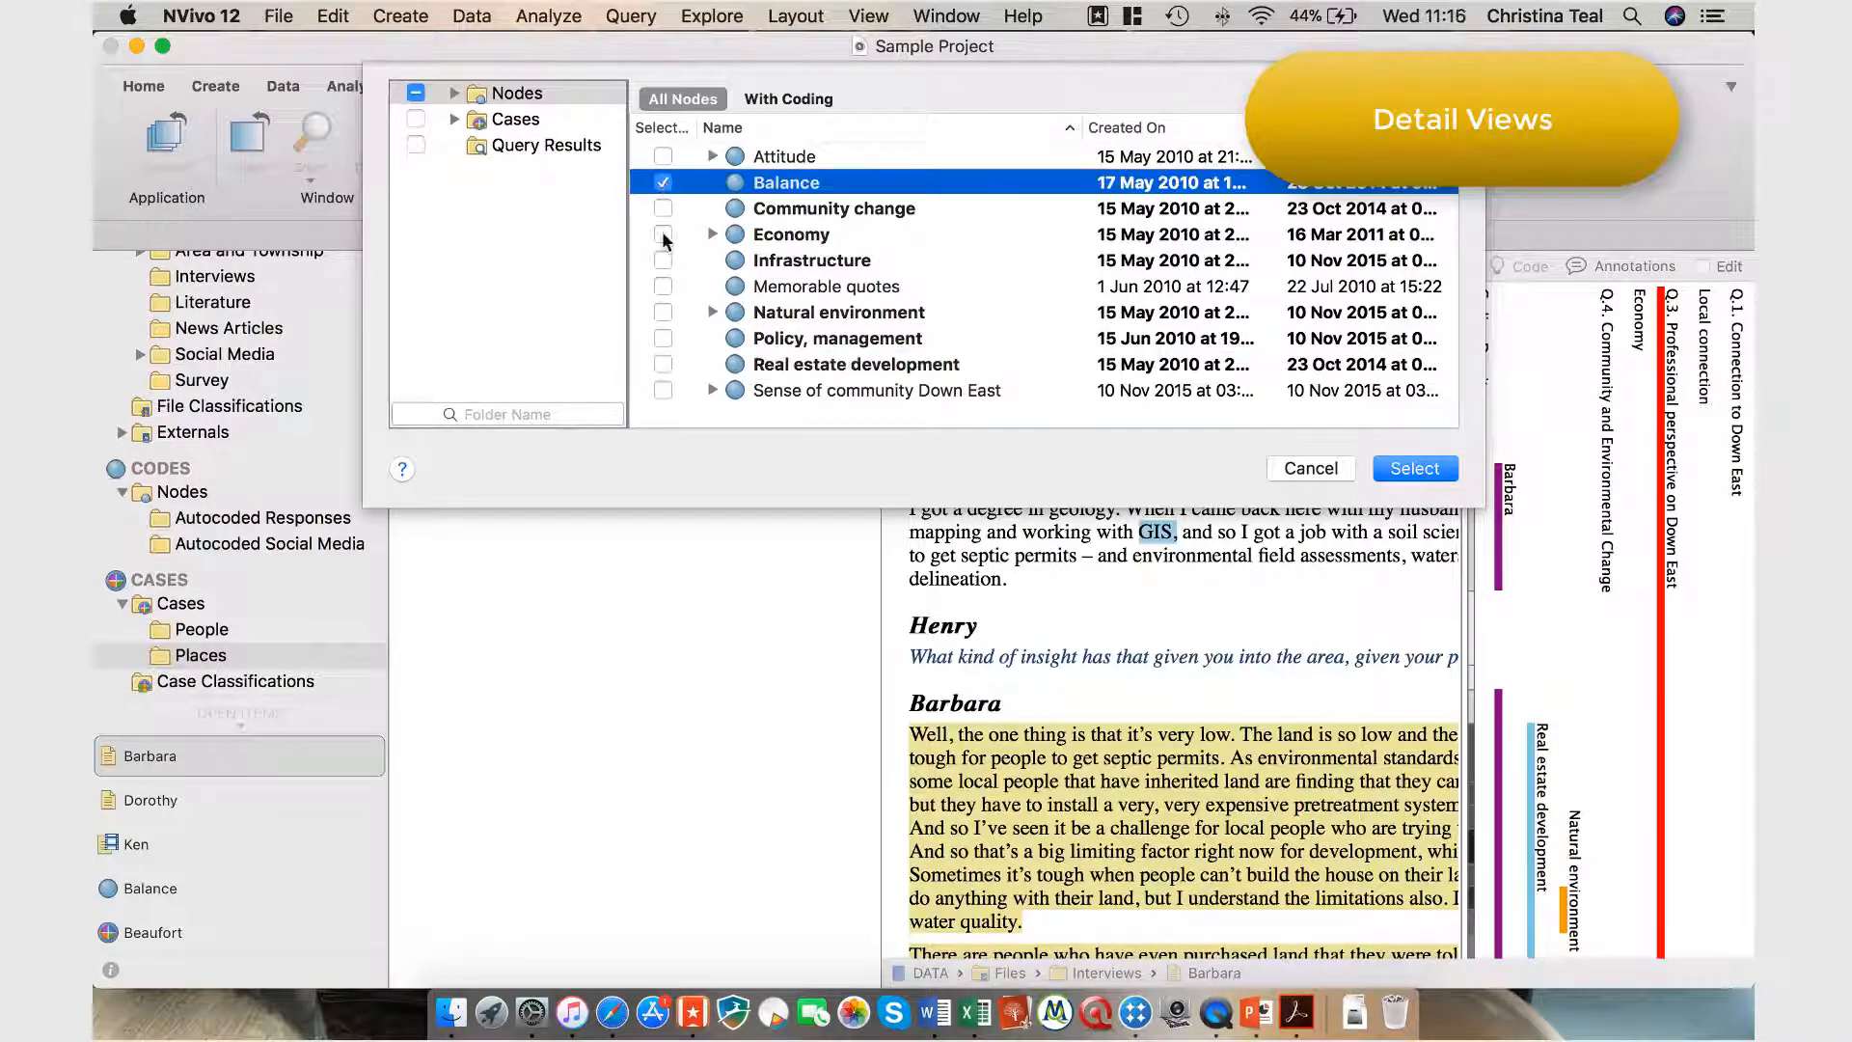
{"action": "left_click", "coordinate": [664, 233]}
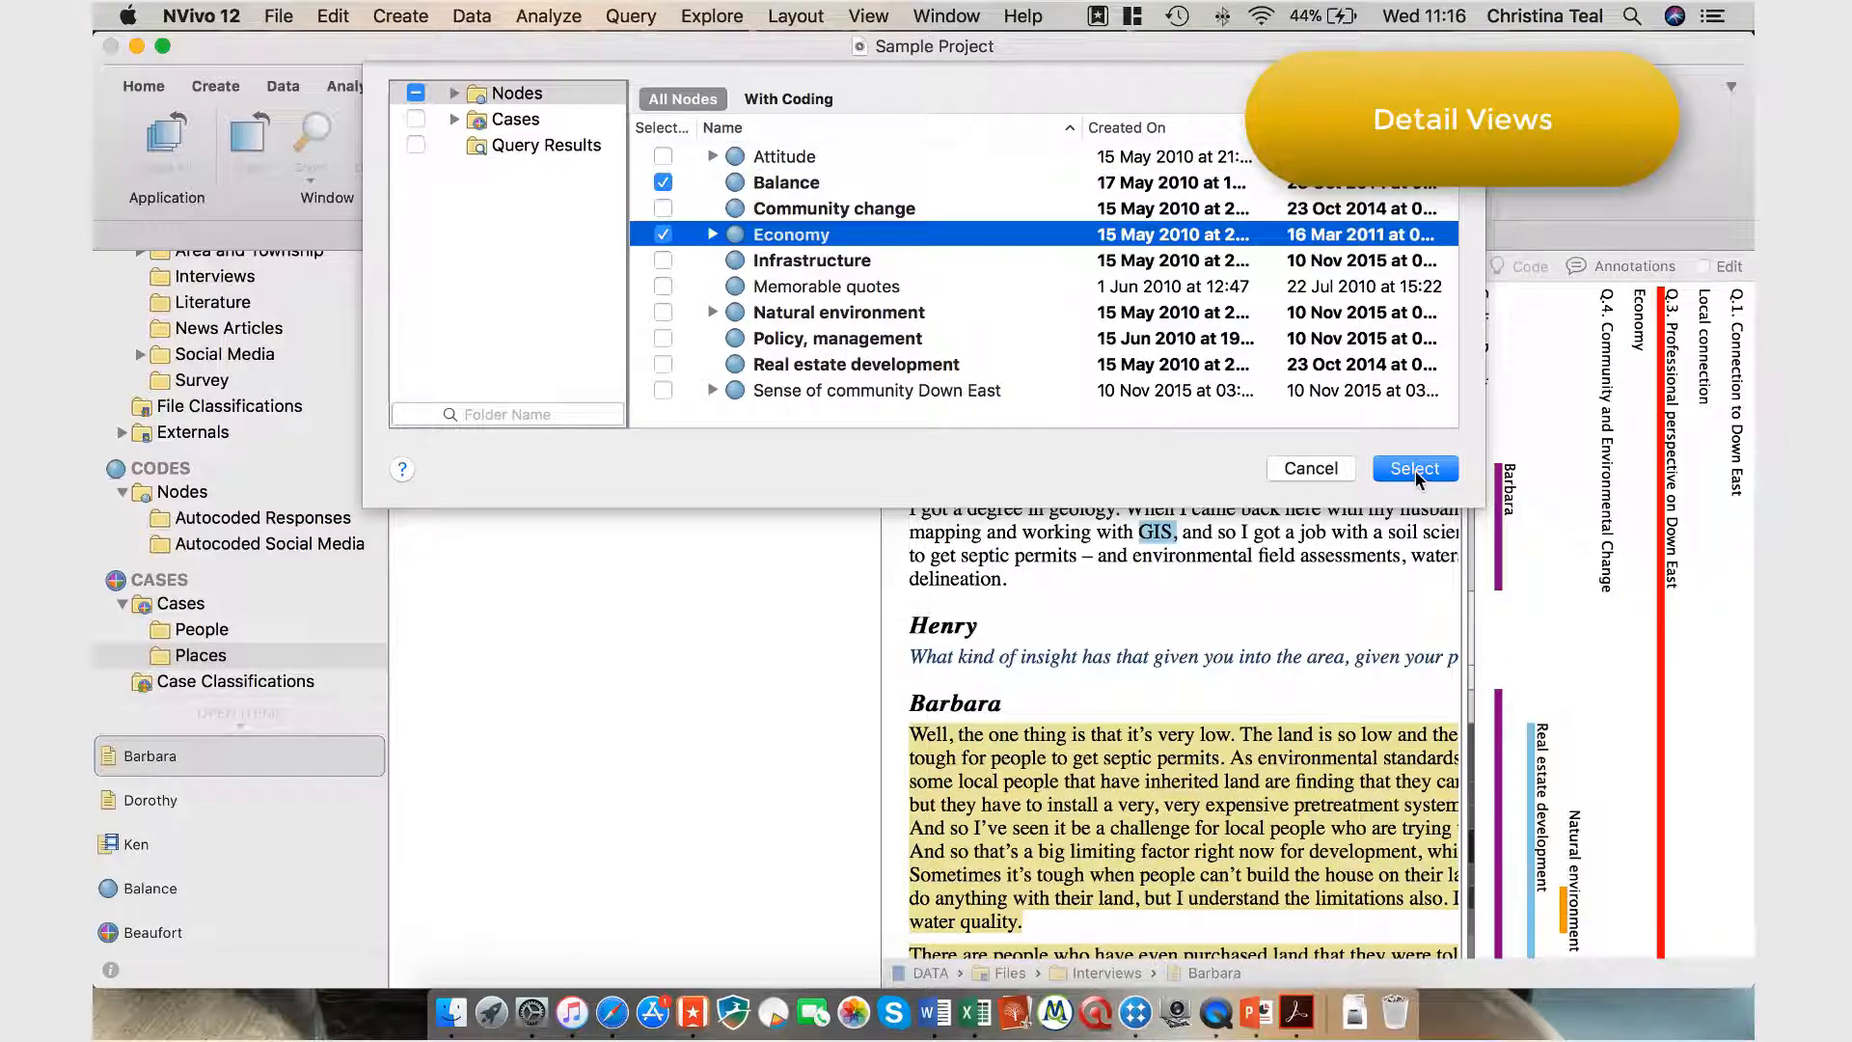
{"action": "left_click", "coordinate": [1413, 467]}
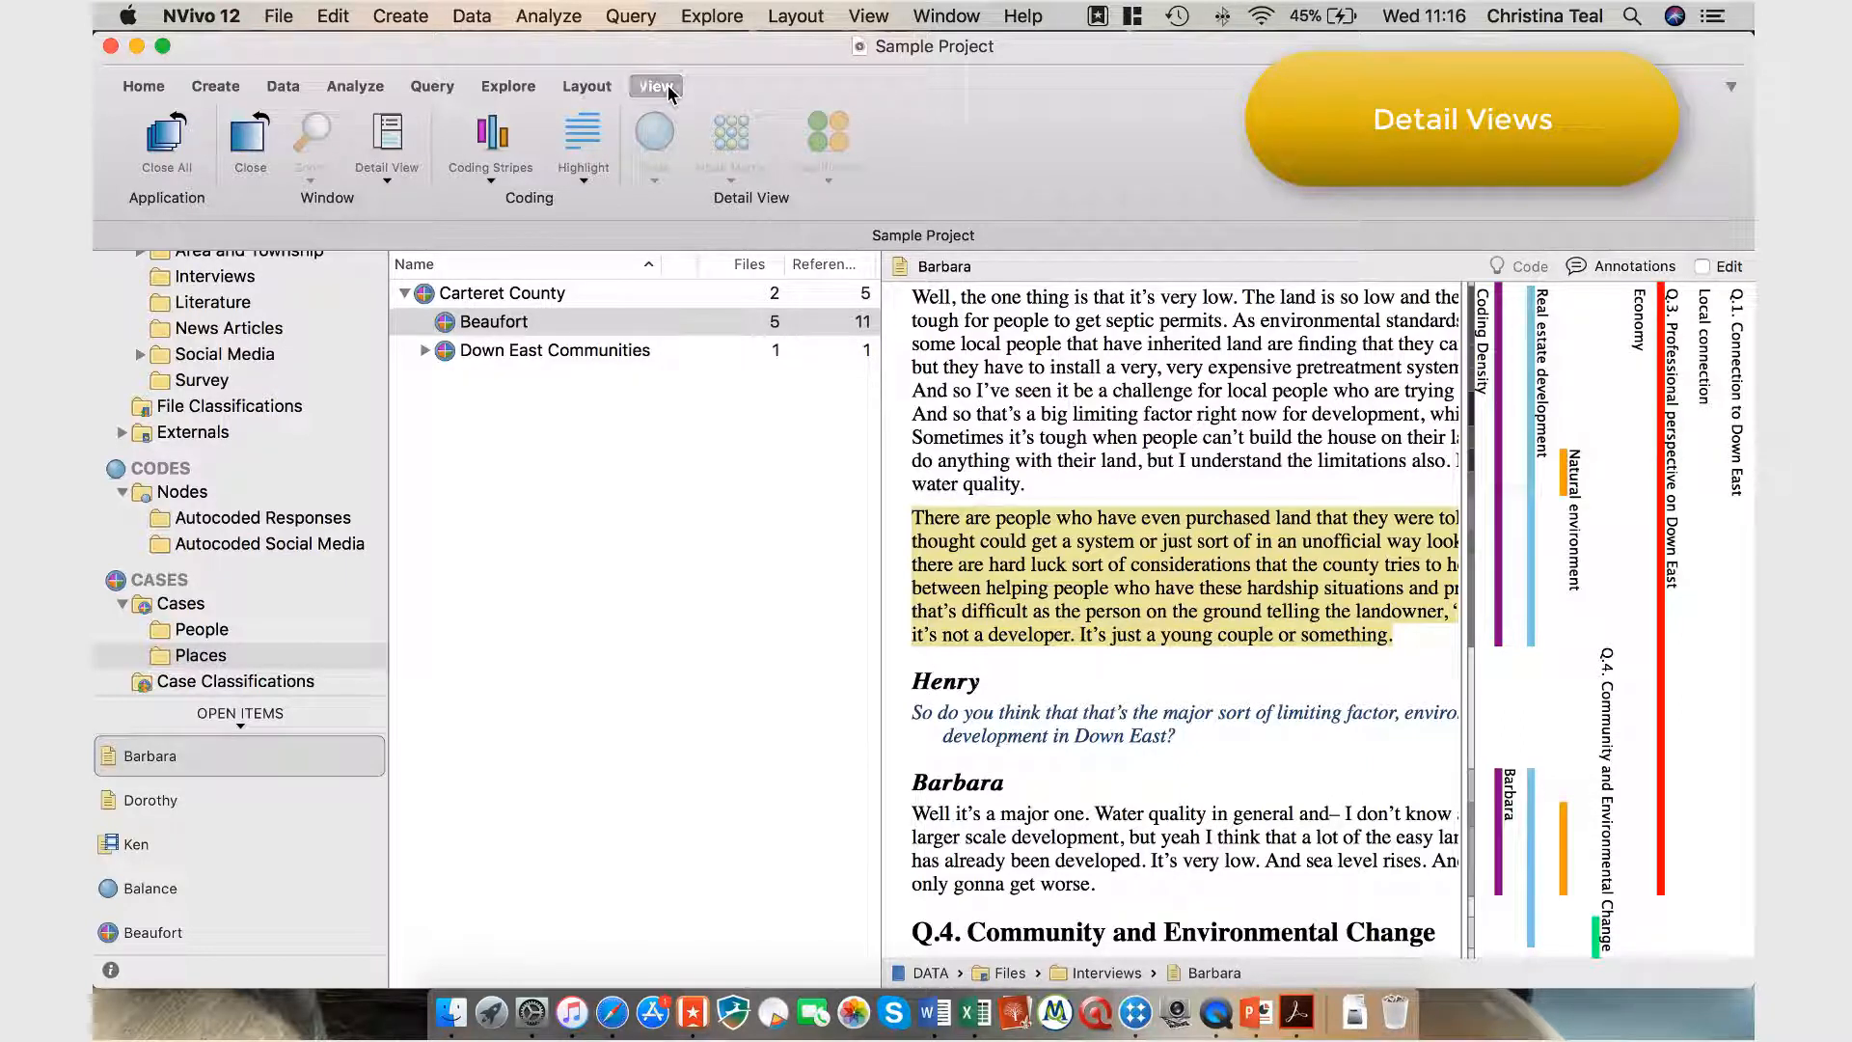
{"action": "left_click", "coordinate": [385, 149]}
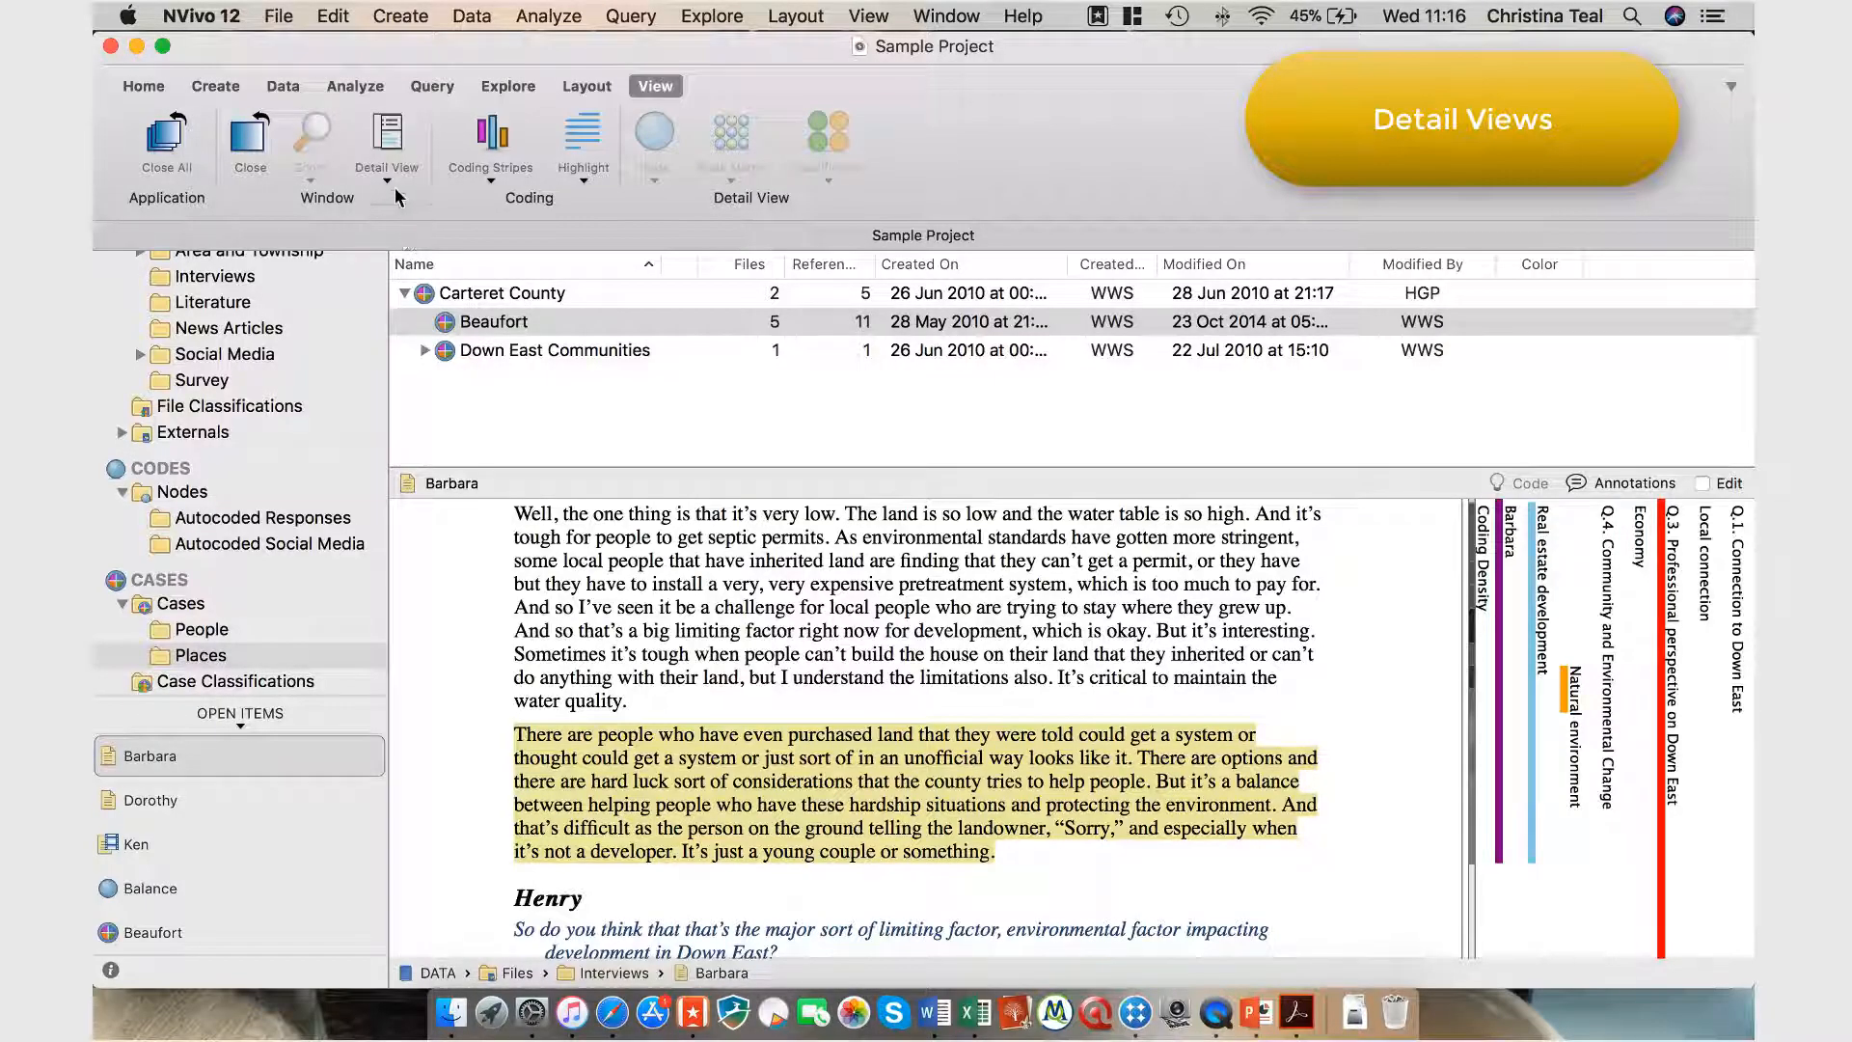
{"action": "left_click", "coordinate": [385, 141]}
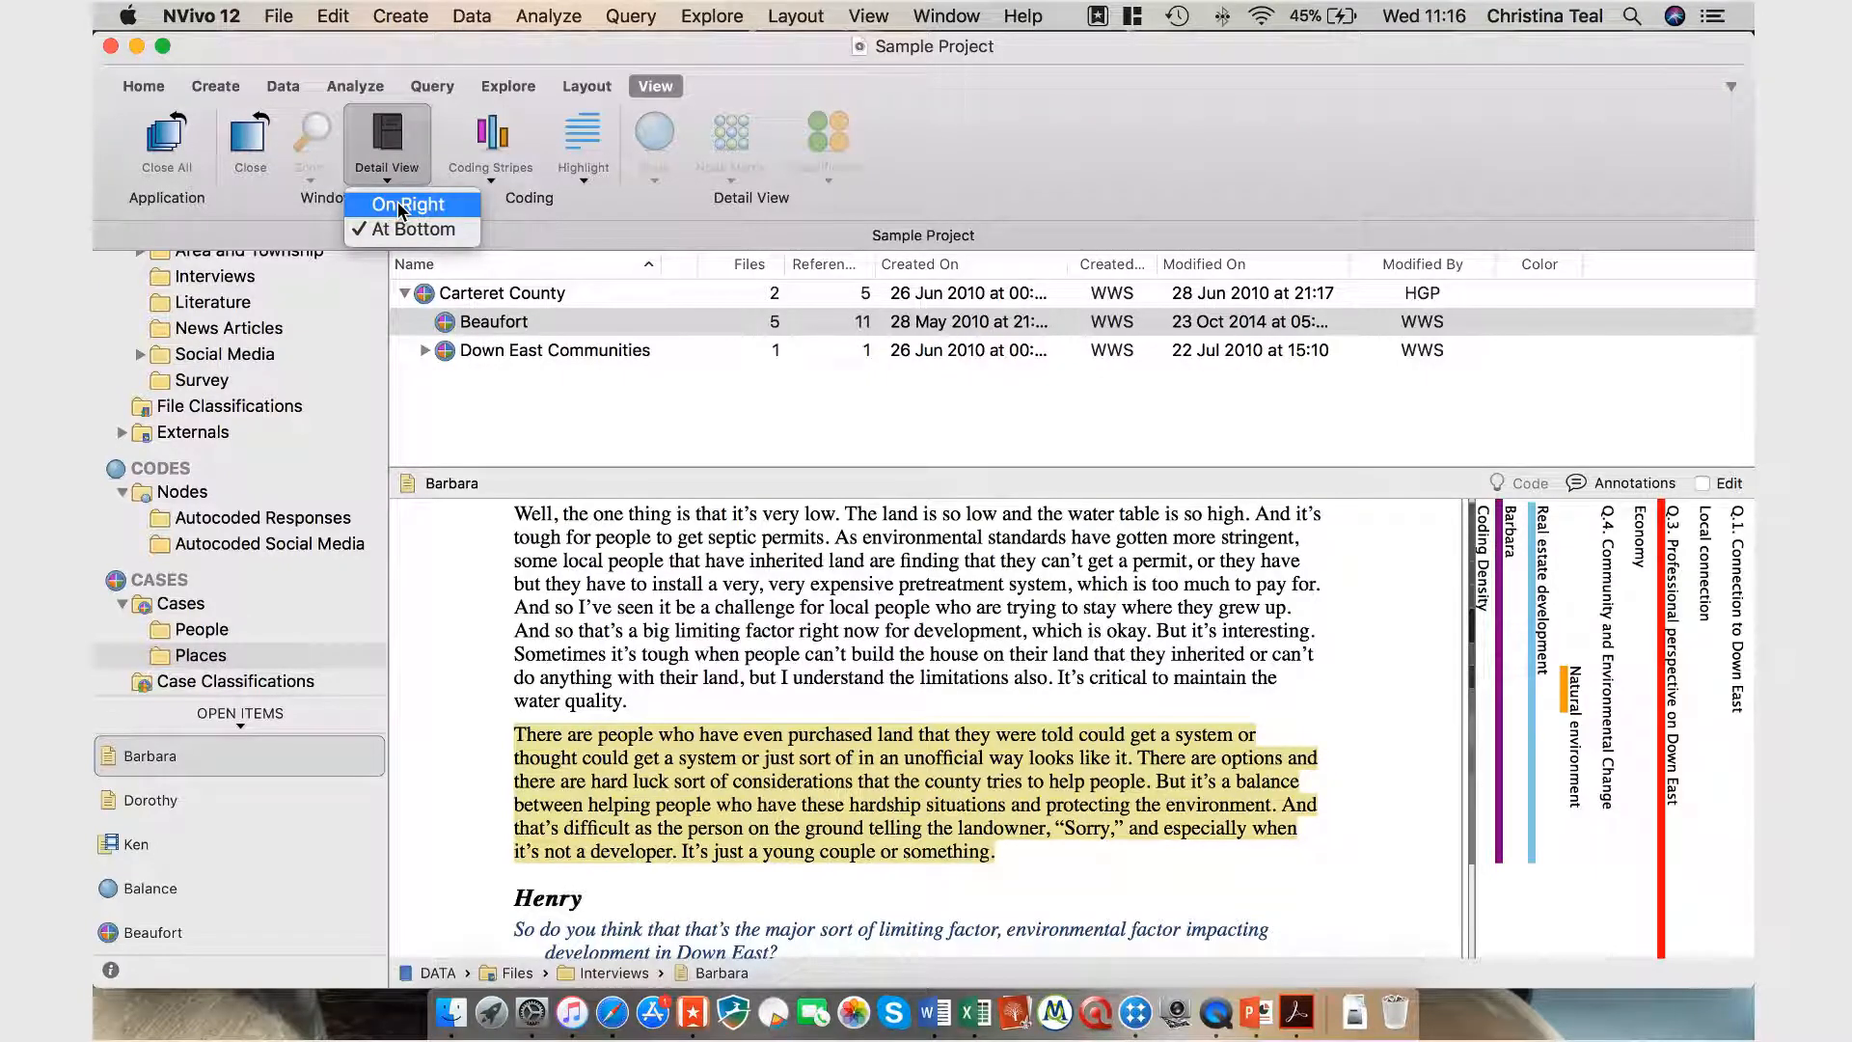
{"action": "left_click", "coordinate": [407, 203]}
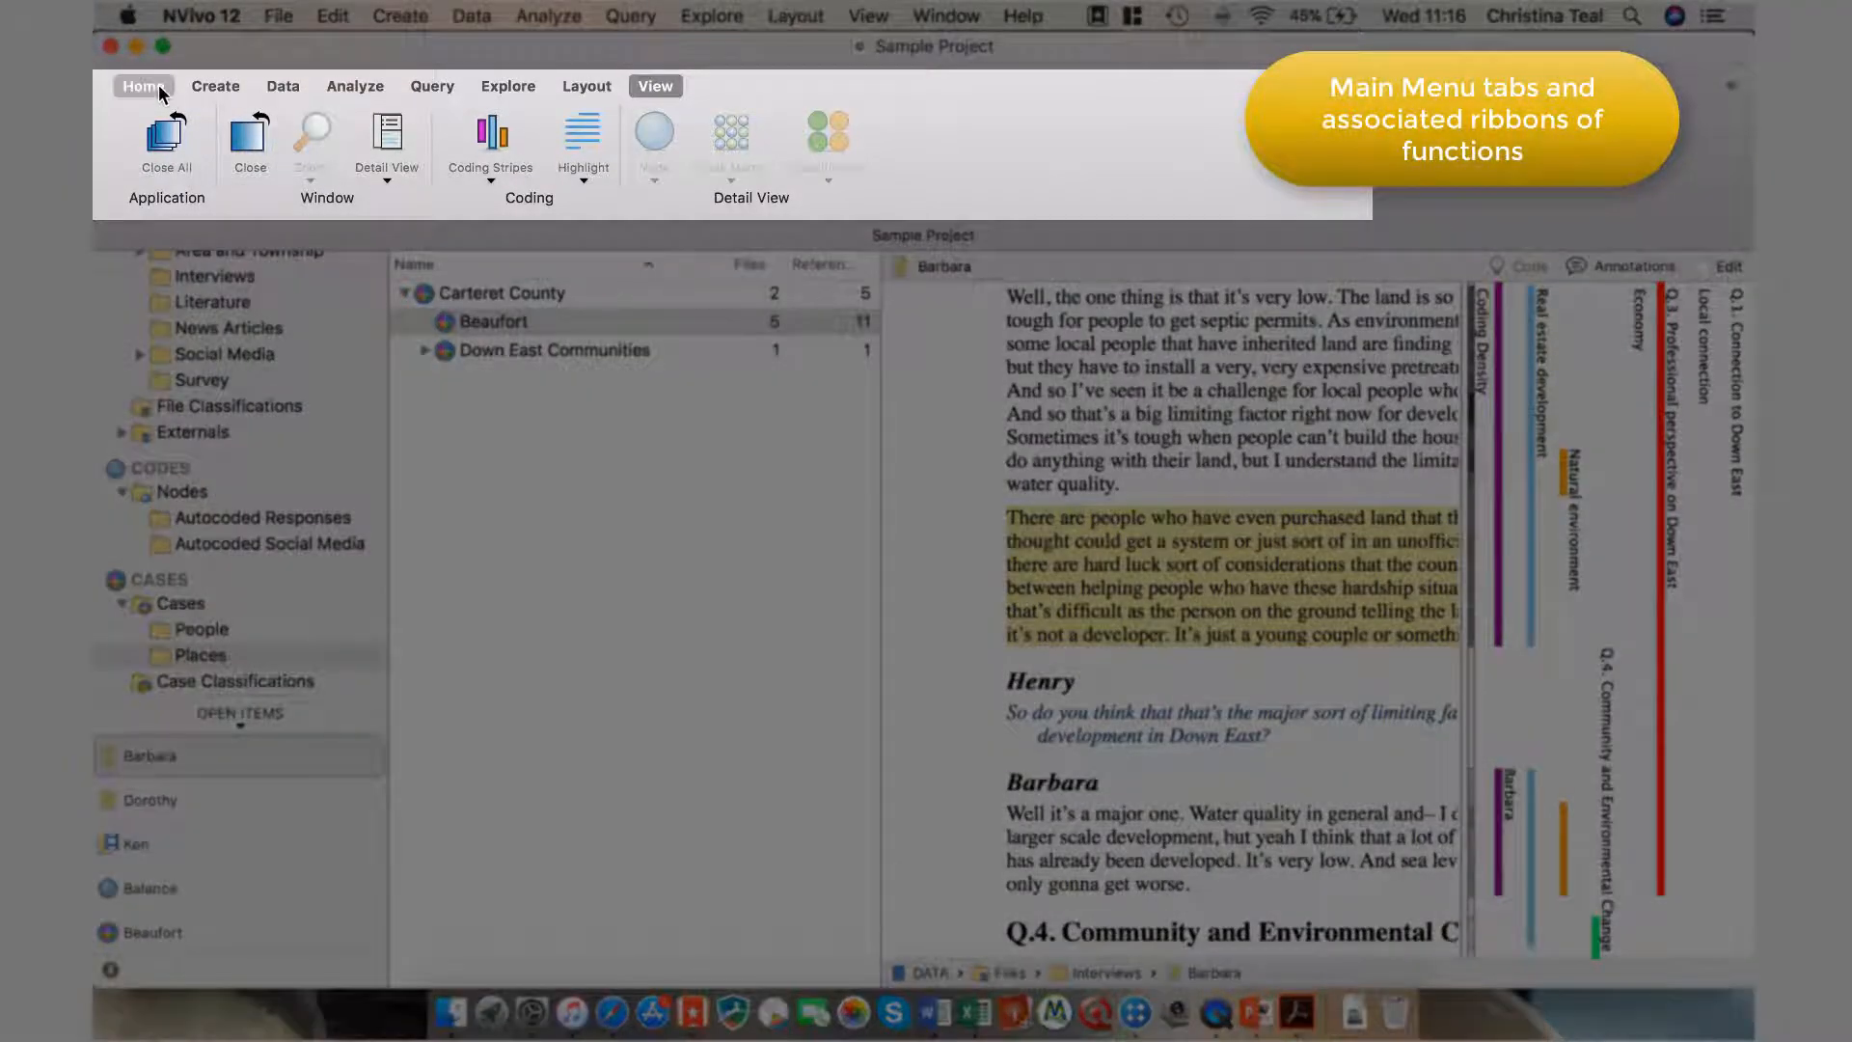
- Step through the Create, Data and Analyze ribbons to view their functions
{"action": "left_click", "coordinate": [214, 85]}
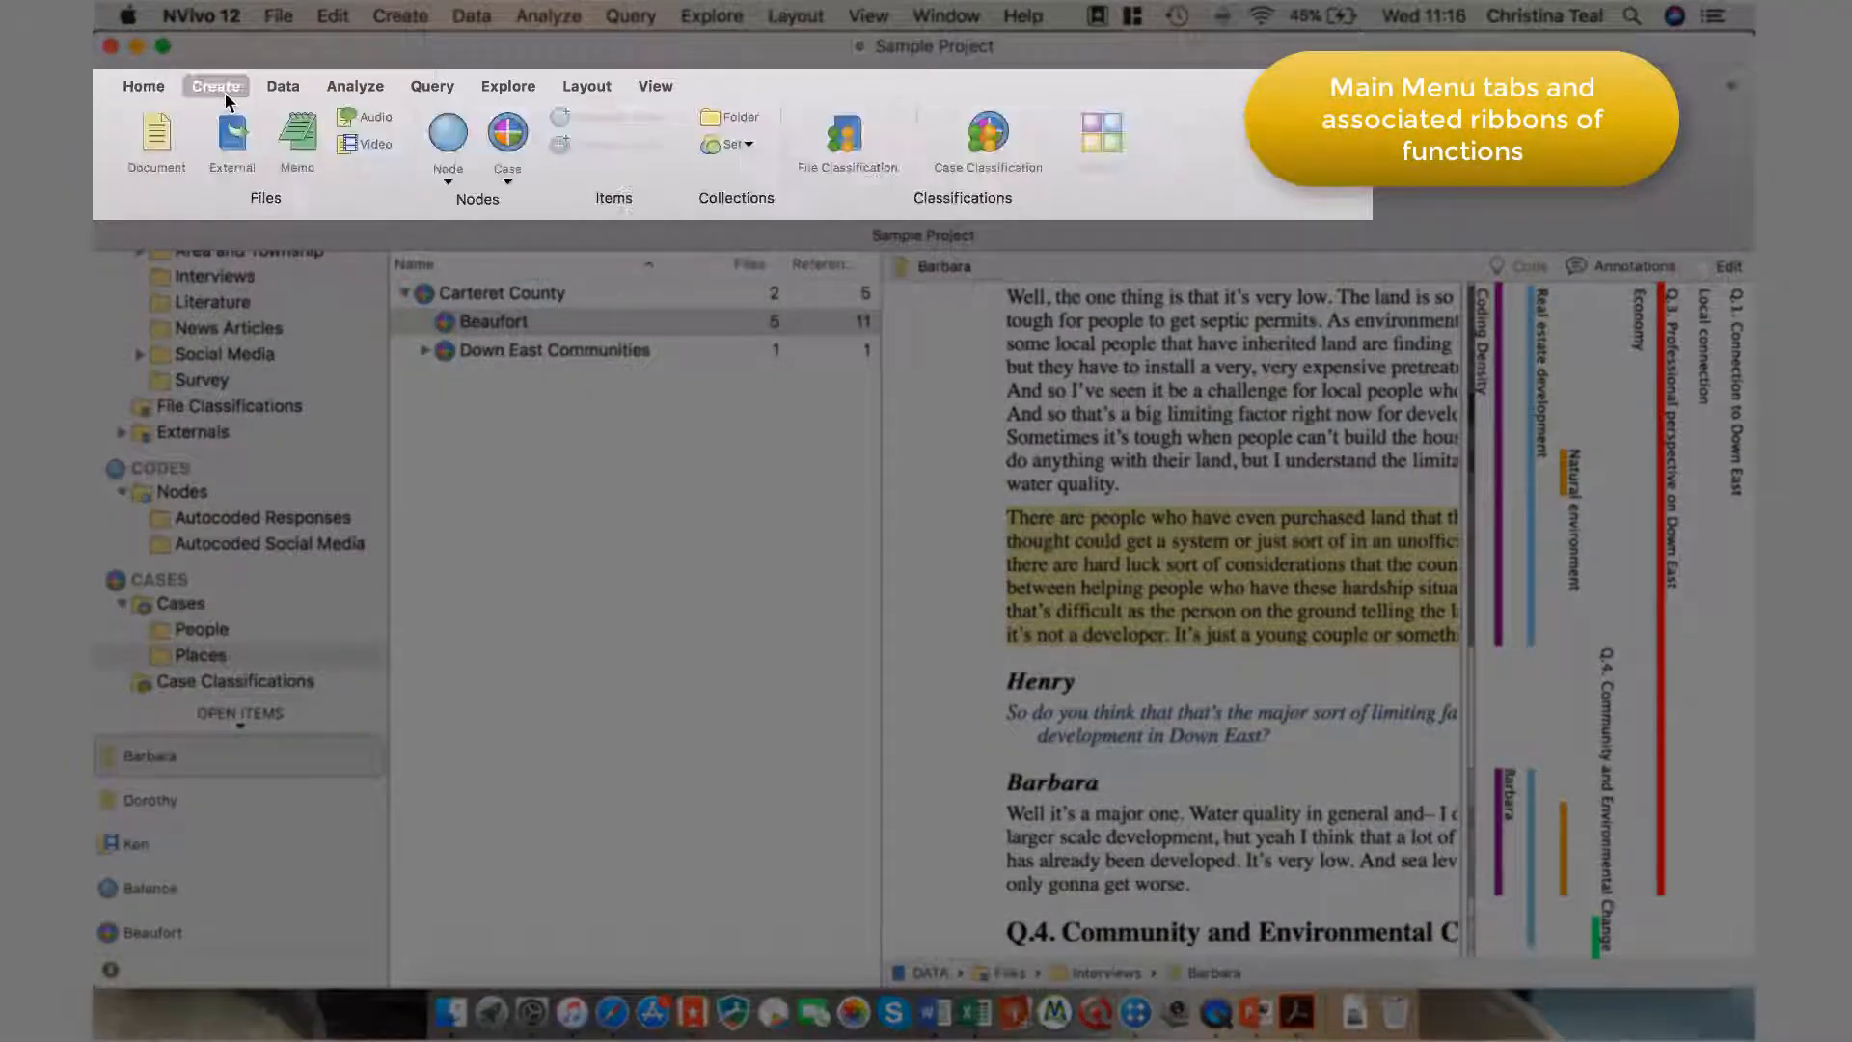
{"action": "left_click", "coordinate": [282, 84]}
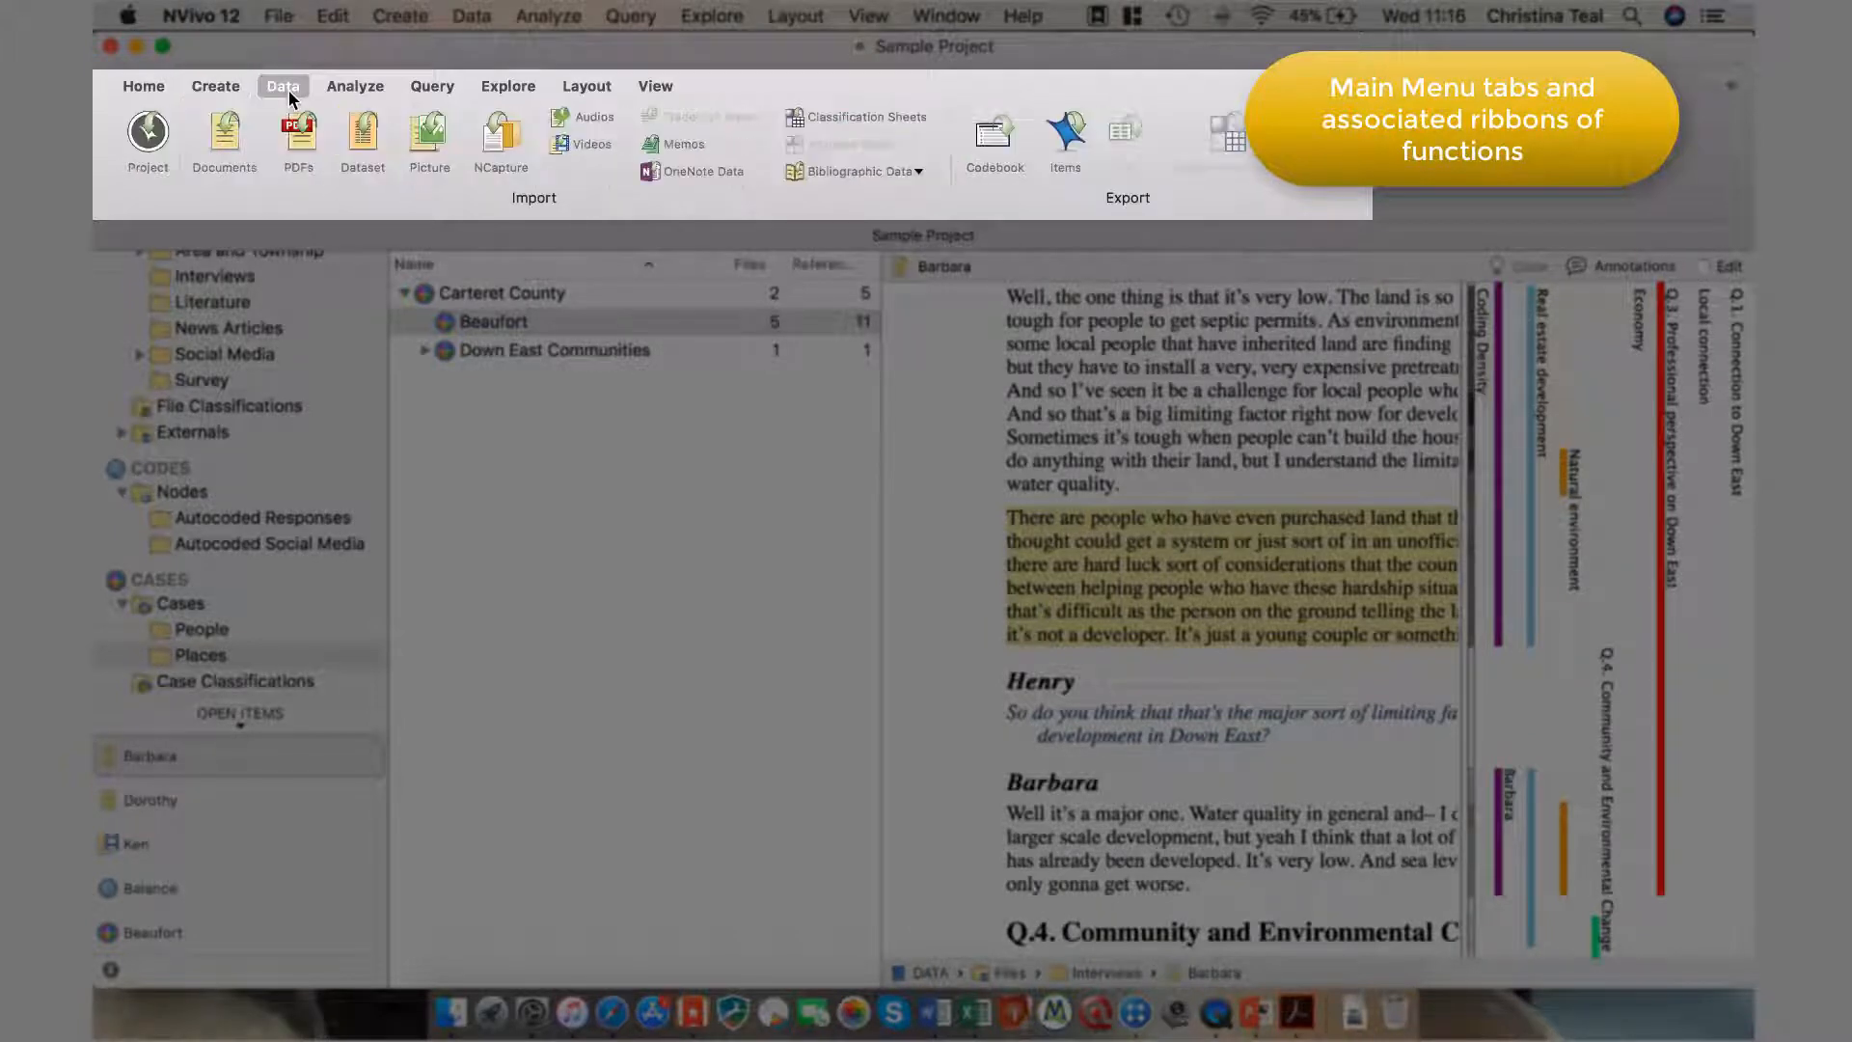
{"action": "left_click", "coordinate": [355, 85]}
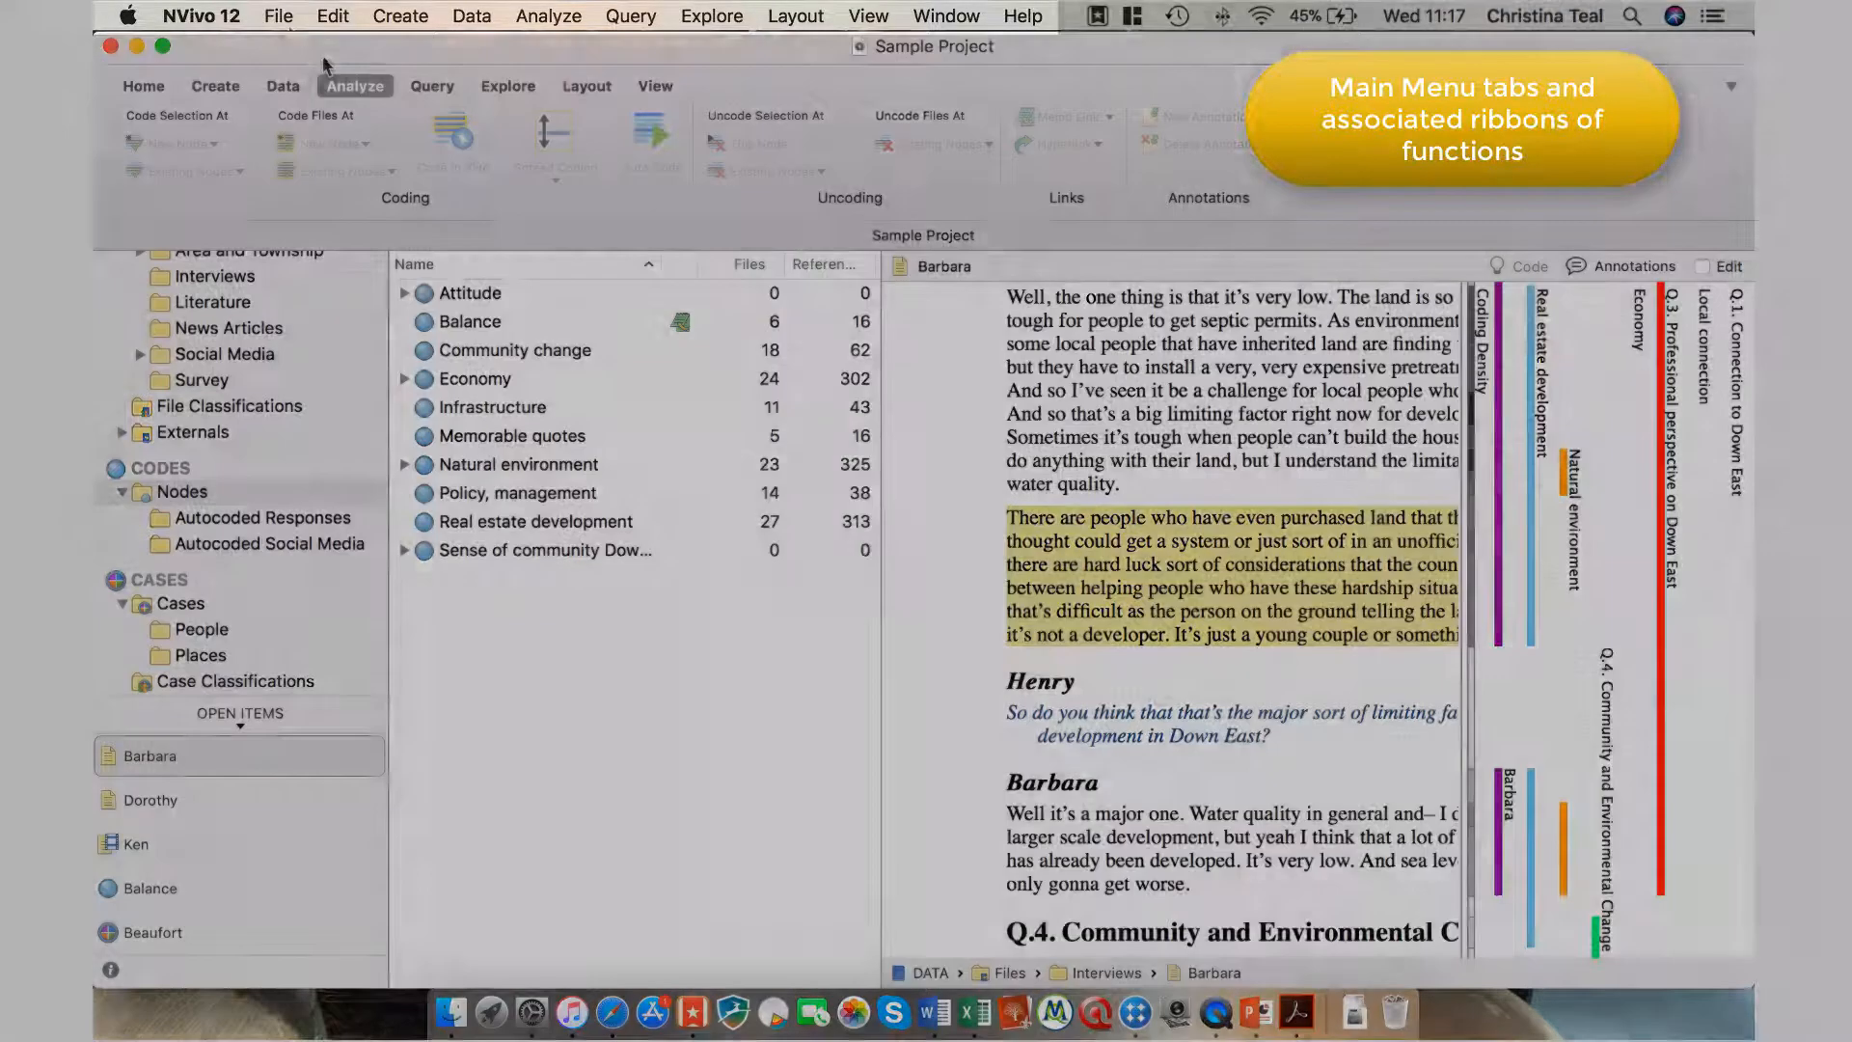
- Browse the File and Edit menus, then open Application Preferences from the NVivo 12 menu
{"action": "left_click", "coordinate": [278, 16]}
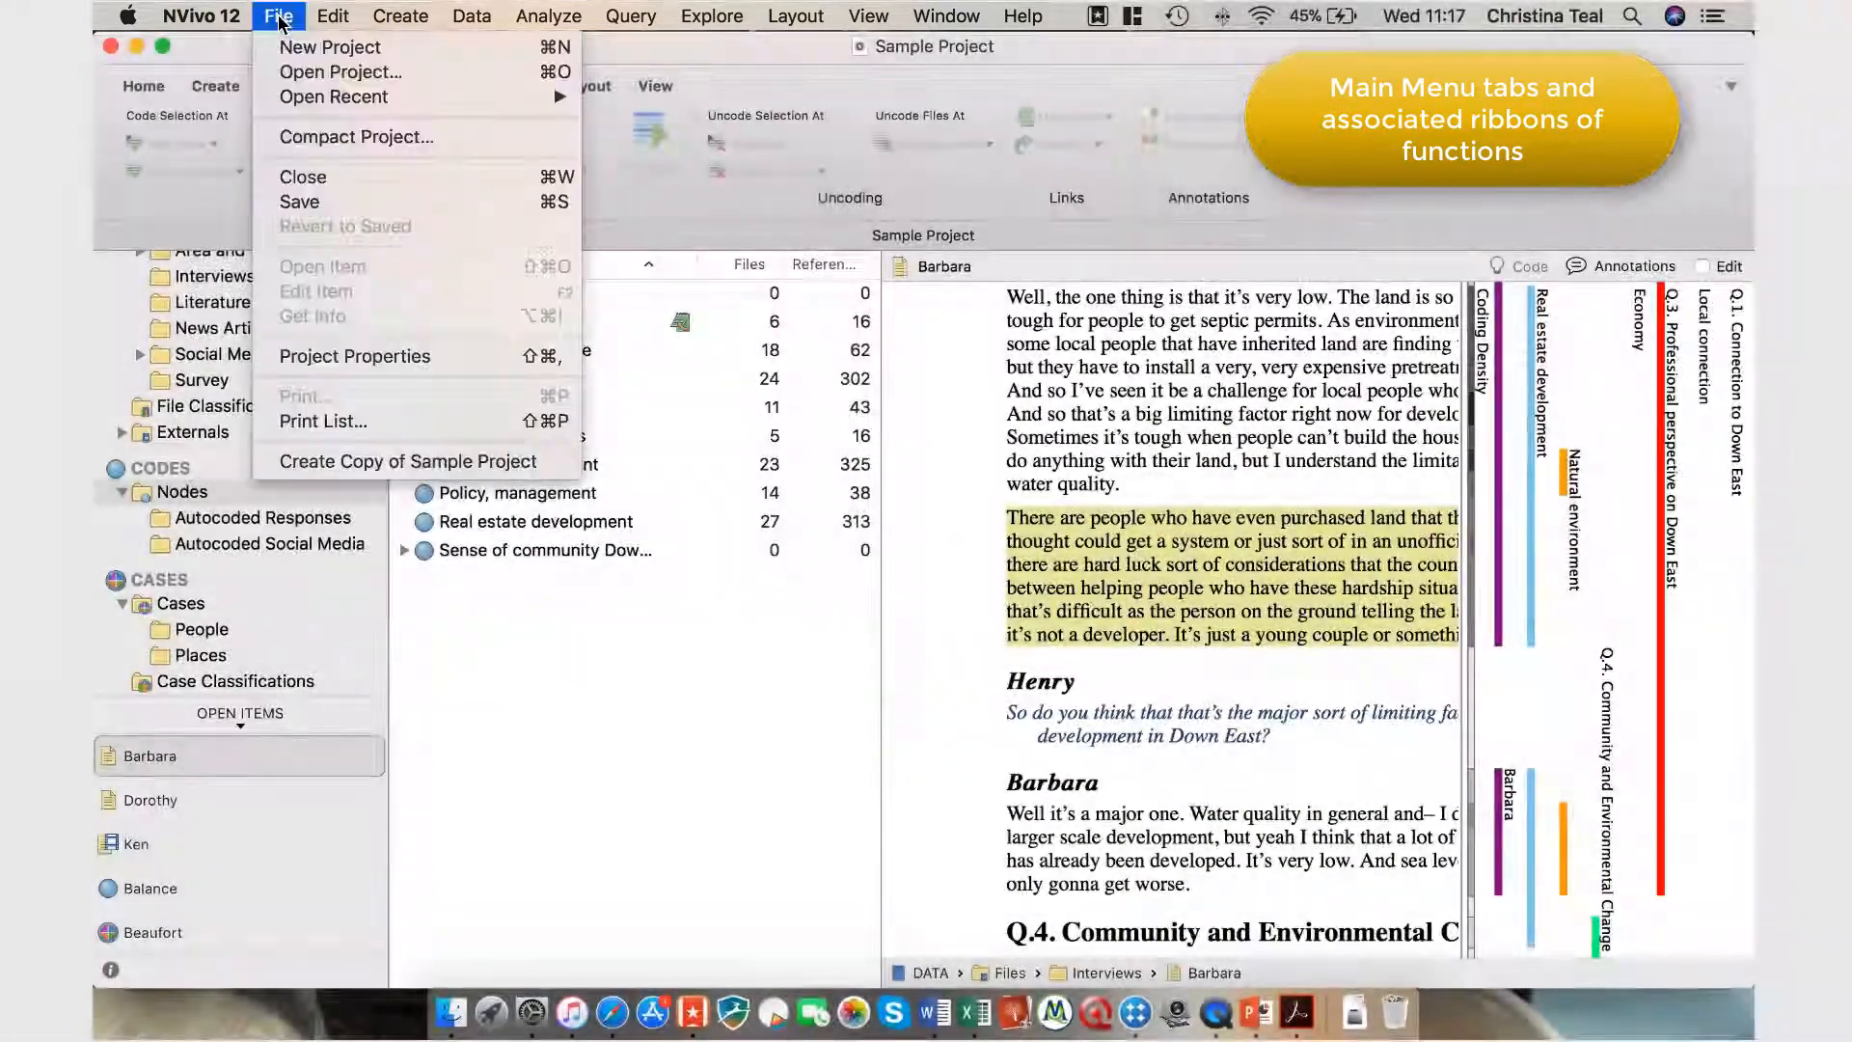
{"action": "left_click", "coordinate": [332, 15]}
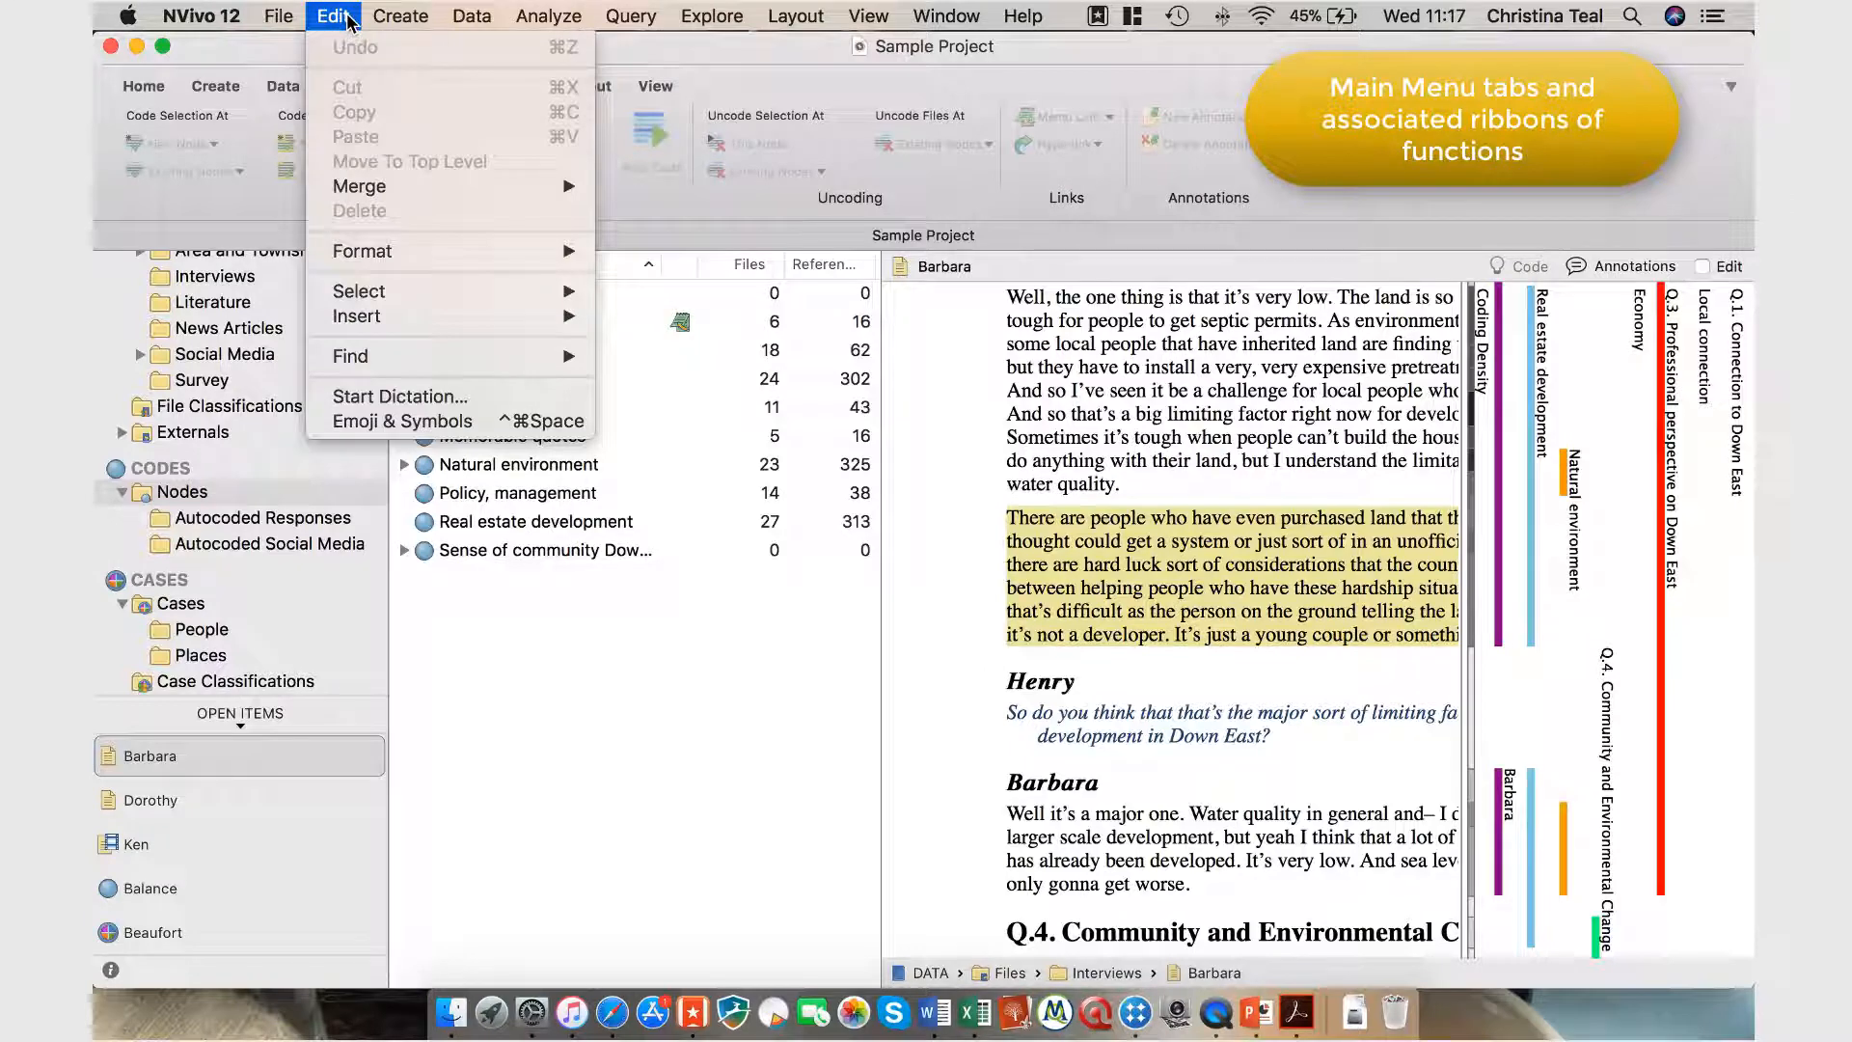
{"action": "left_click", "coordinate": [471, 16]}
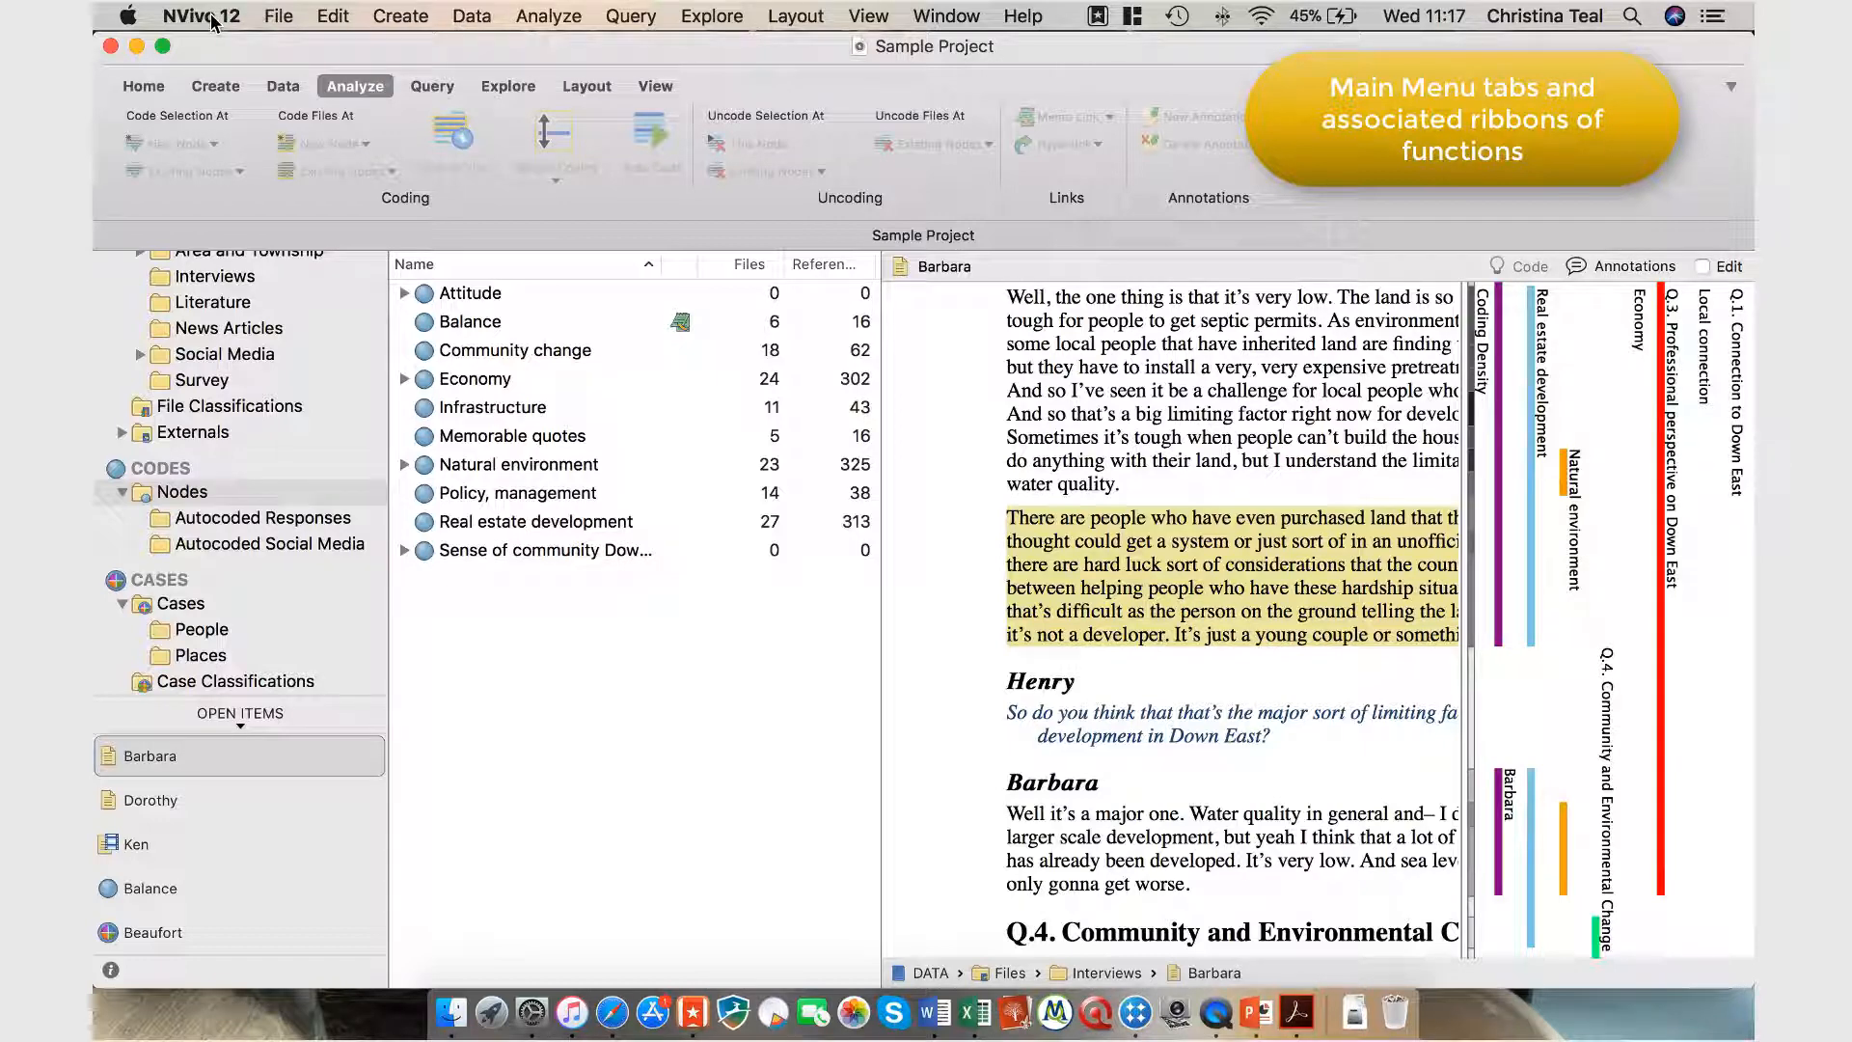
{"action": "left_click", "coordinate": [201, 15]}
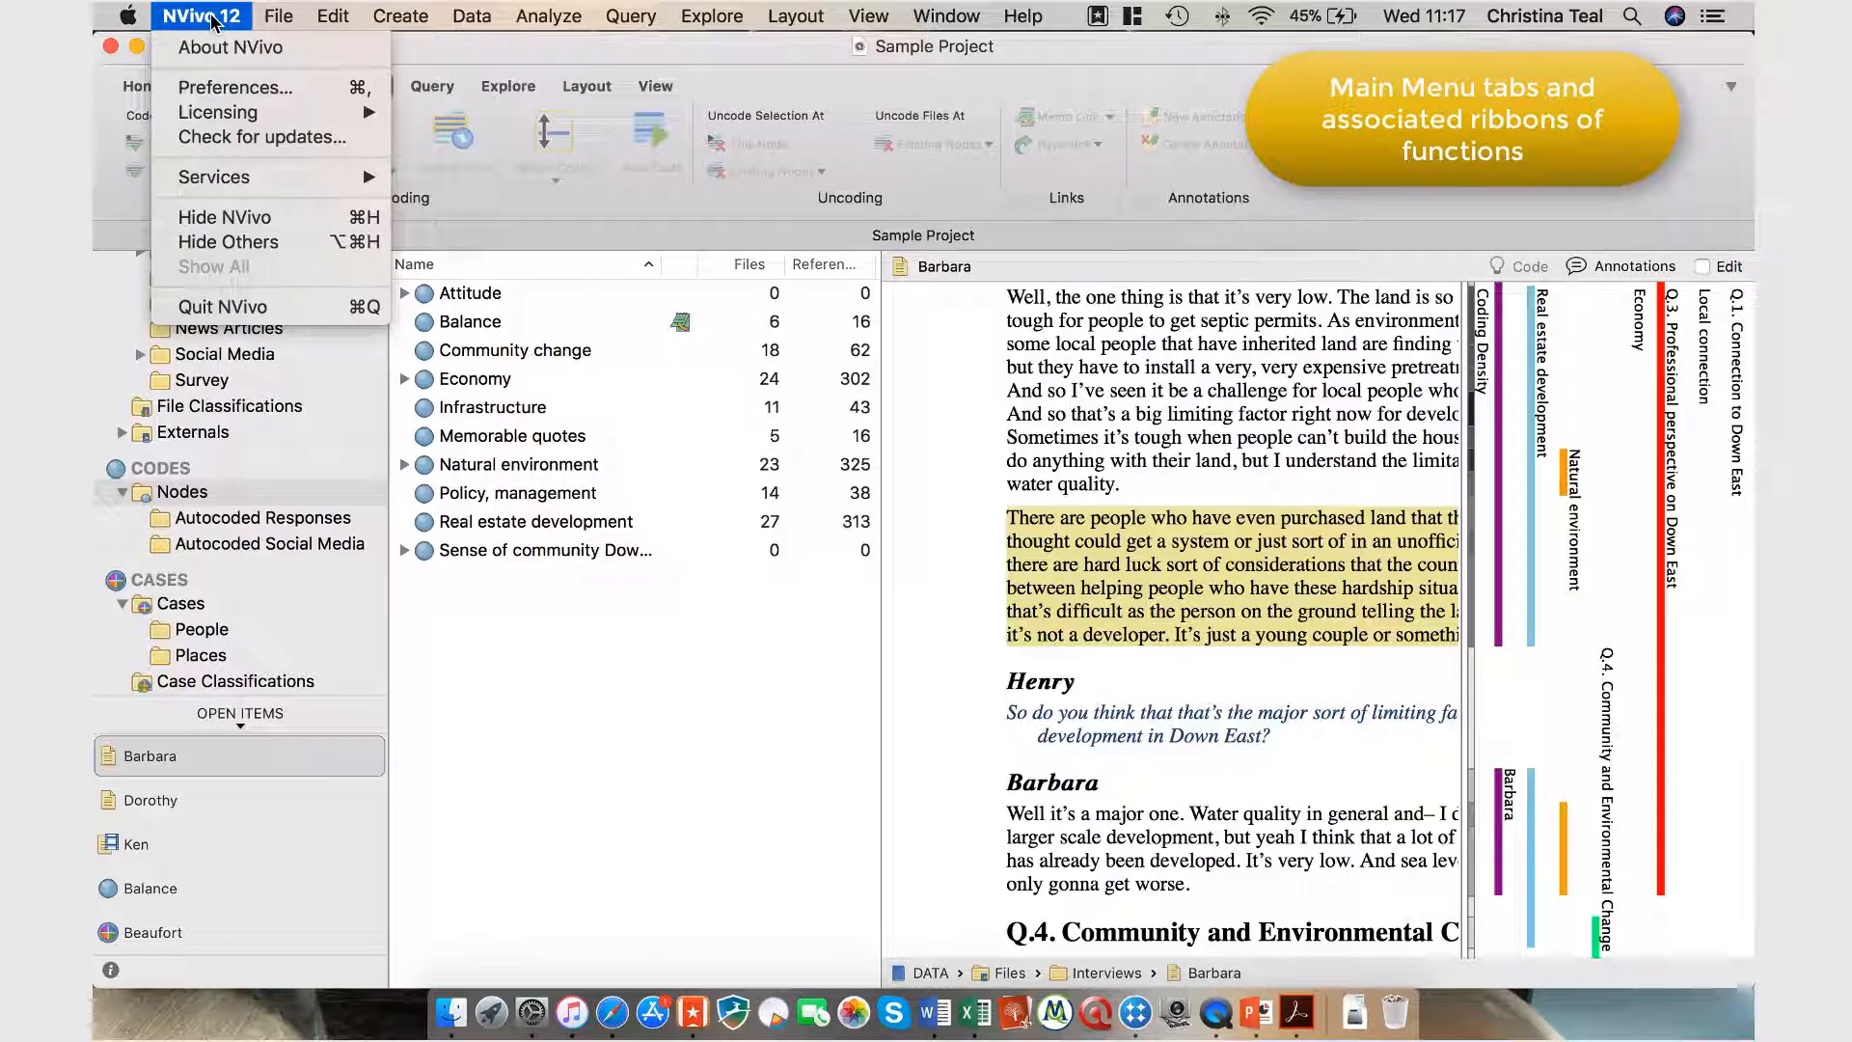
{"action": "mouse_move", "coordinate": [235, 87]}
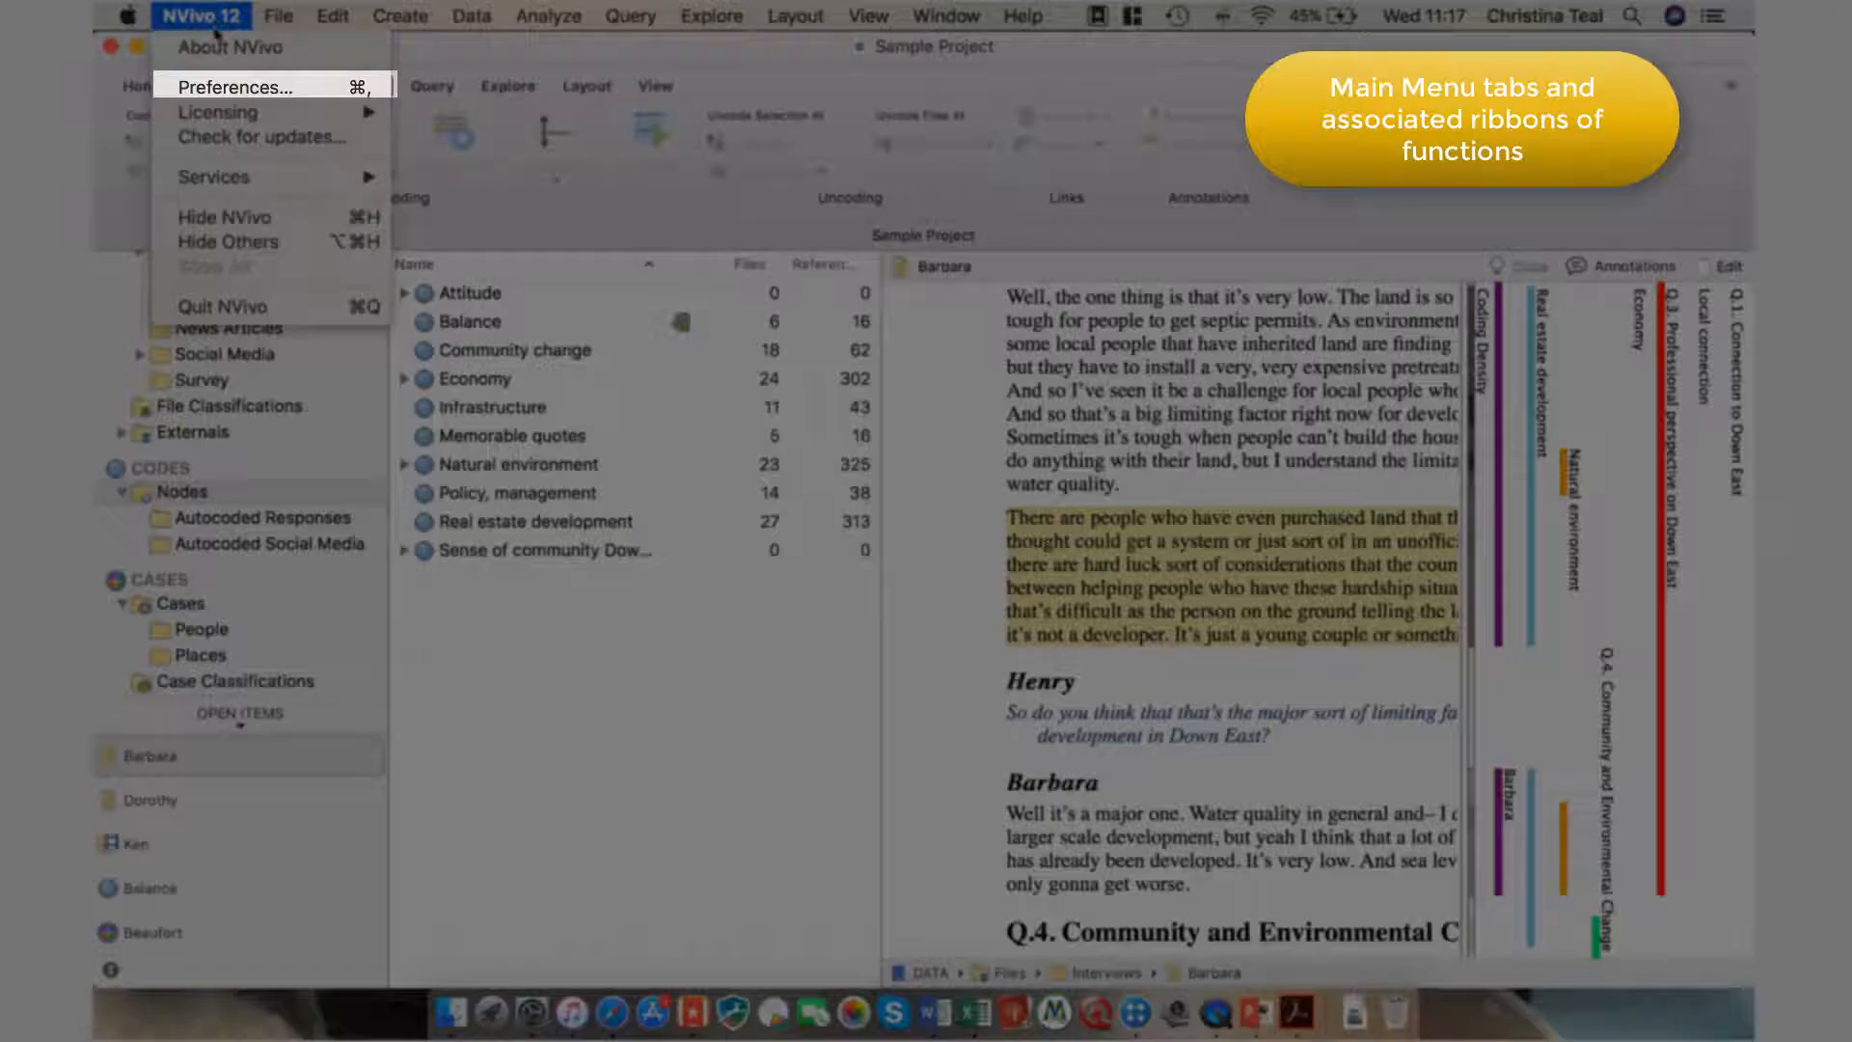
{"action": "mouse_move", "coordinate": [236, 86]}
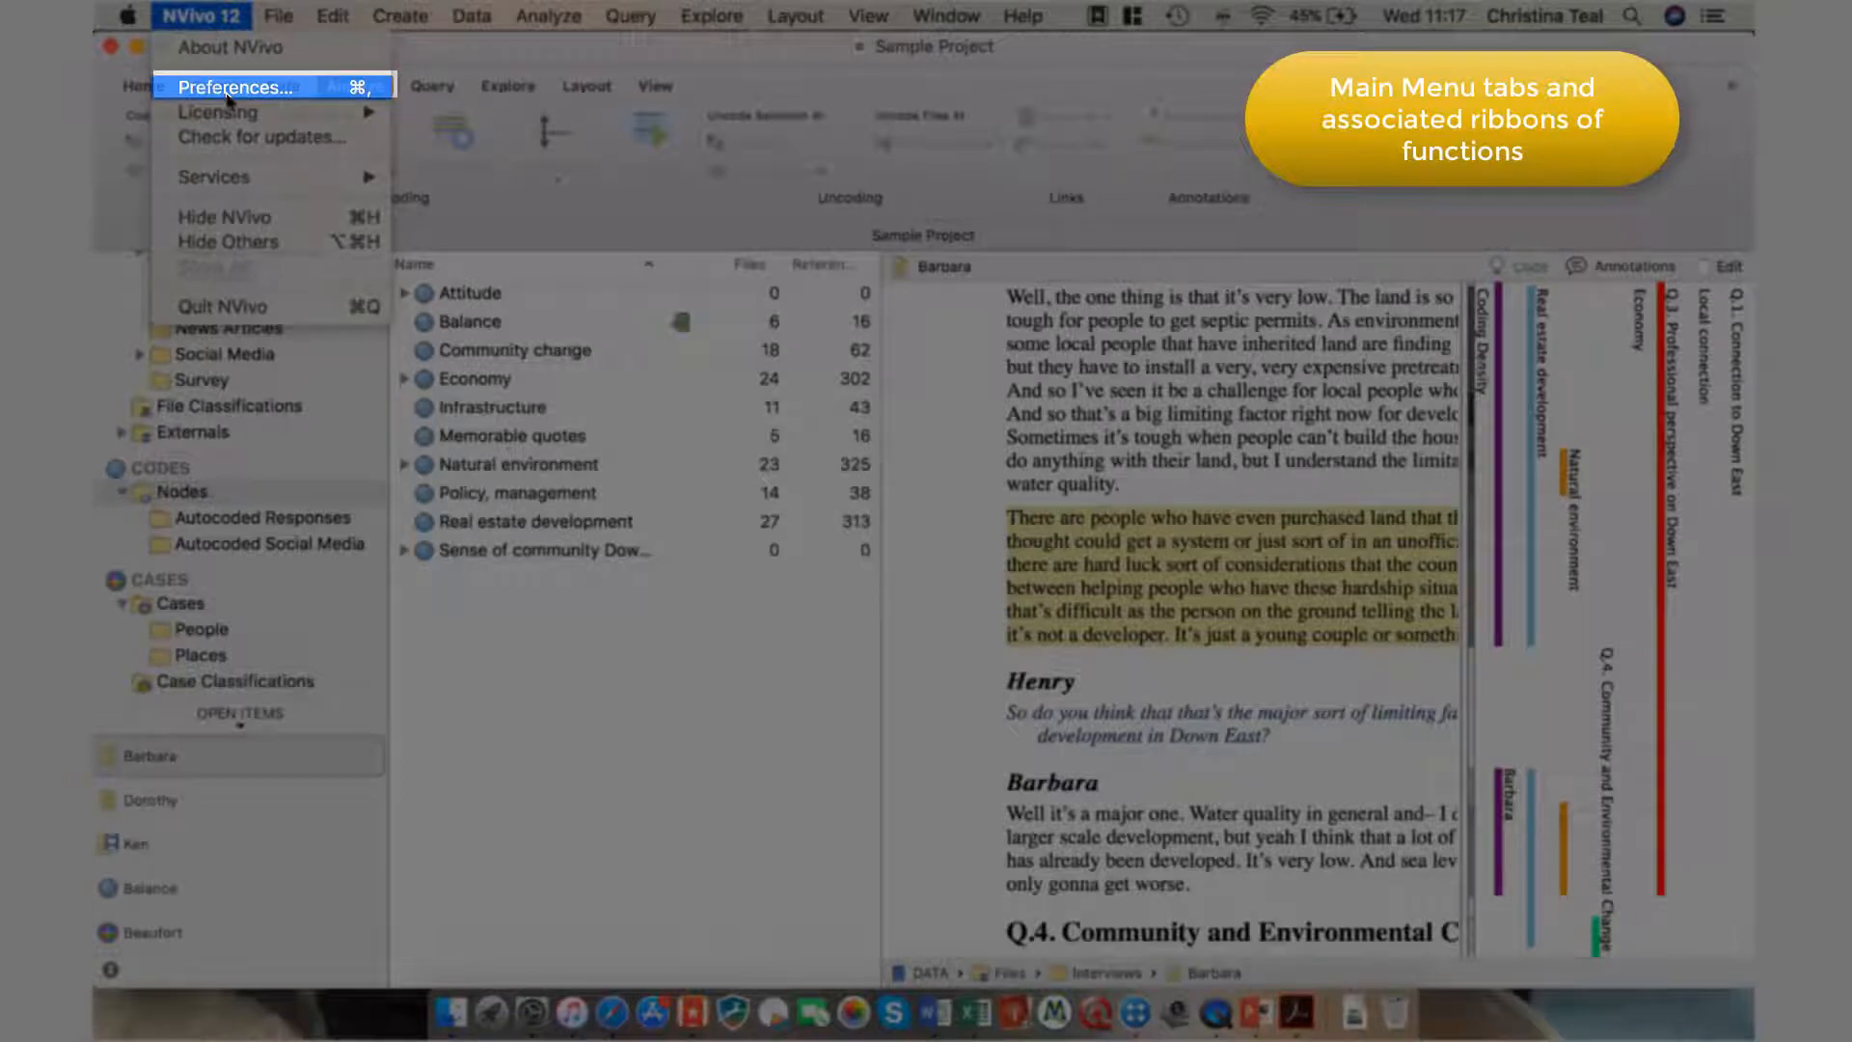
{"action": "left_click", "coordinate": [235, 87]}
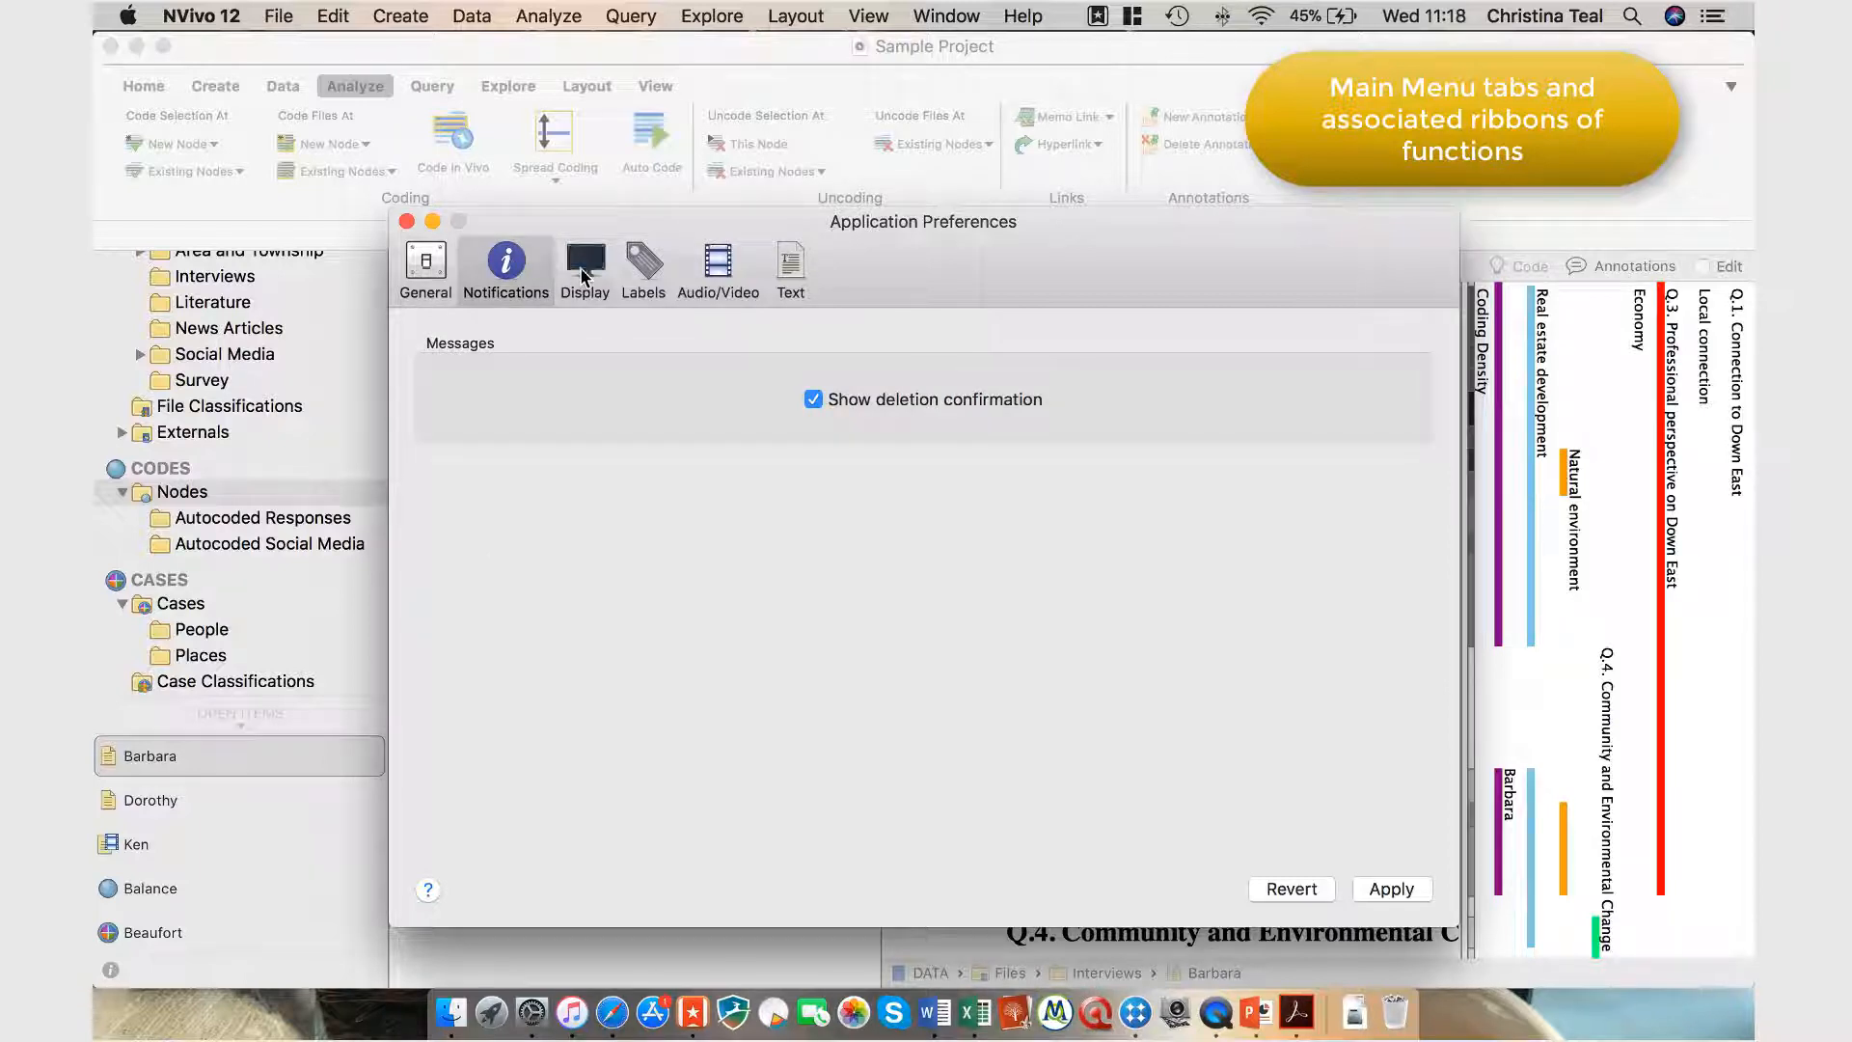
- Review the Labels and Audio/Video preference settings, then close the preferences window
{"action": "left_click", "coordinate": [642, 270]}
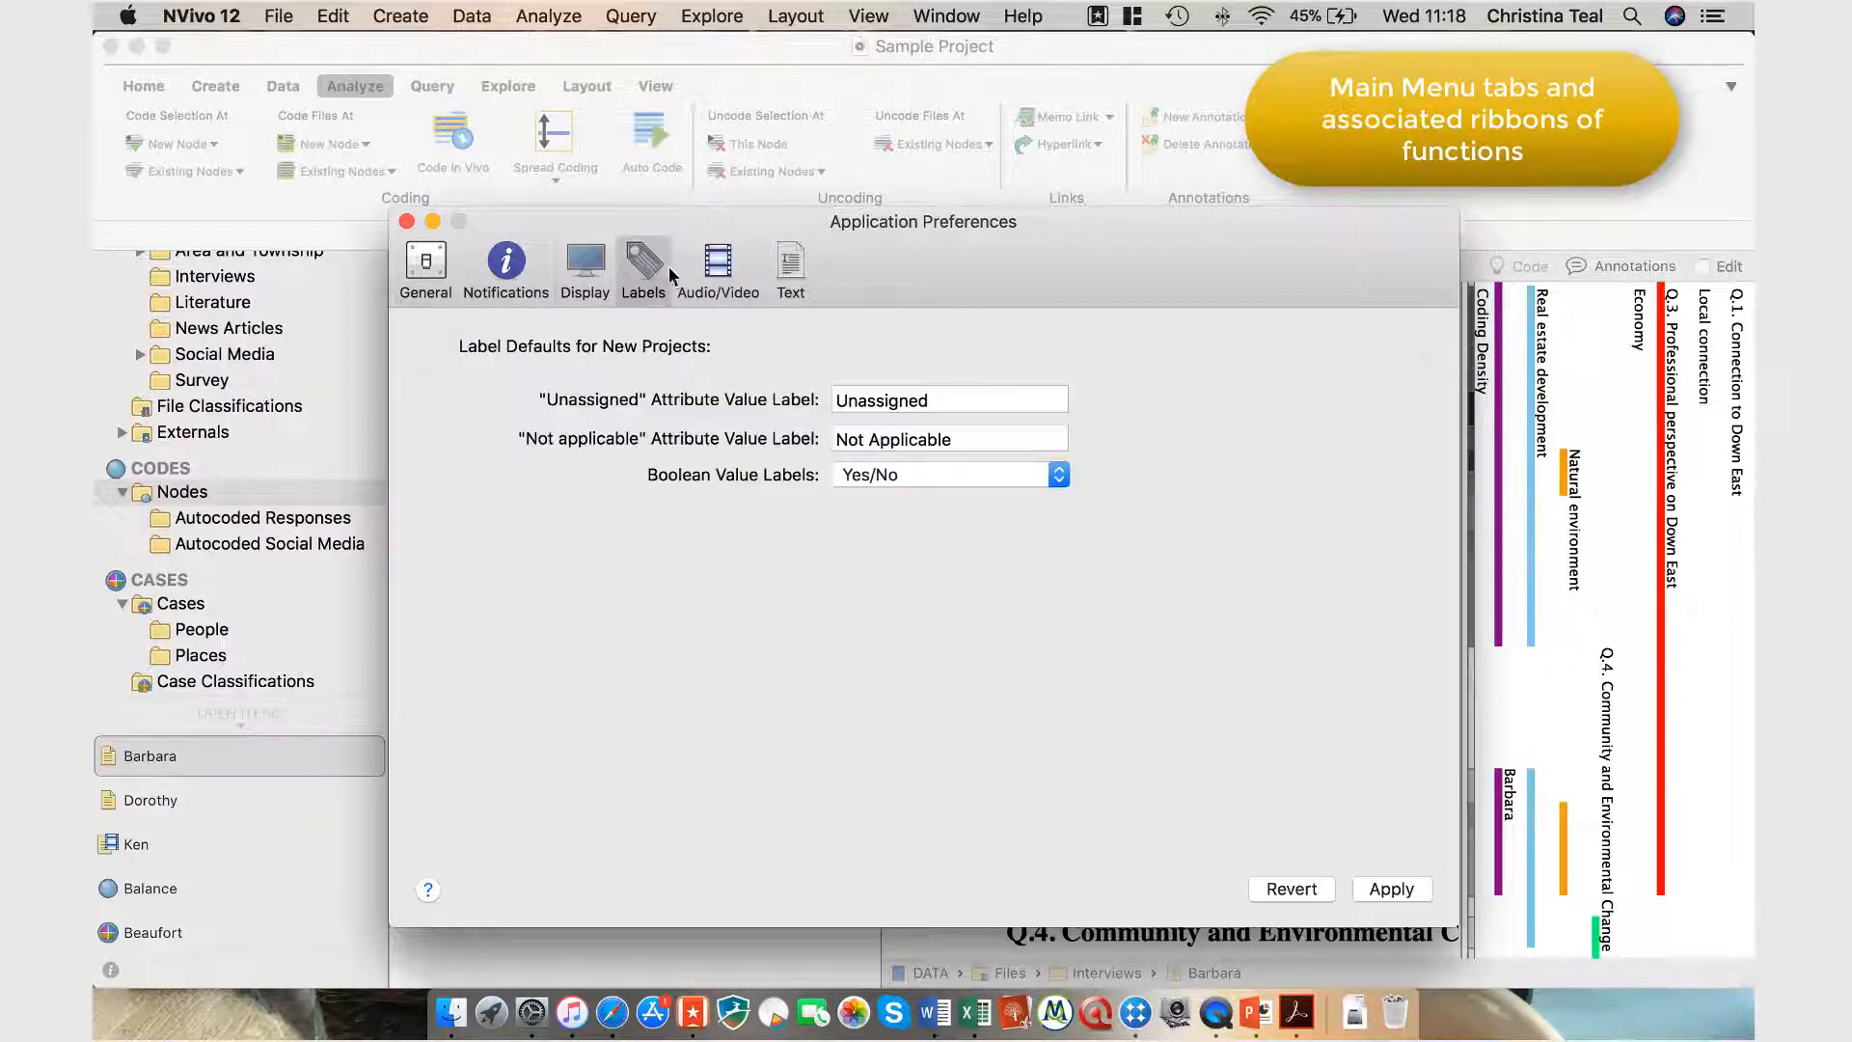
{"action": "left_click", "coordinate": [718, 267]}
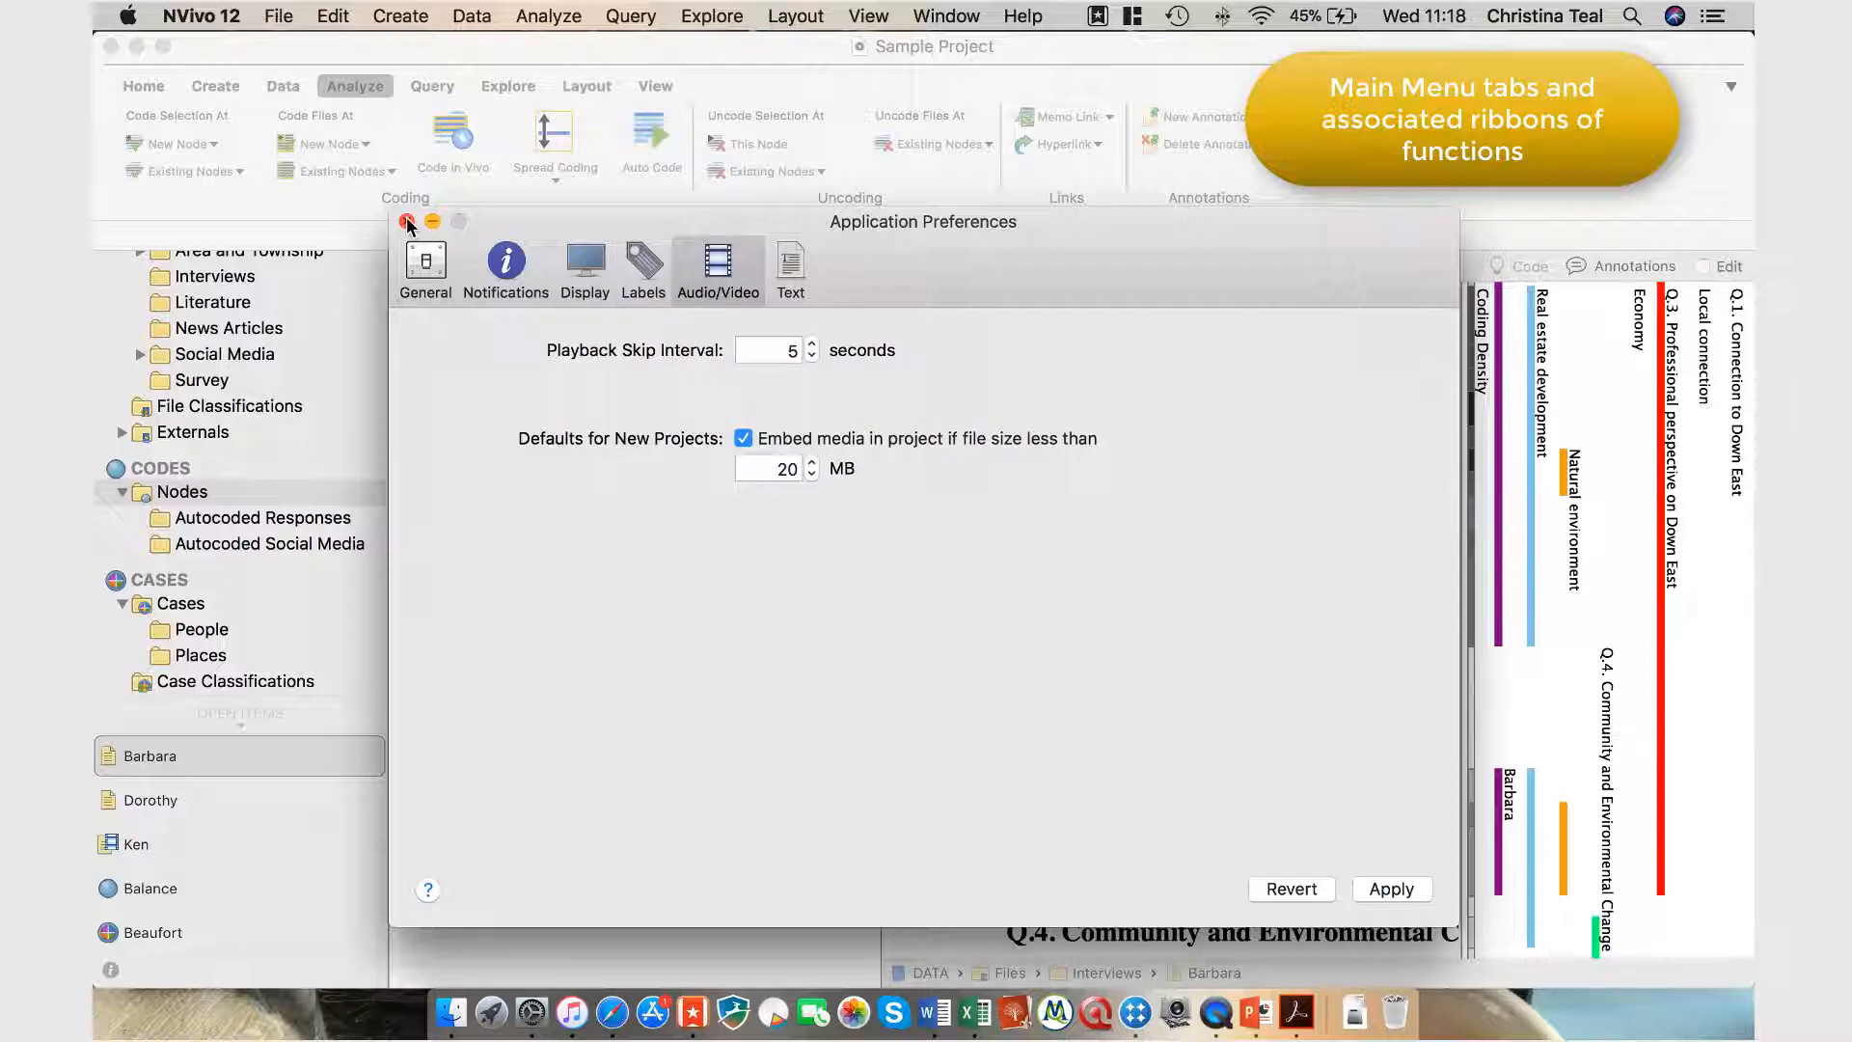
{"action": "left_click", "coordinate": [407, 224]}
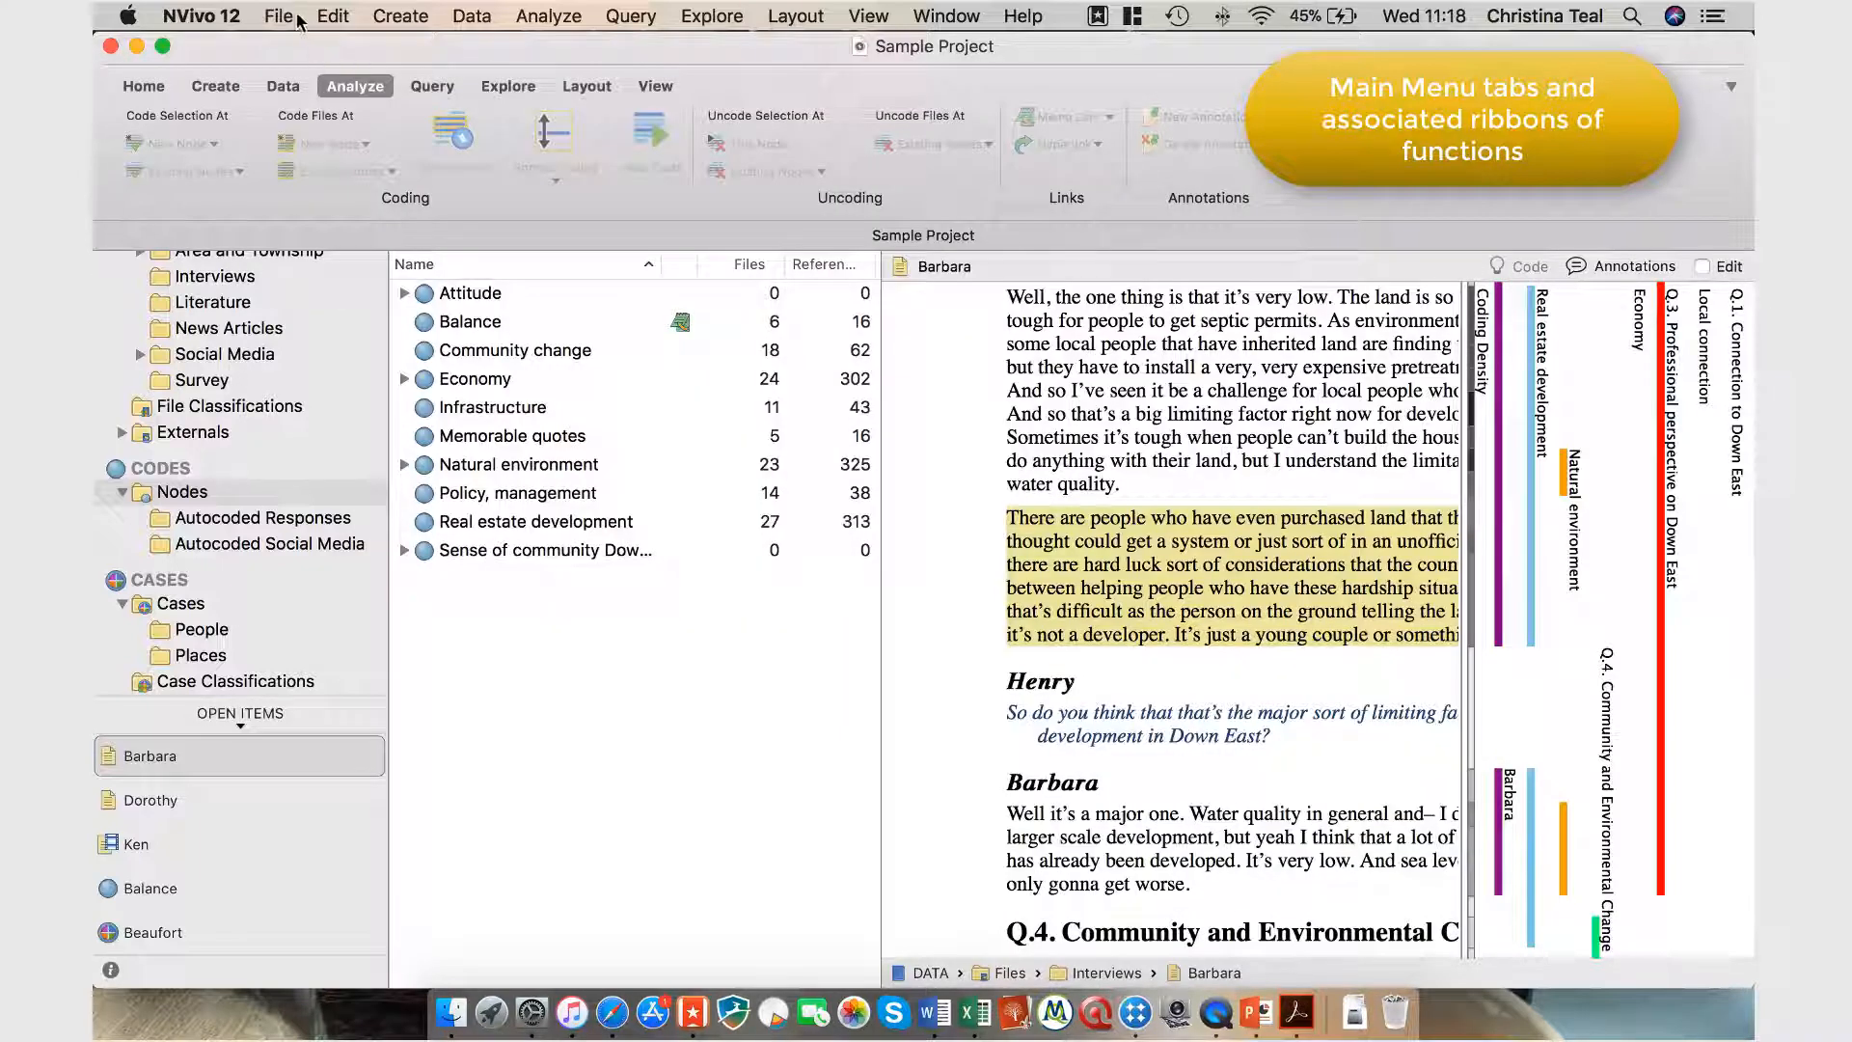
{"action": "left_click", "coordinate": [280, 15]}
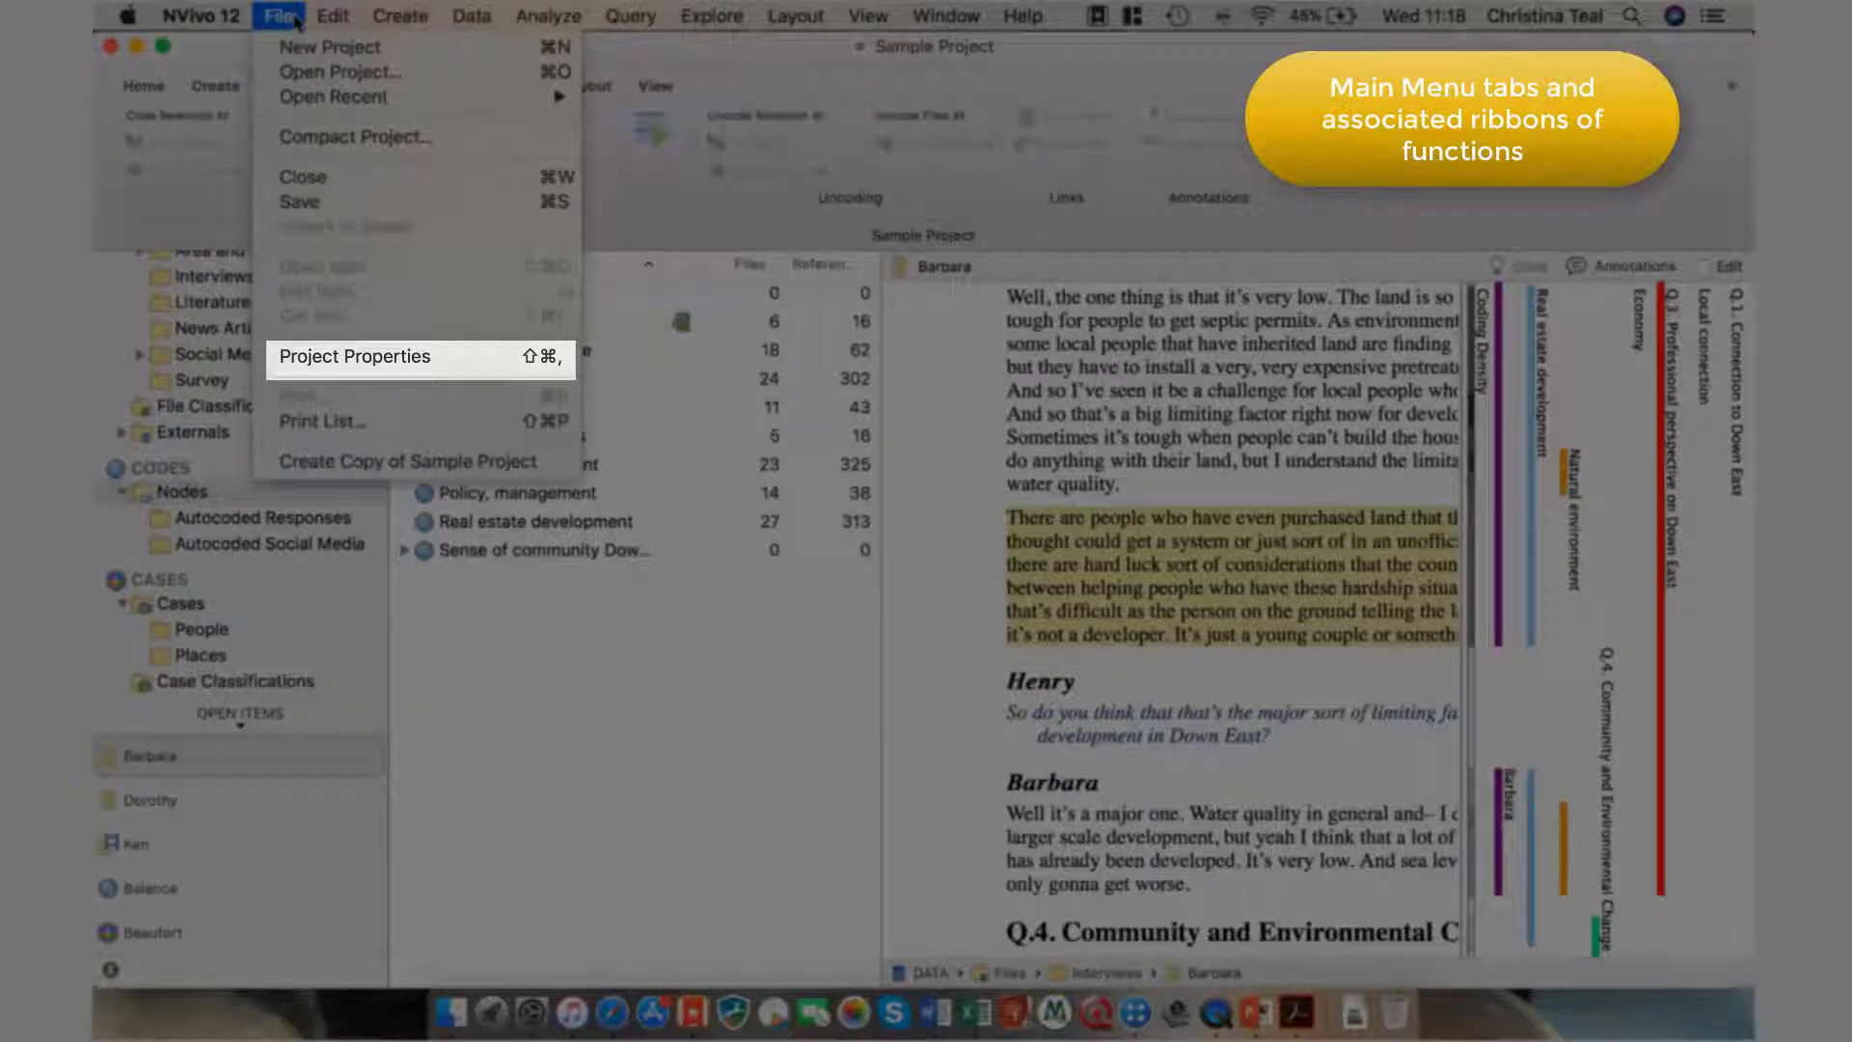
{"action": "mouse_move", "coordinate": [355, 357]}
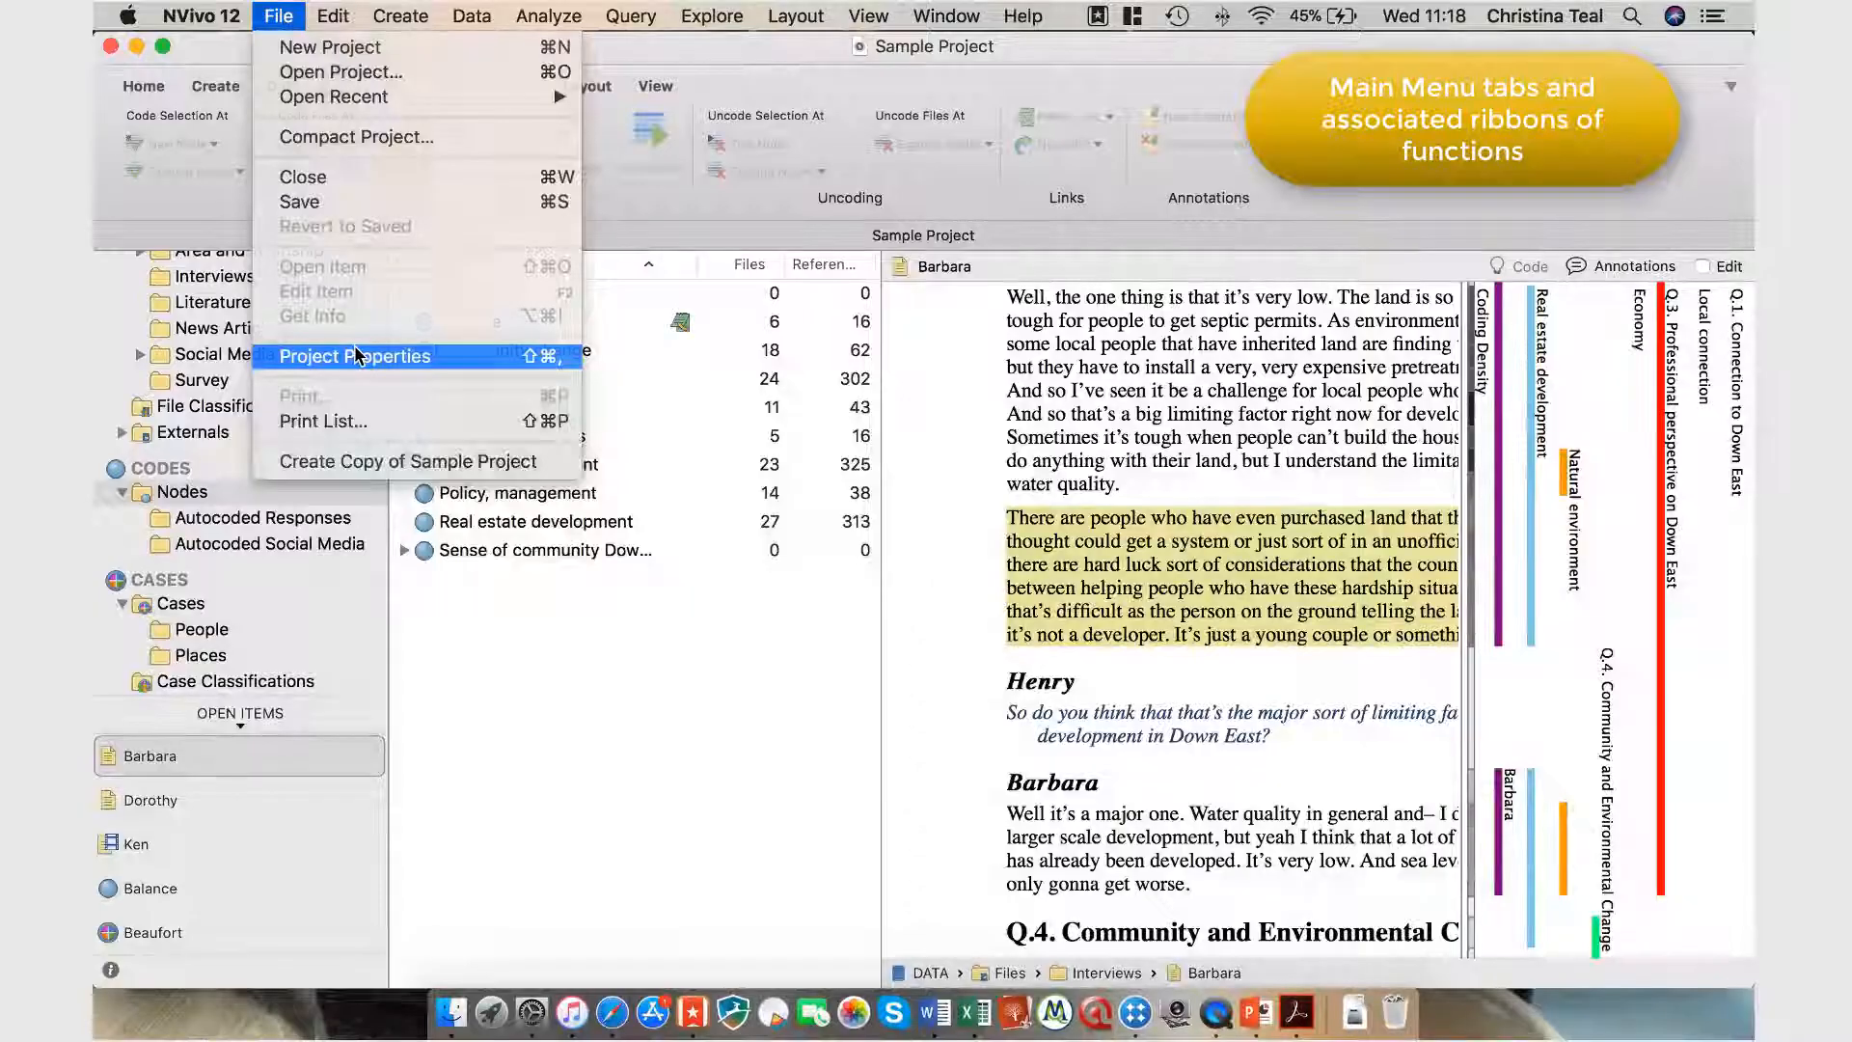
{"action": "left_click", "coordinate": [355, 355]}
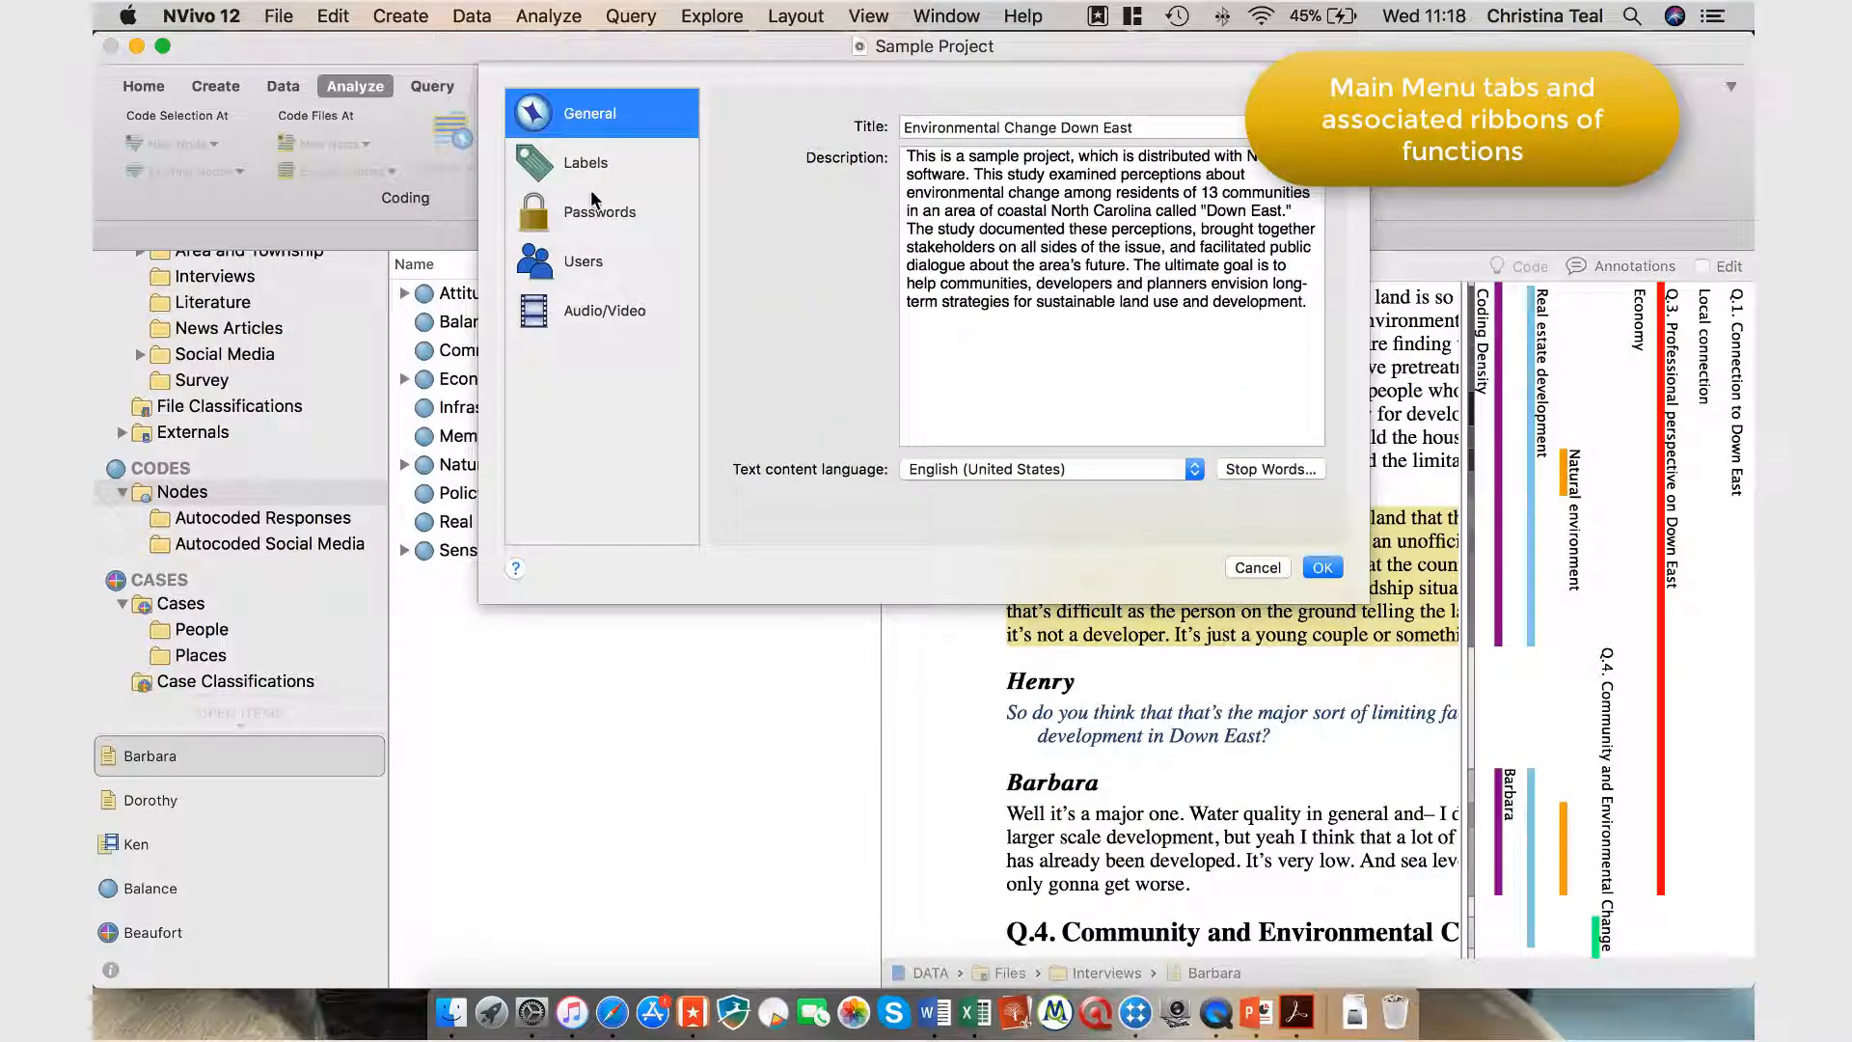
{"action": "left_click", "coordinate": [586, 162]}
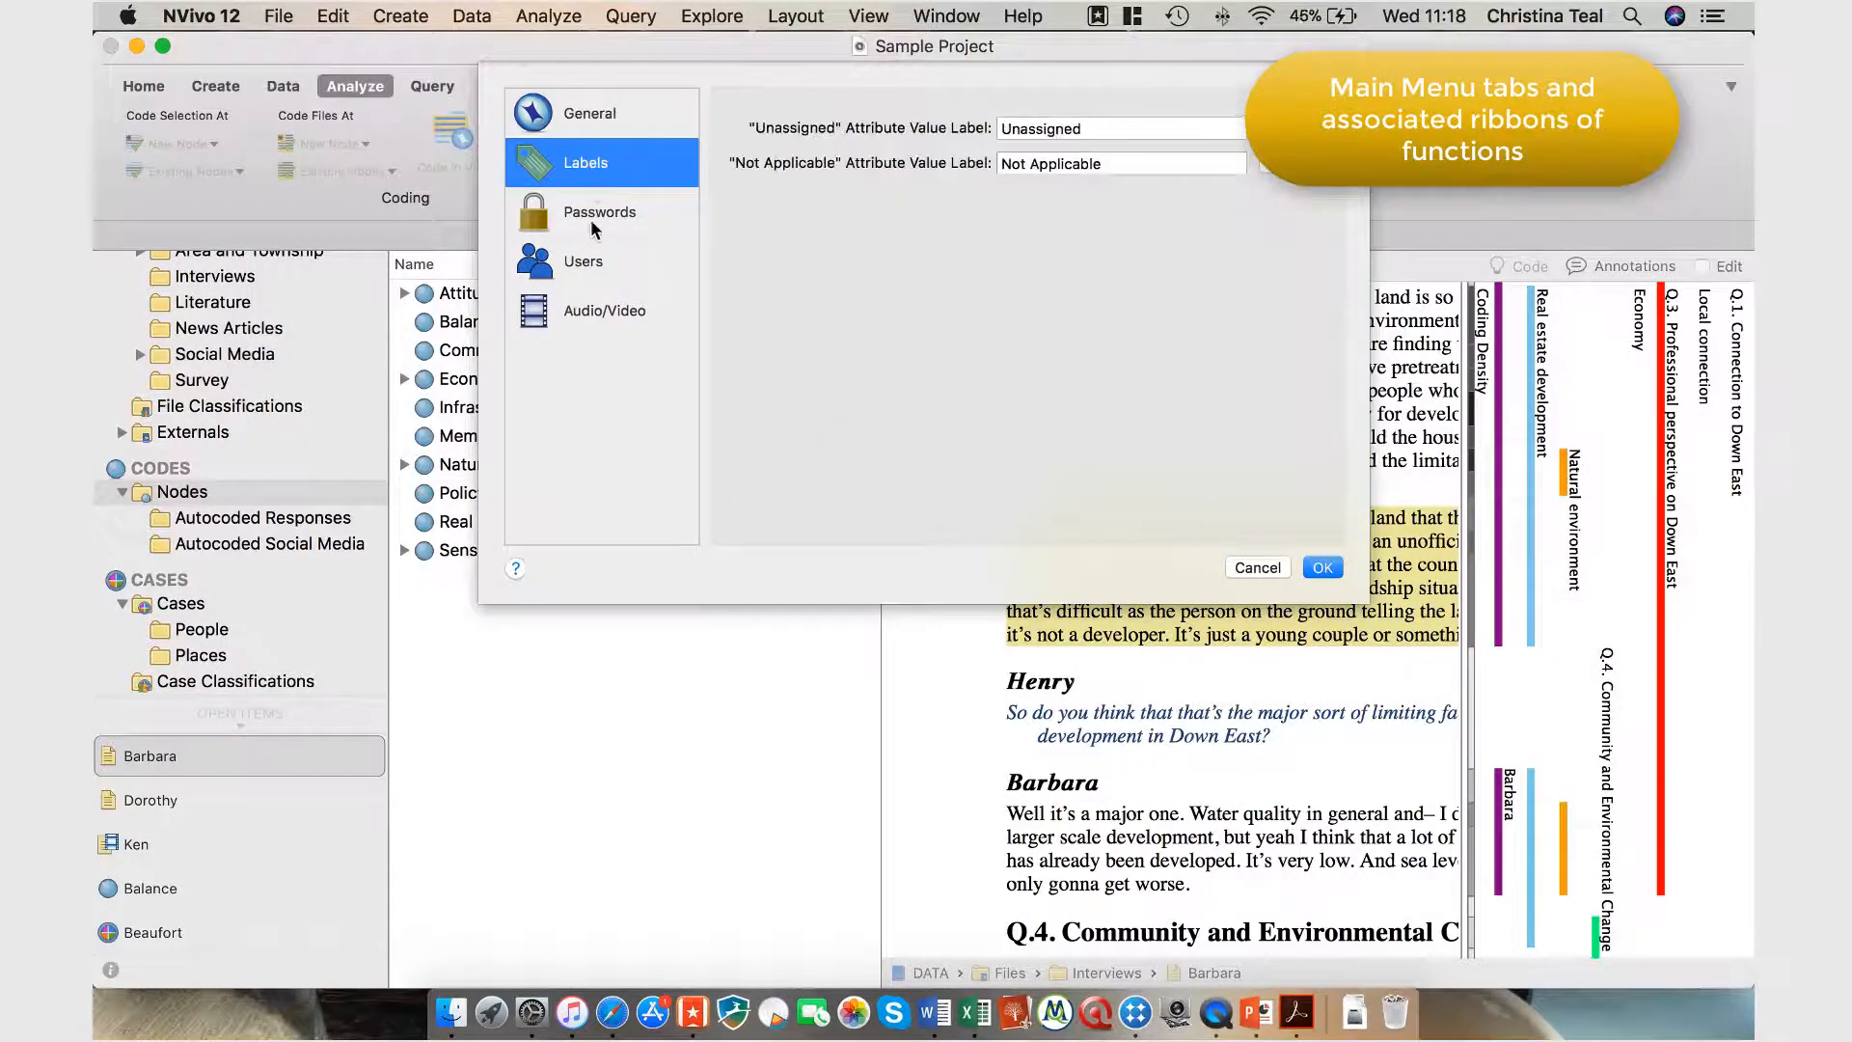
{"action": "left_click", "coordinate": [582, 261]}
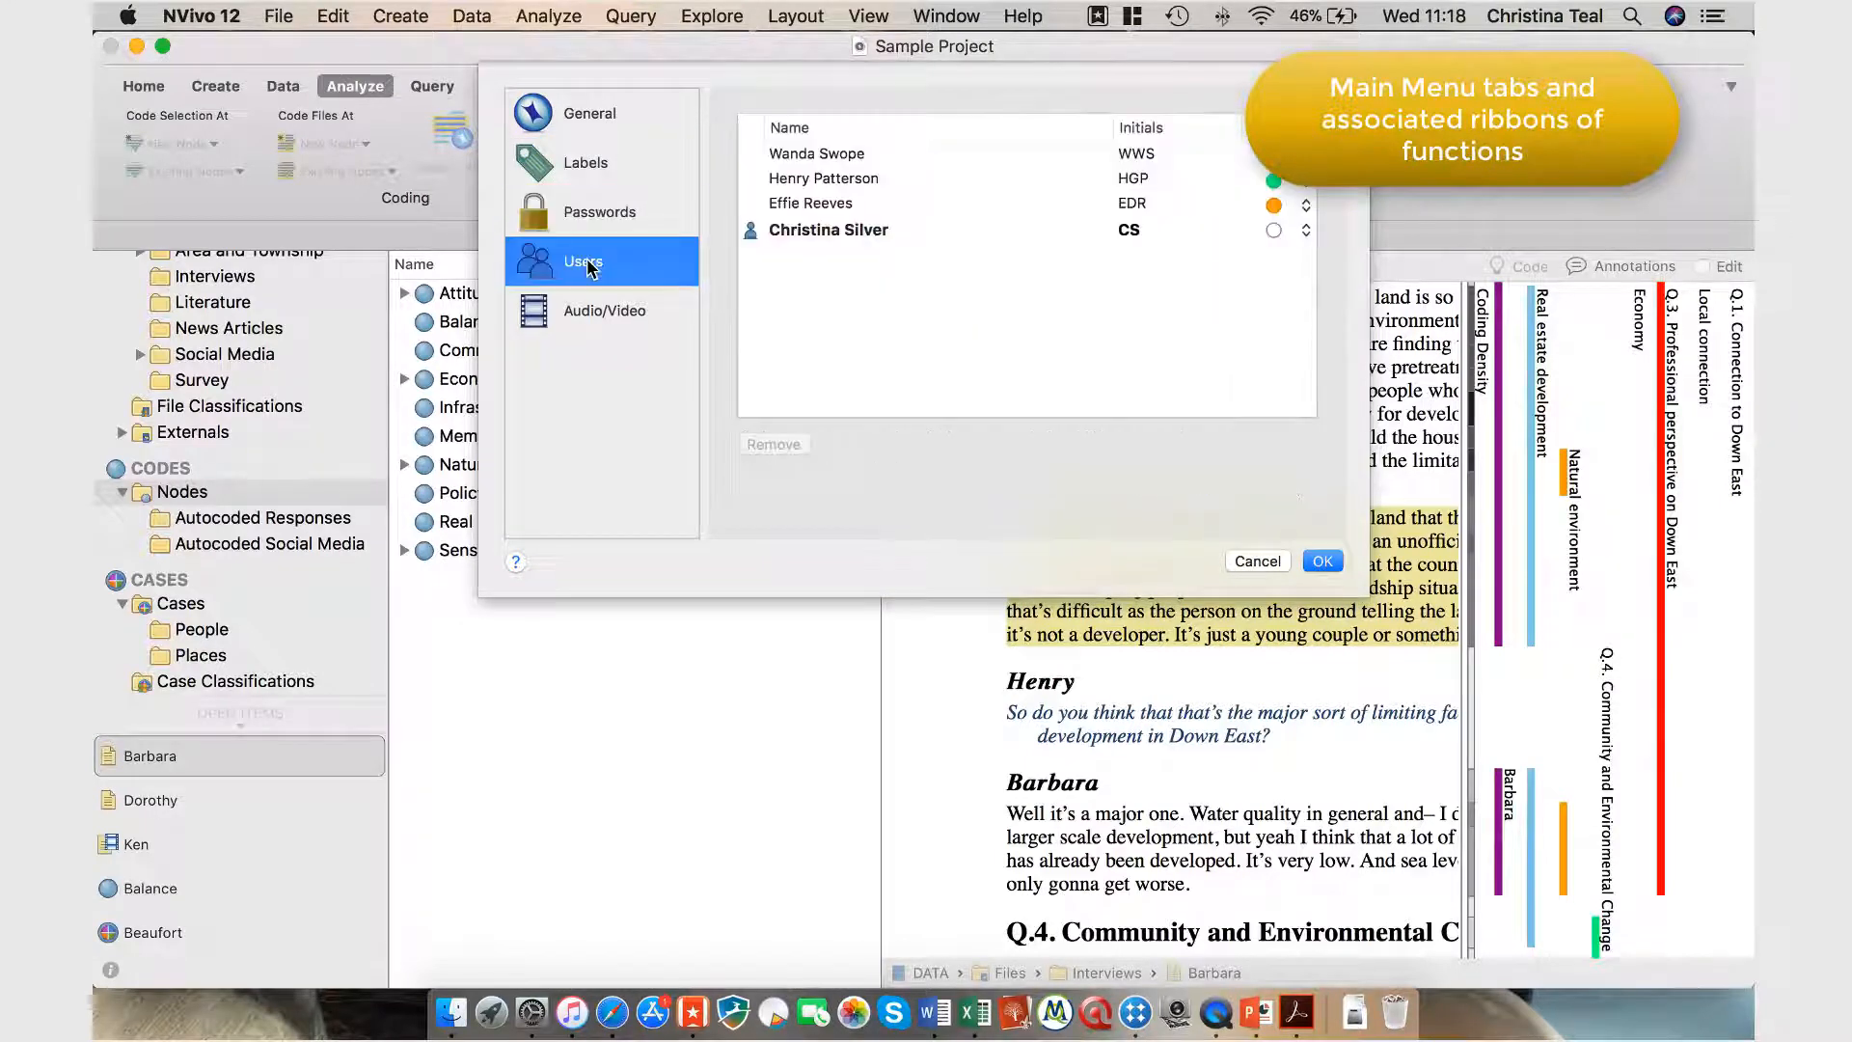
{"action": "left_click", "coordinate": [604, 310]}
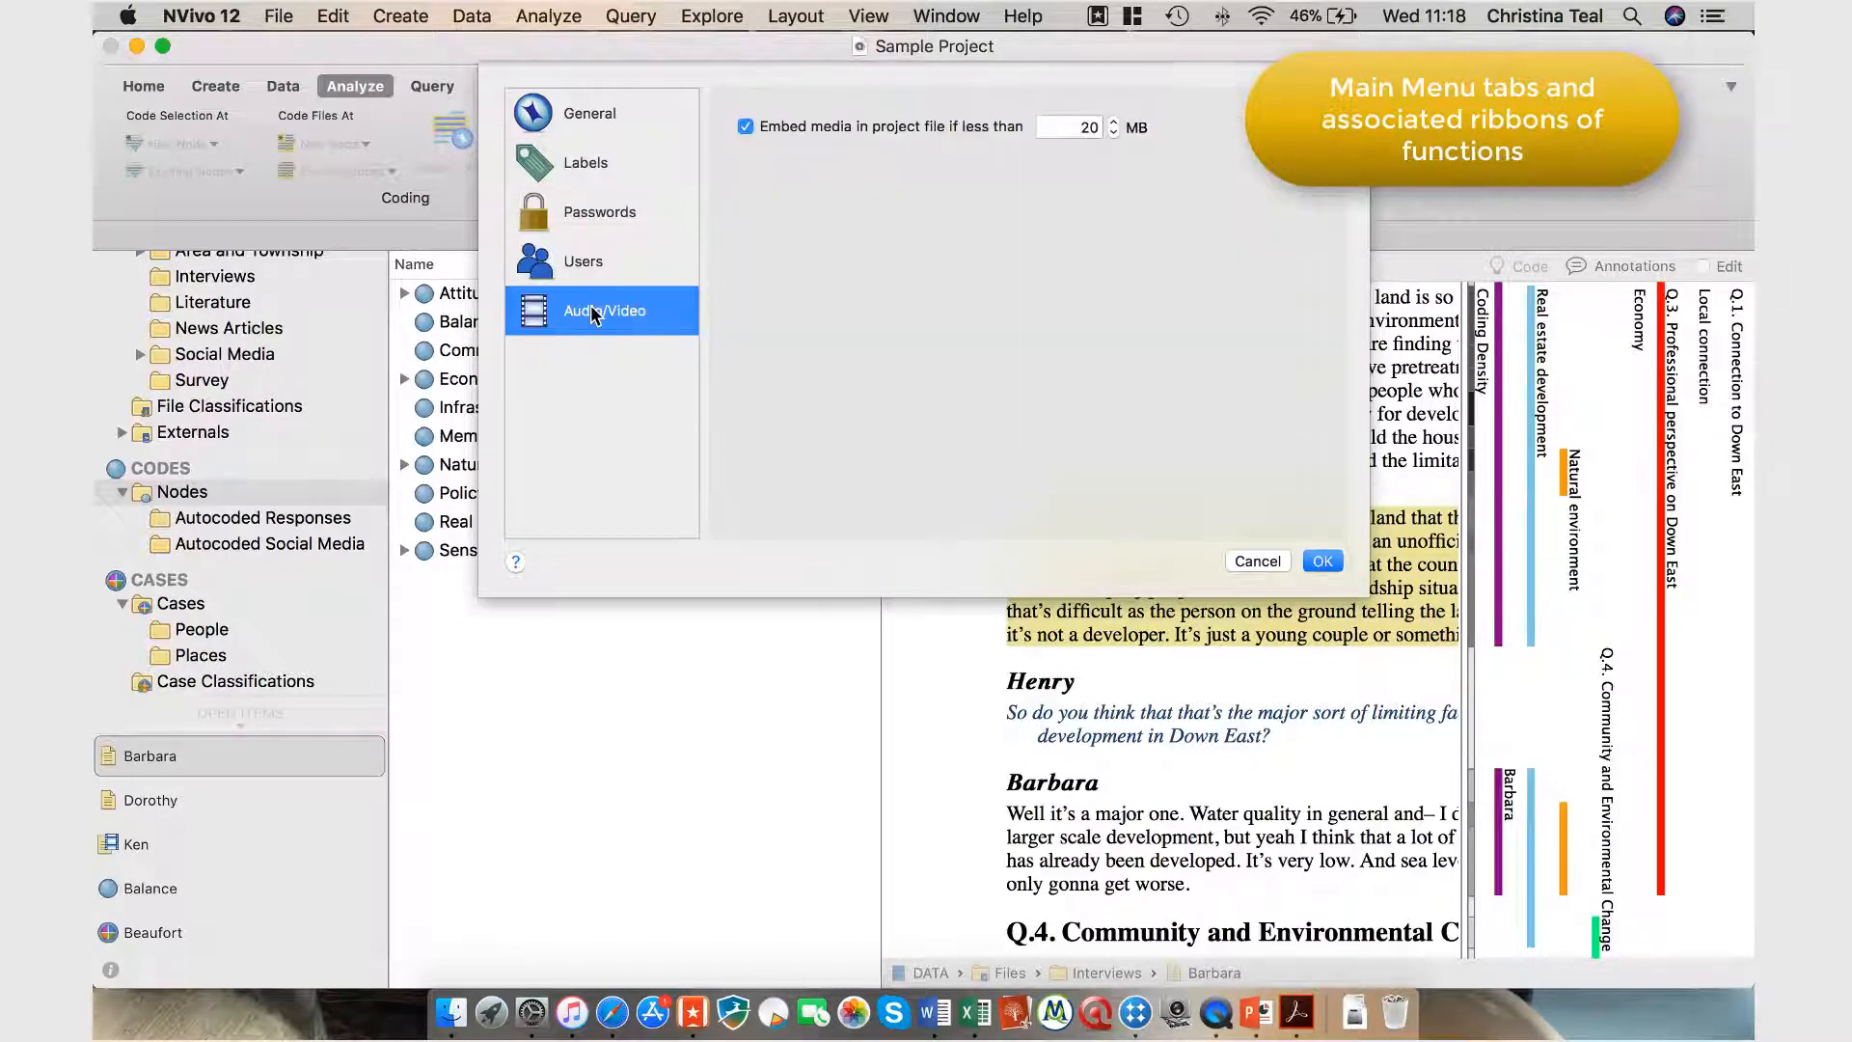
{"action": "left_click", "coordinate": [1321, 559]}
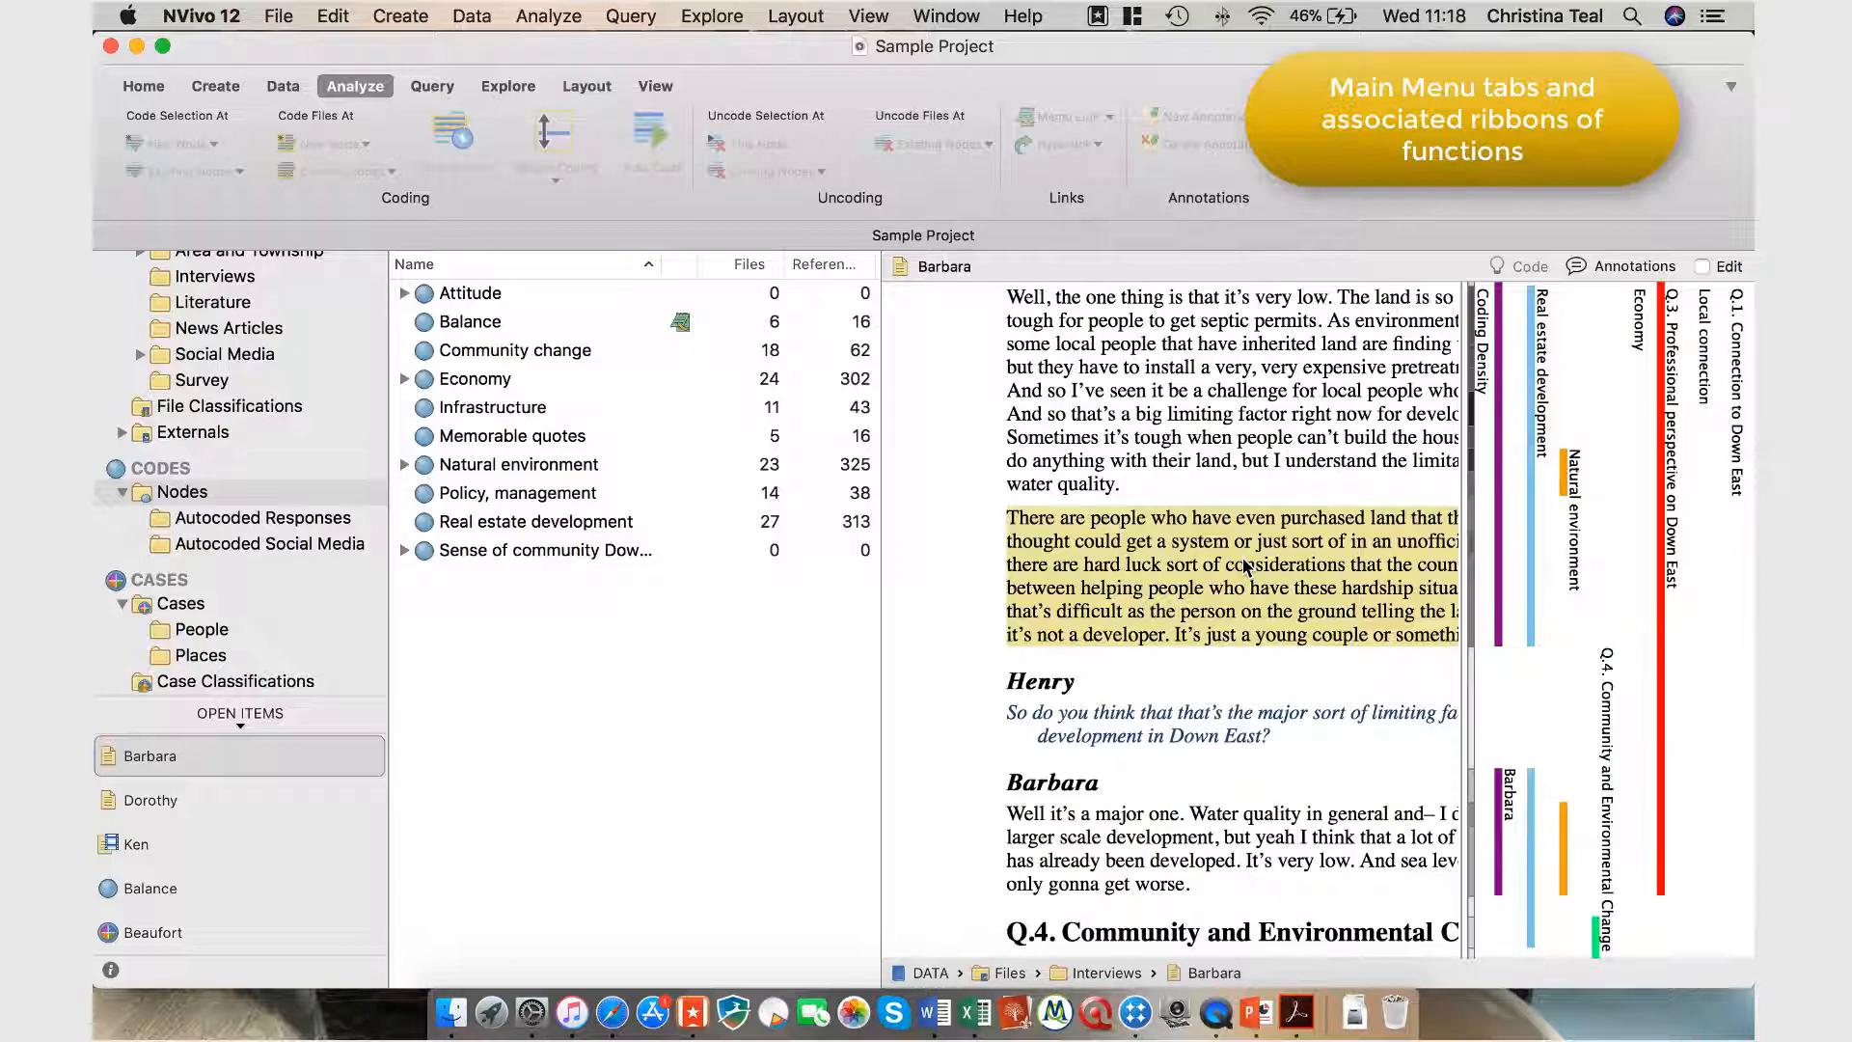
{"action": "mouse_move", "coordinate": [528, 359]}
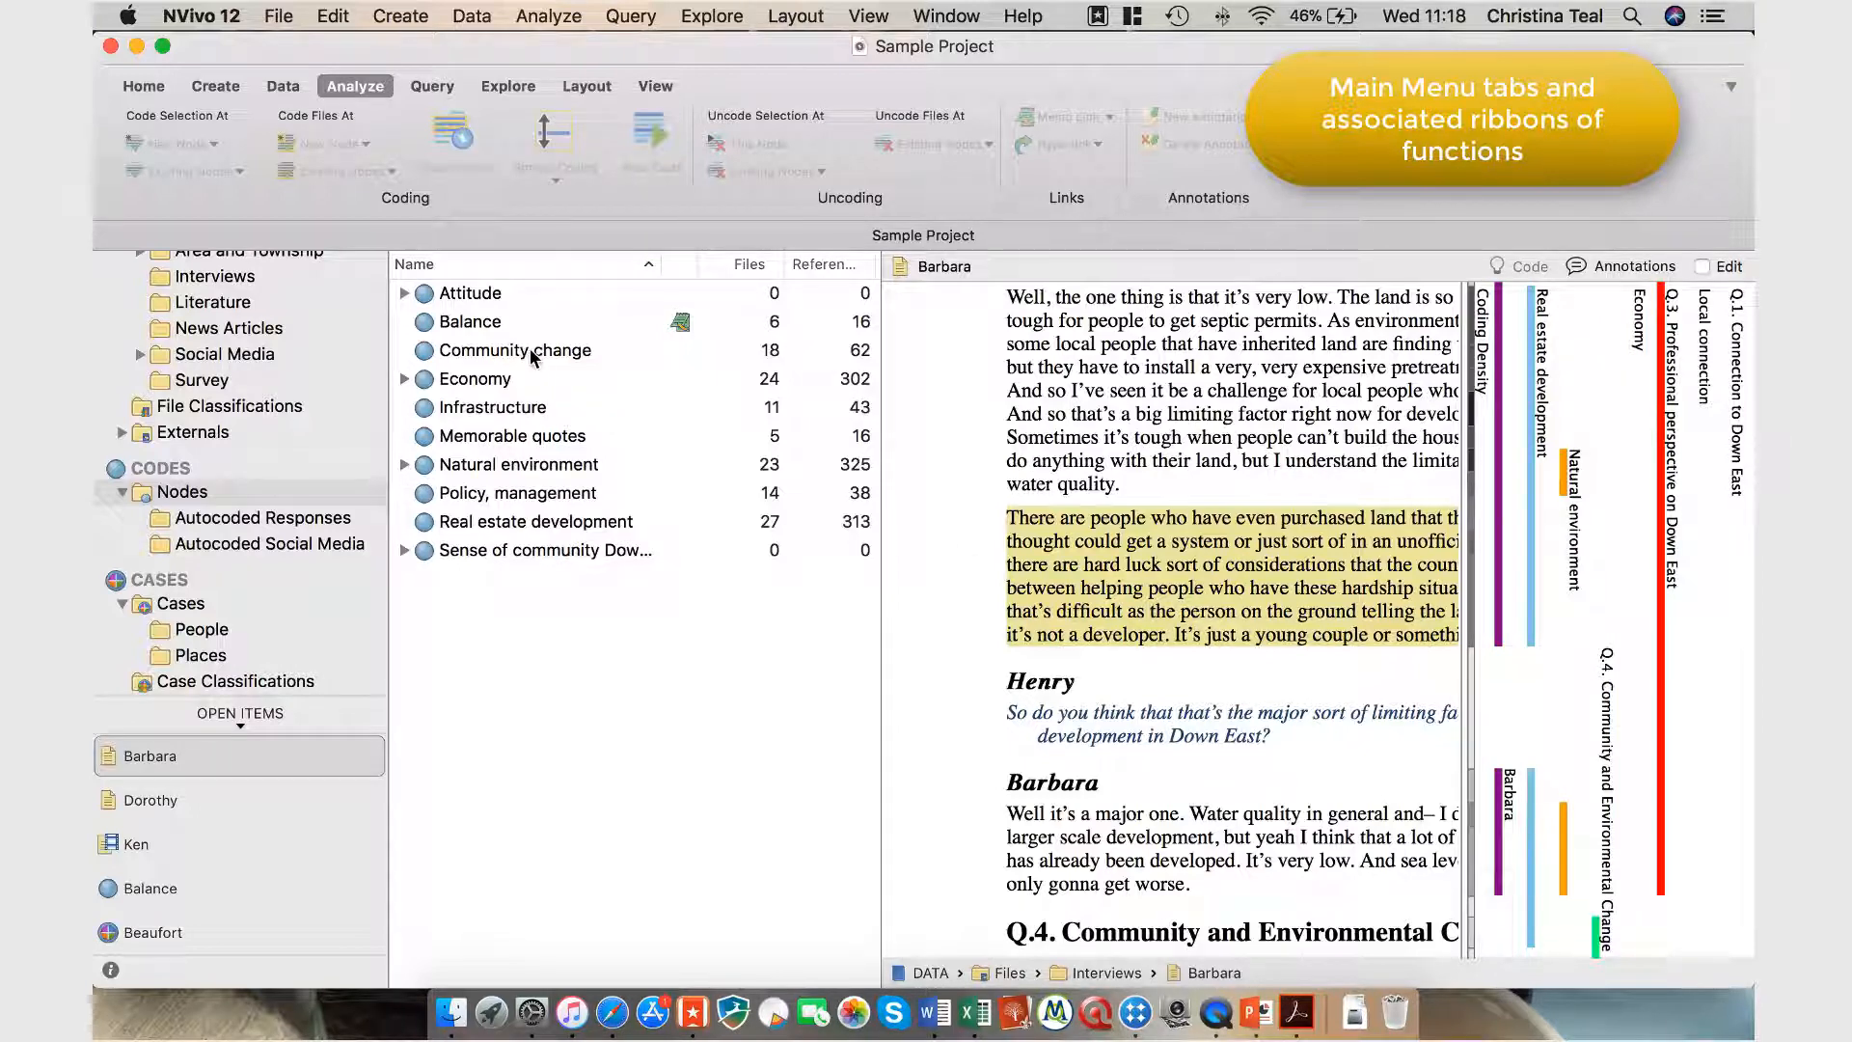
- Show a node's context menu, then list the Social Media folder's CarteretCounty on Twitter dataset
{"action": "right_click", "coordinate": [465, 322]}
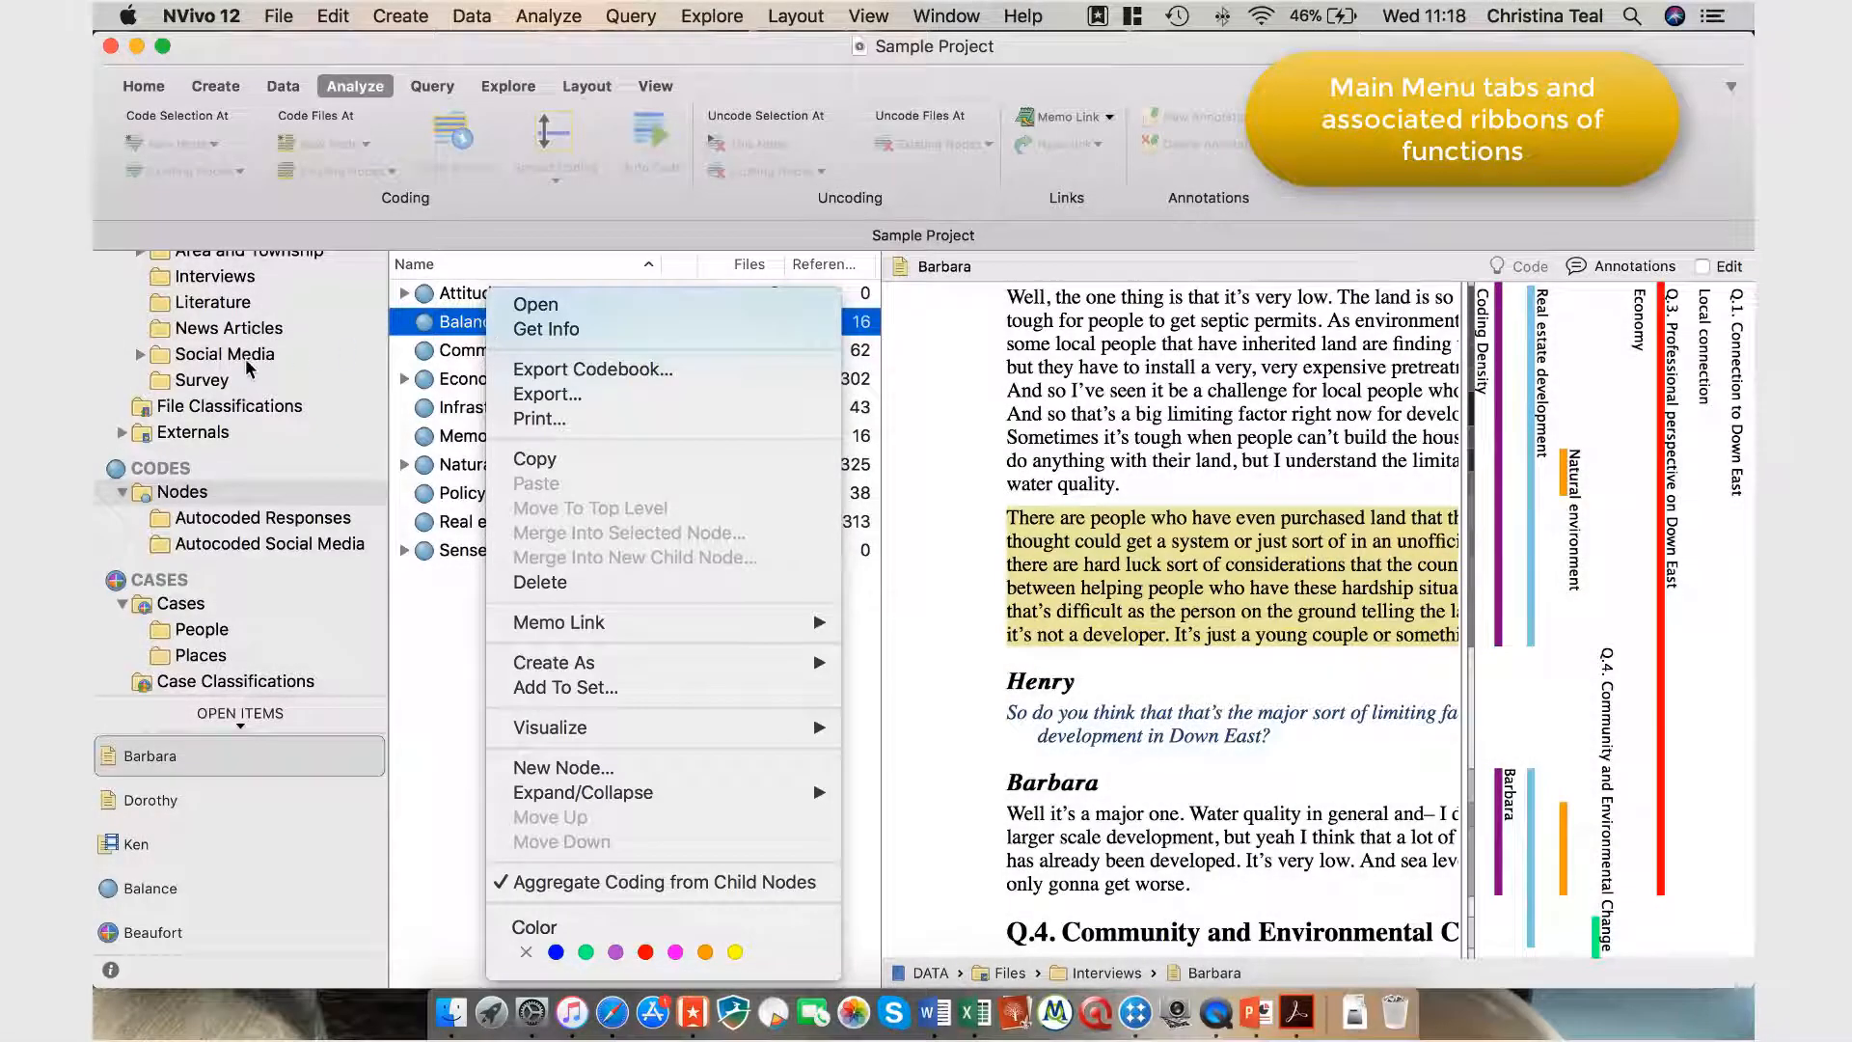
{"action": "left_click", "coordinate": [224, 353]}
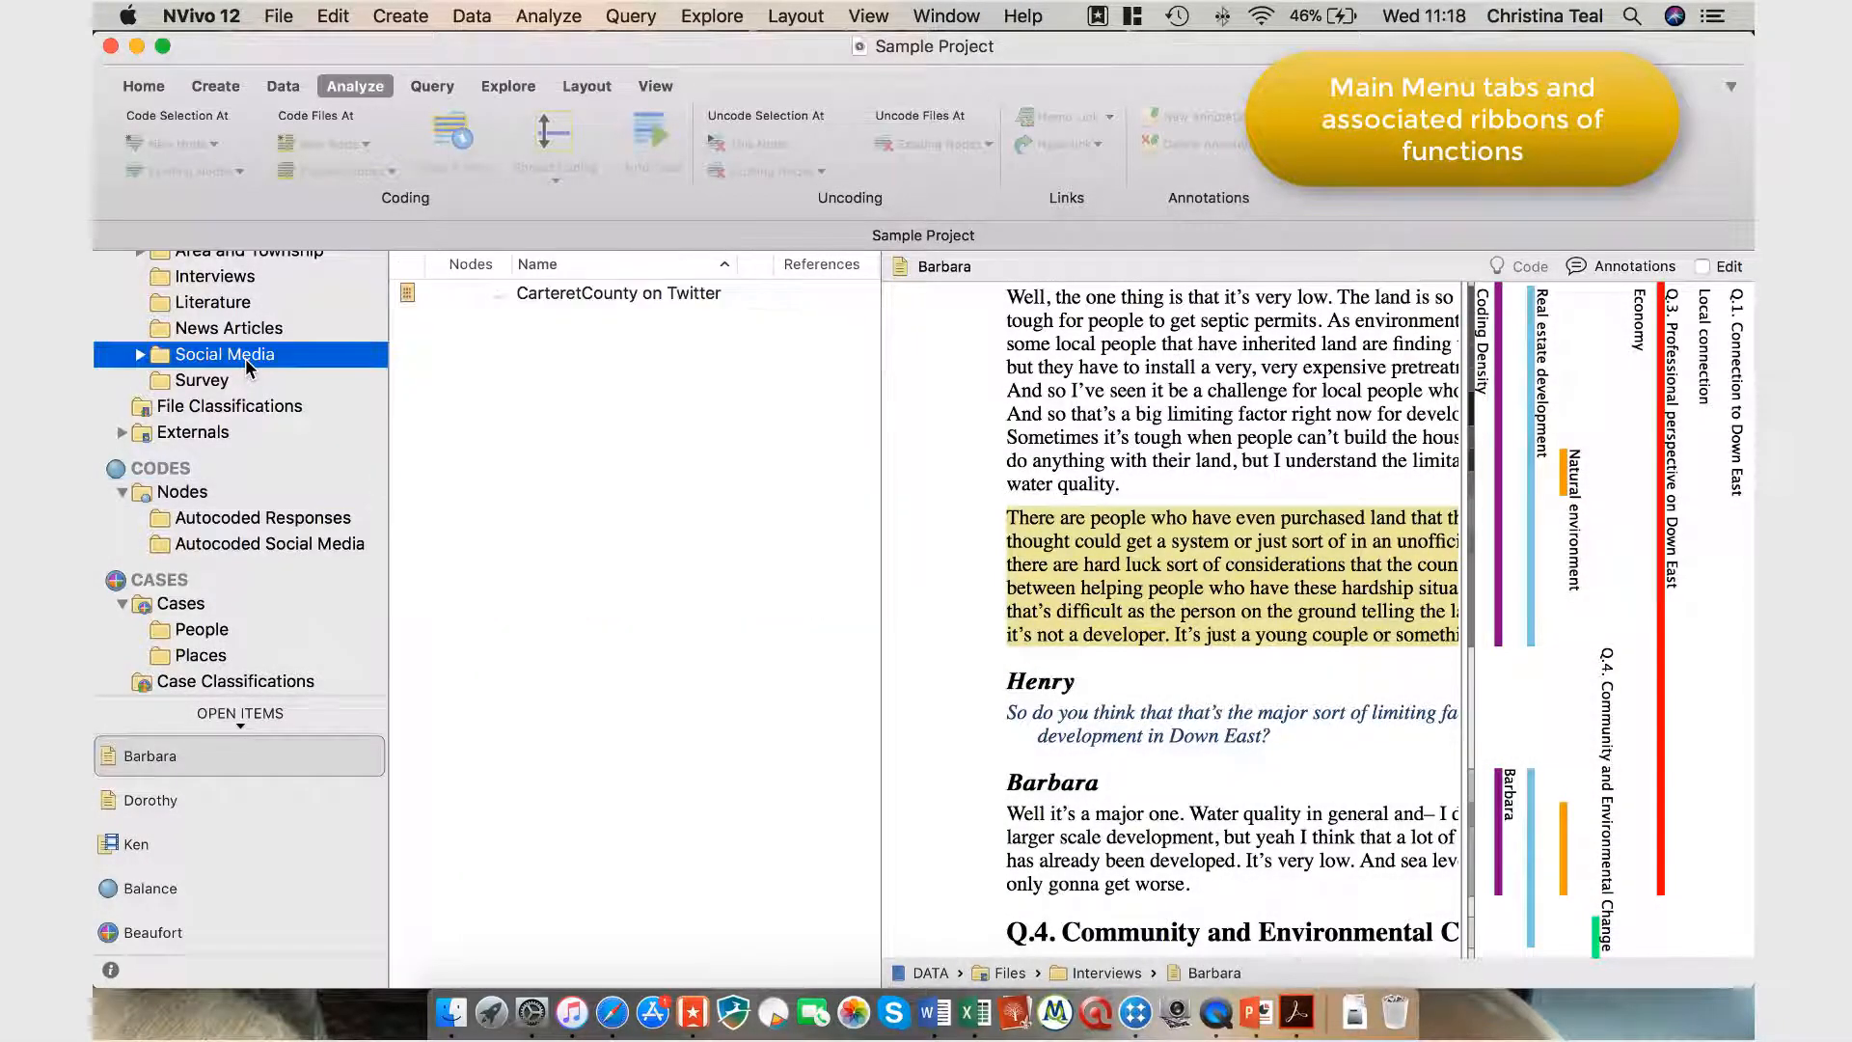
- Show the right-click actions for a listed item and for a passage in Barbara's transcript
{"action": "right_click", "coordinate": [617, 293]}
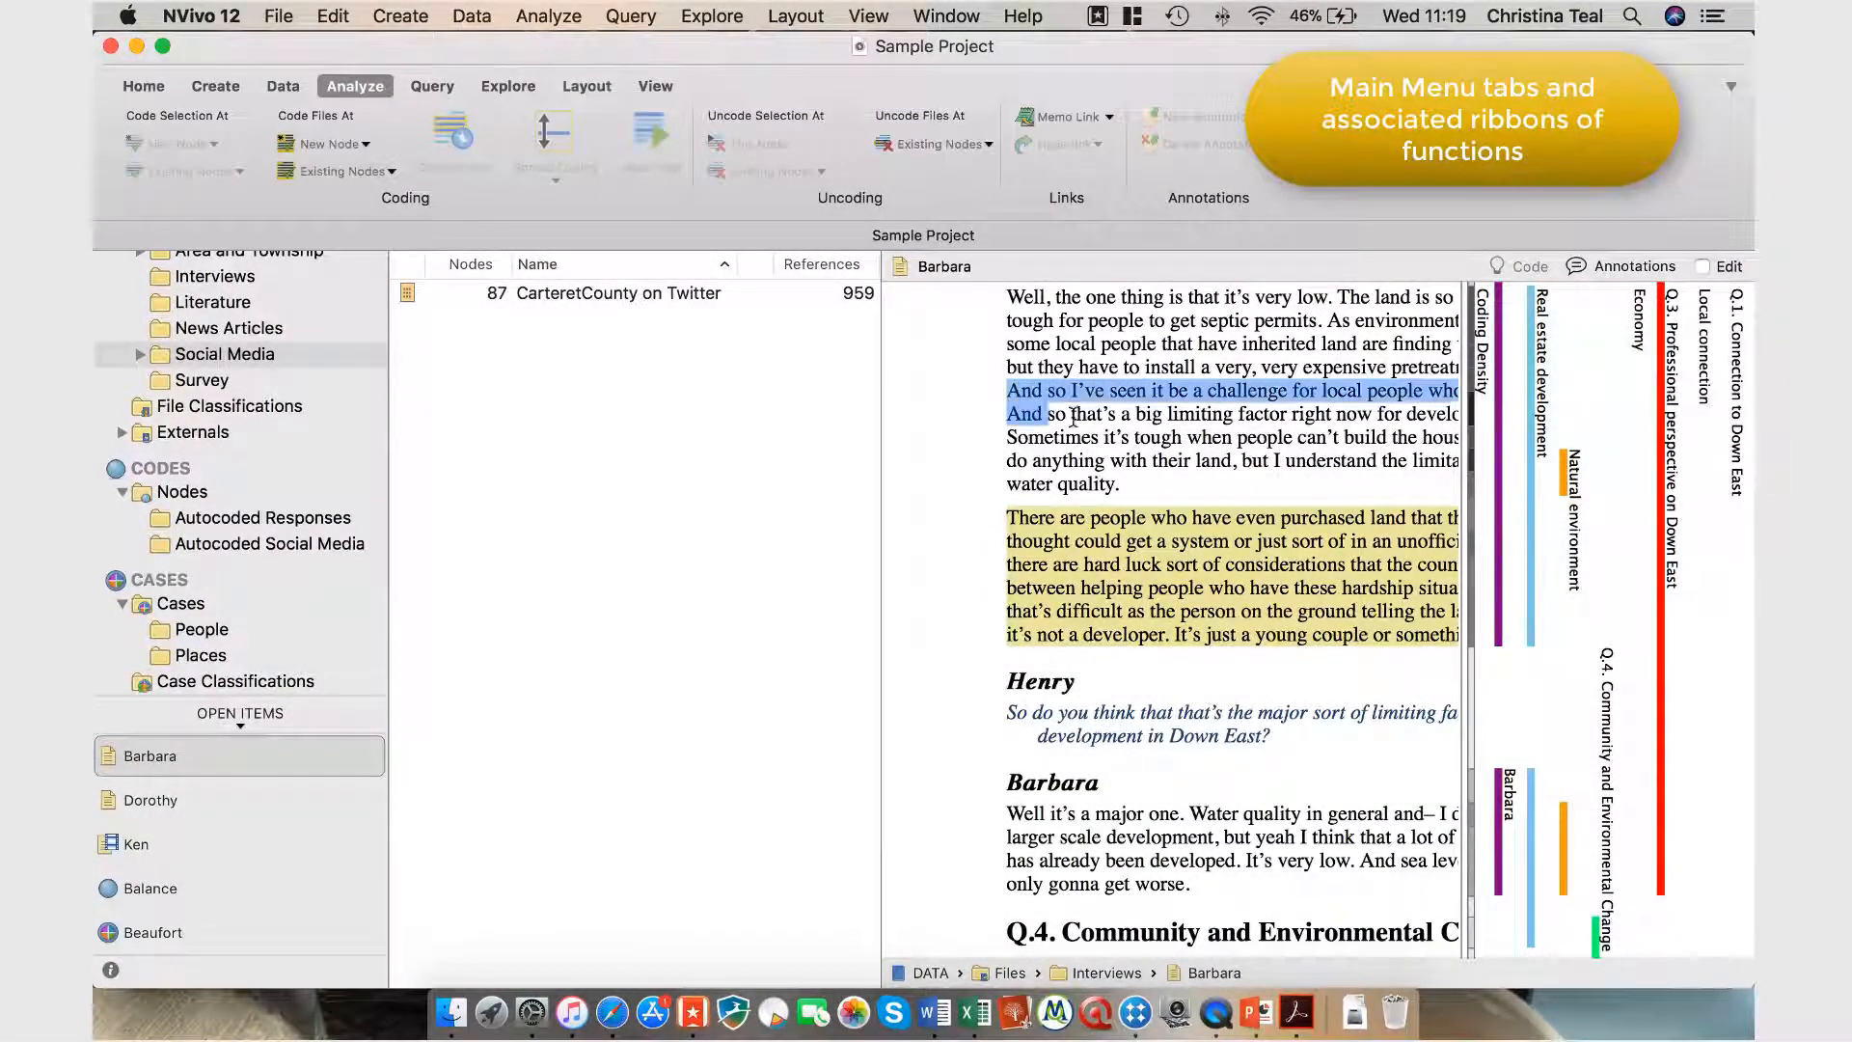
{"action": "right_click", "coordinate": [1097, 438]}
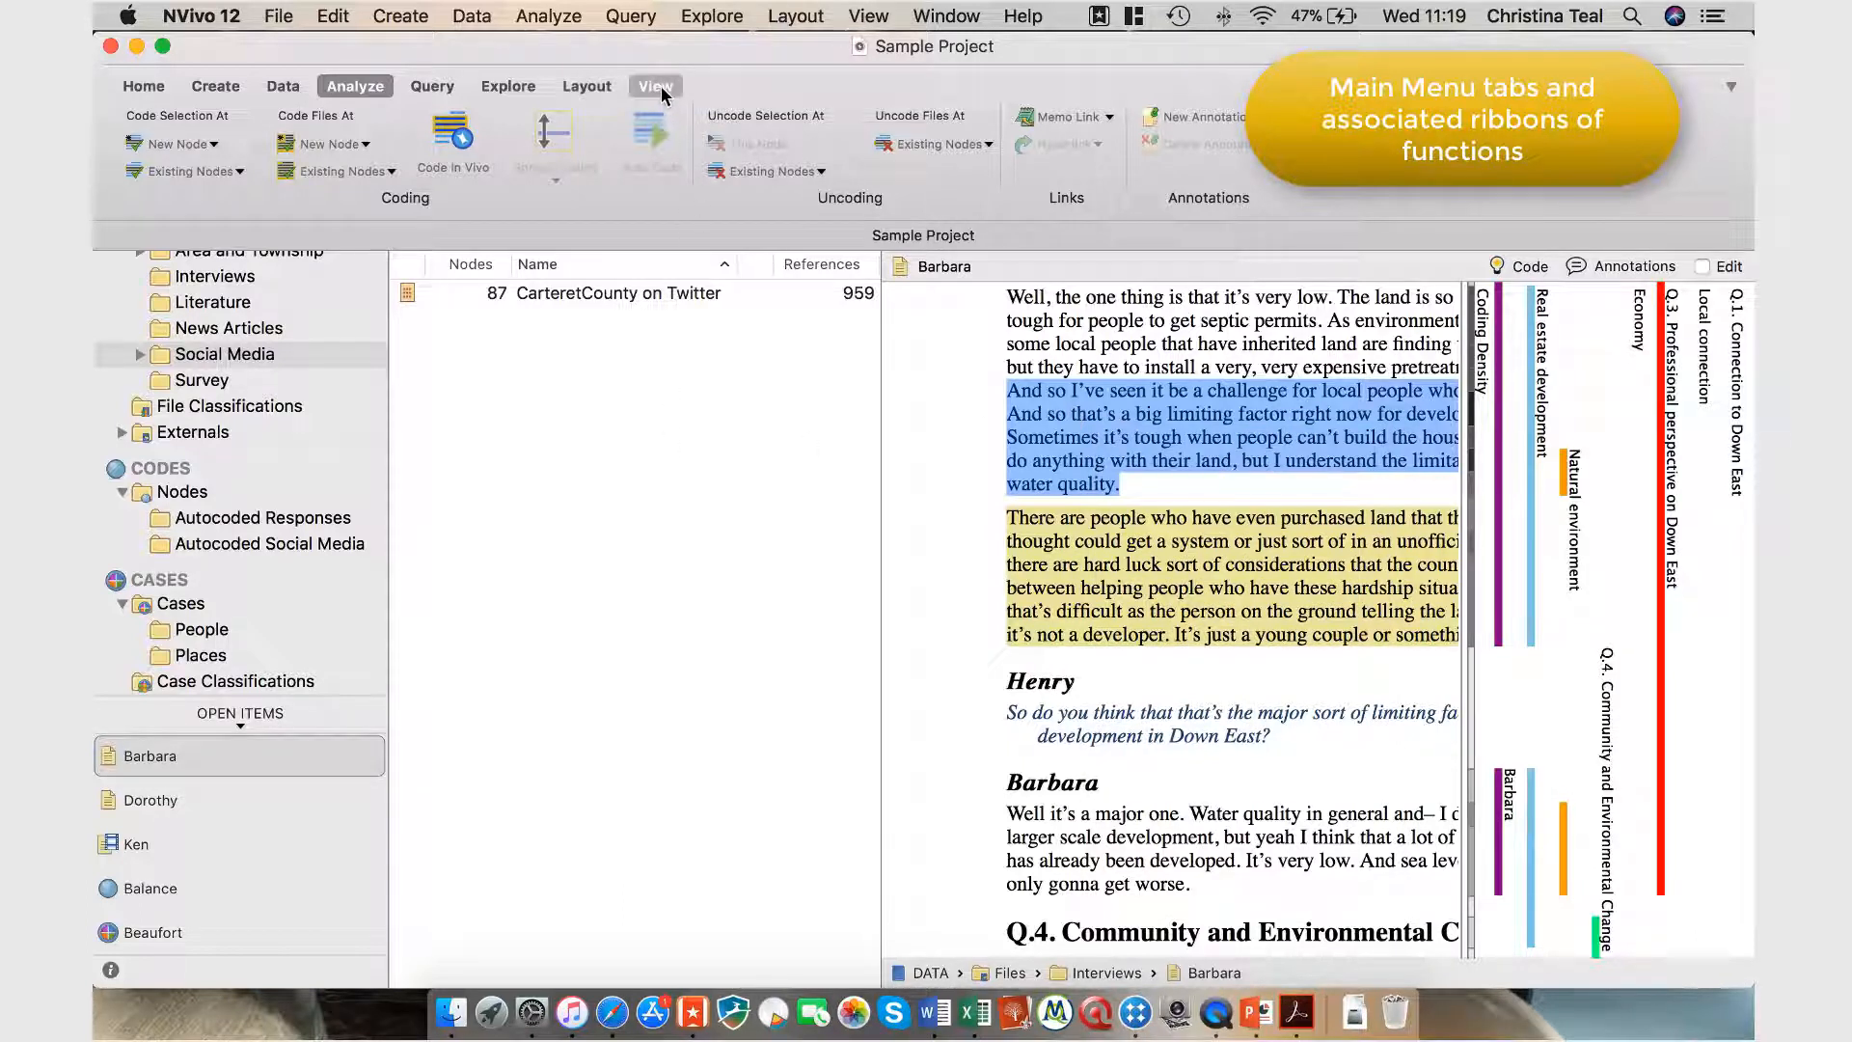
- Switch to the View ribbon with window, coding stripe, highlight and detail view options
{"action": "left_click", "coordinate": [653, 84]}
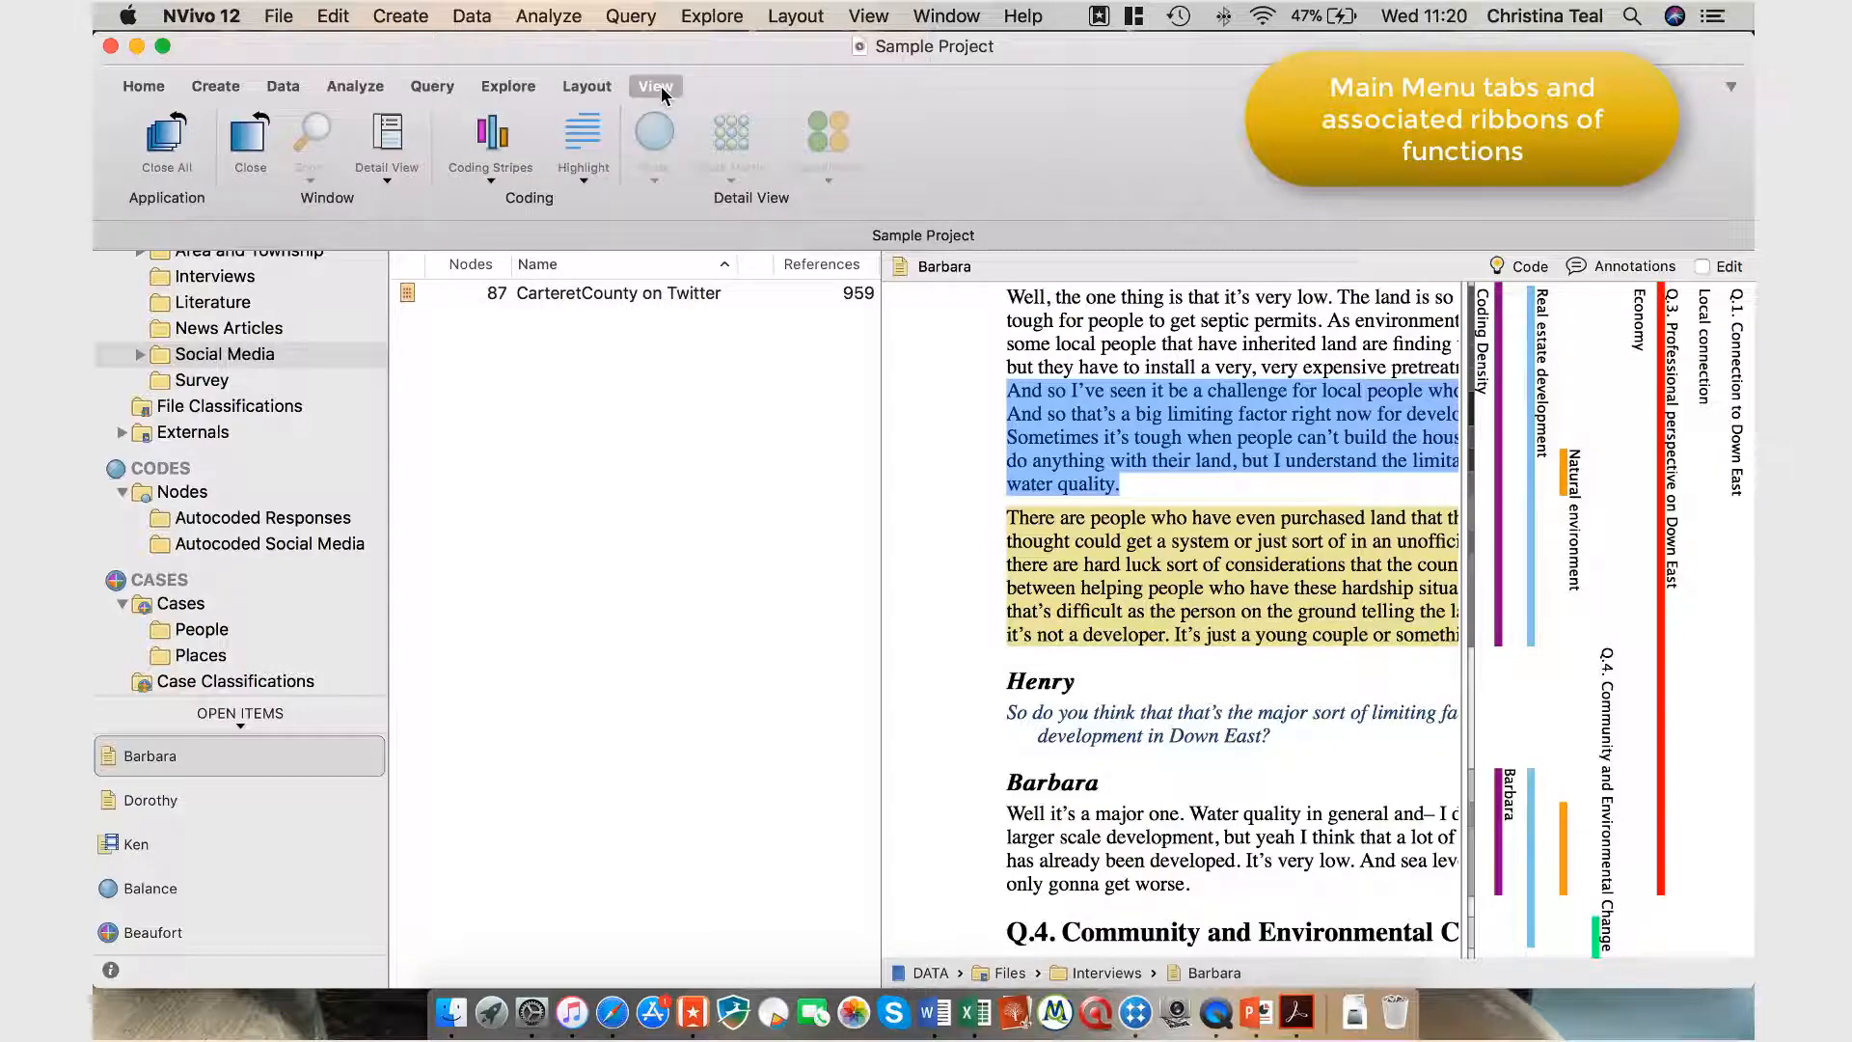